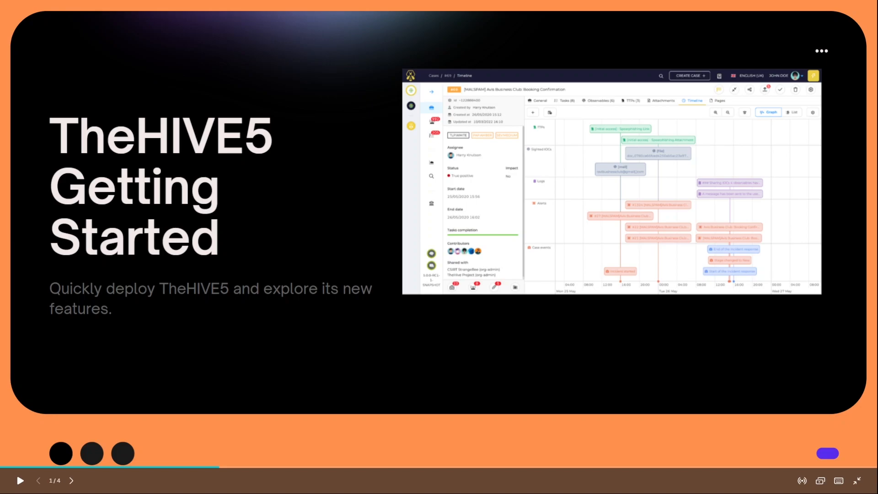
Advance the presentation past the title slide to the What's New? feature slide.
left_click(71, 480)
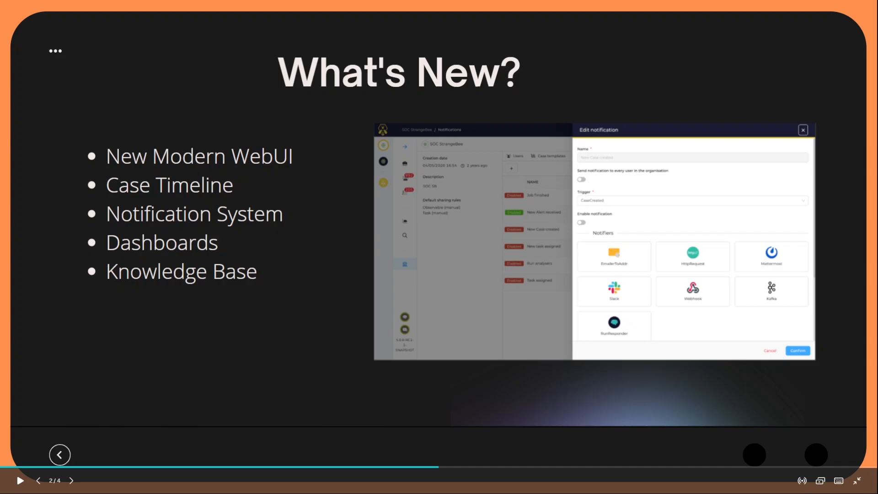
left_click(71, 480)
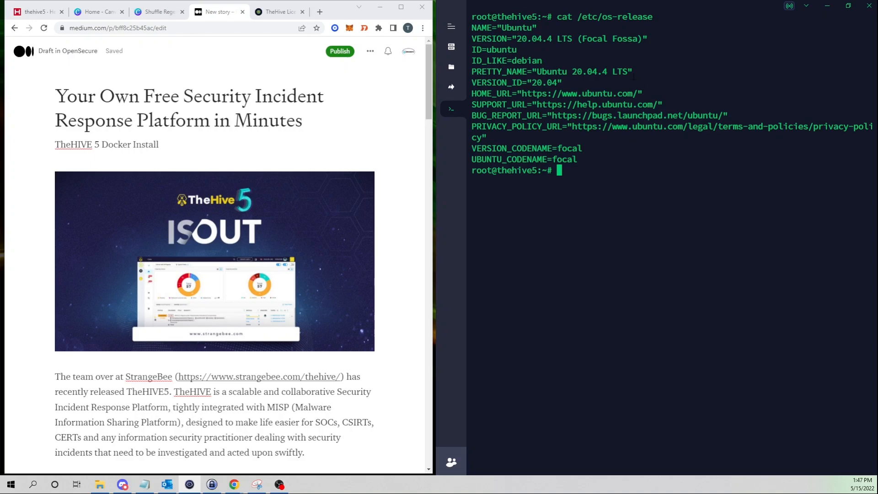
Highlight Ubuntu 20.04 in the Docker Install draft, read on, then view TheHive pricing.
double_click(544, 82)
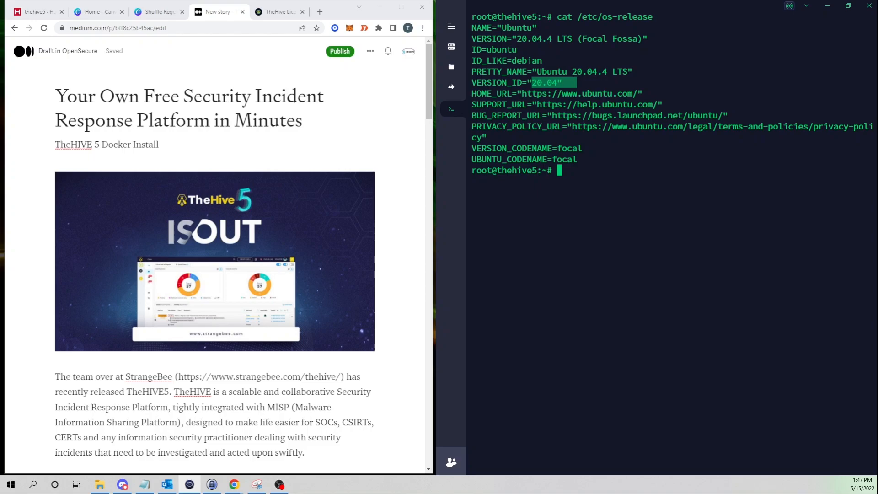
scroll("down", 3)
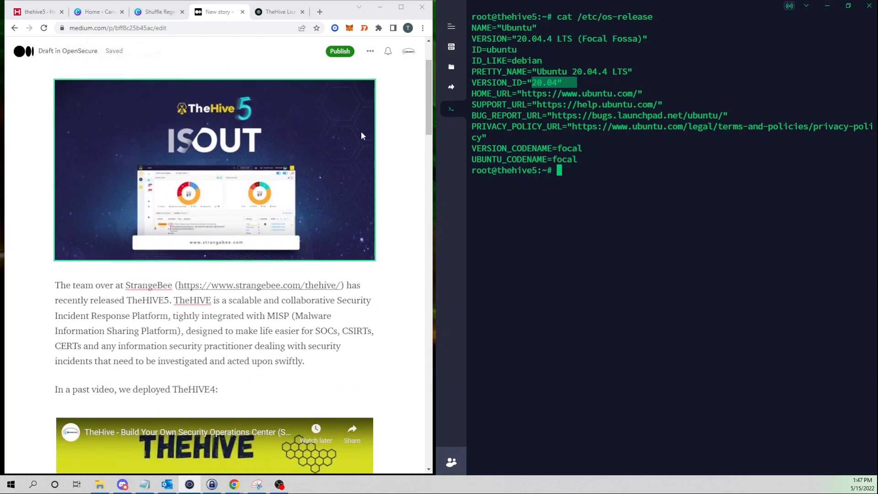
scroll("down", 3)
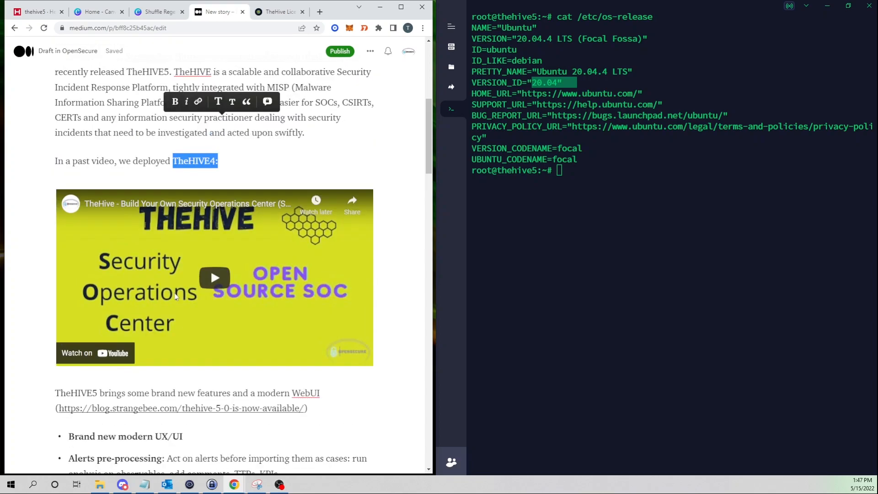
left_click(278, 11)
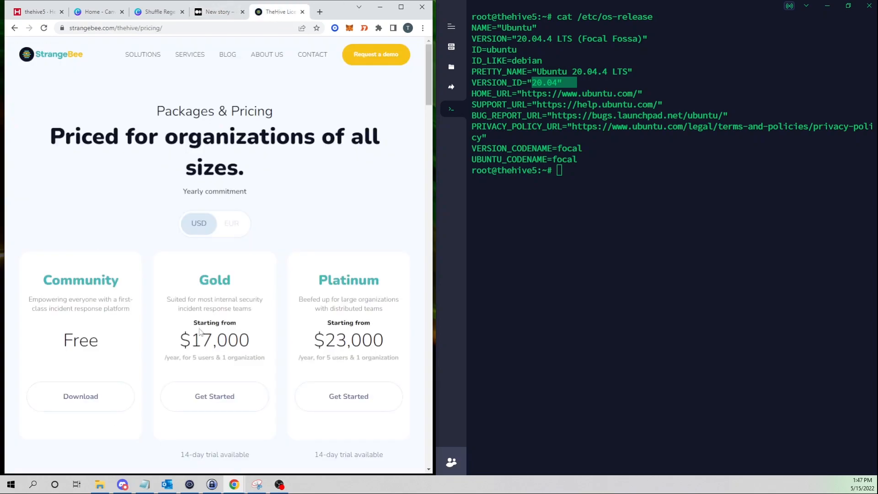
scroll("down", 3)
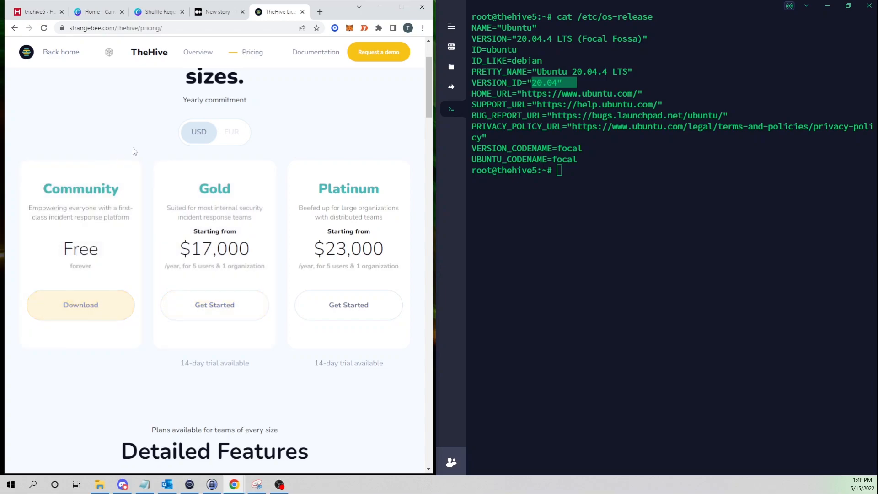
mouse_move(195, 117)
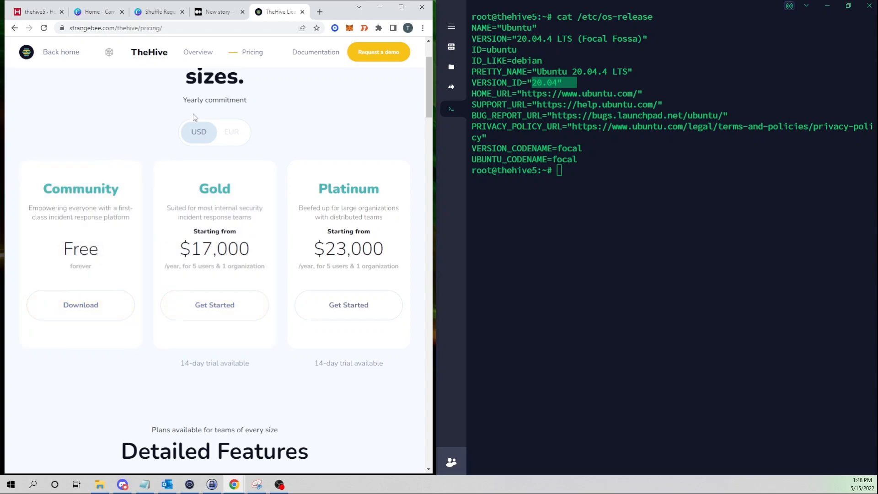
scroll("down", 3)
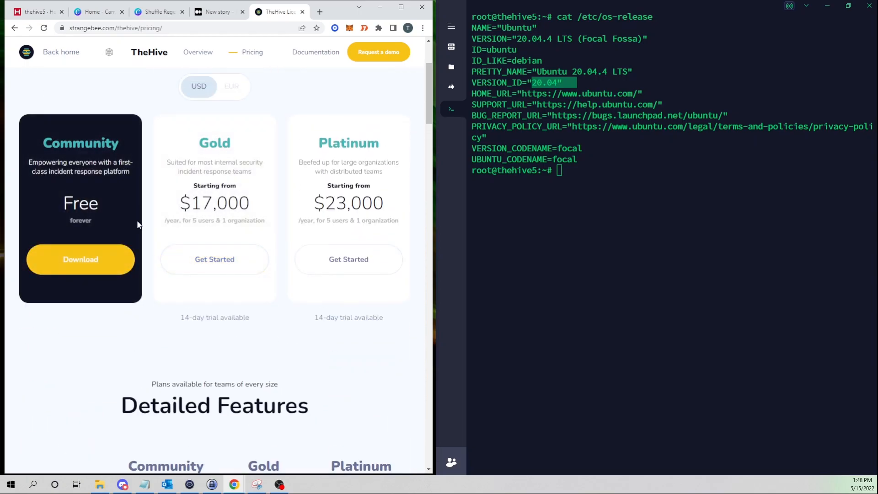
scroll("down", 3)
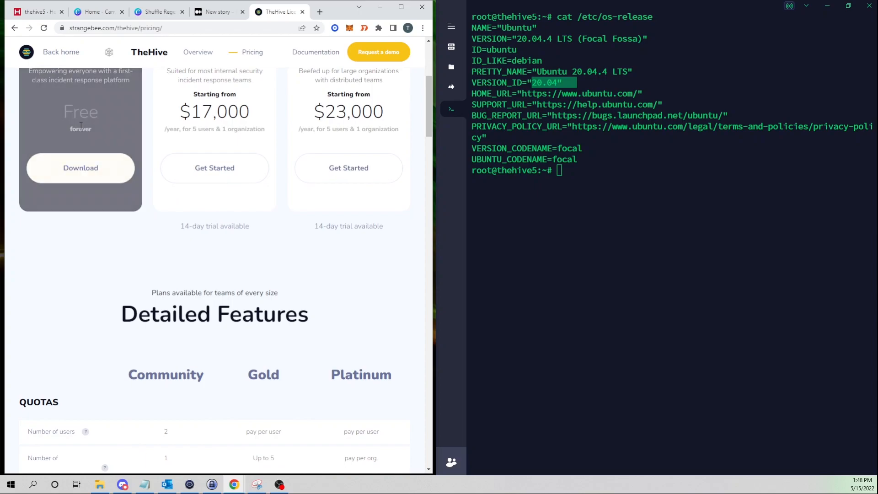
scroll("down", 3)
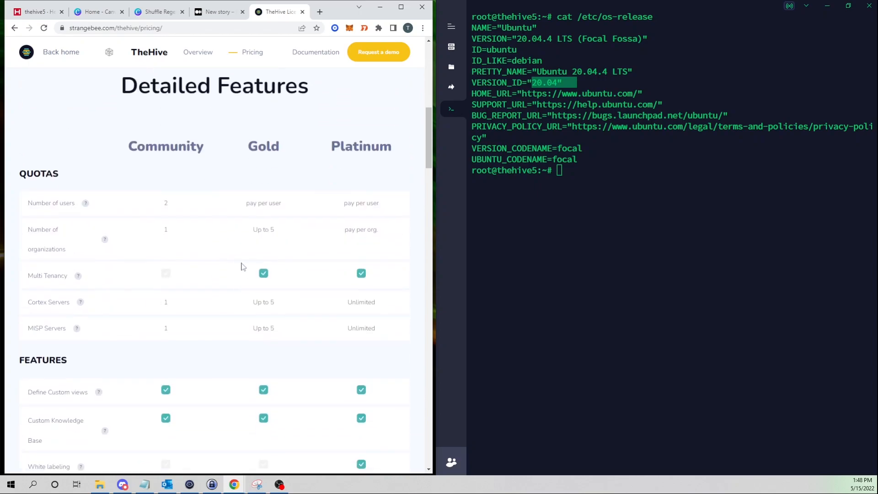
double_click(165, 203)
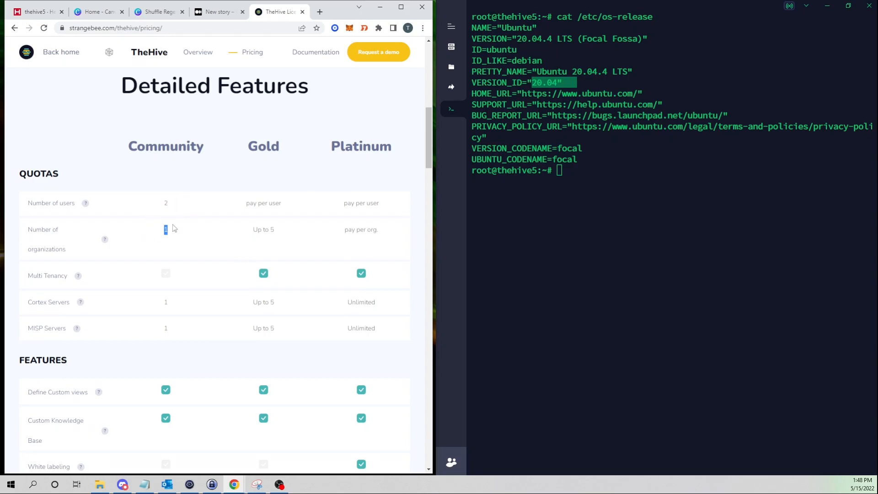
scroll("down", 3)
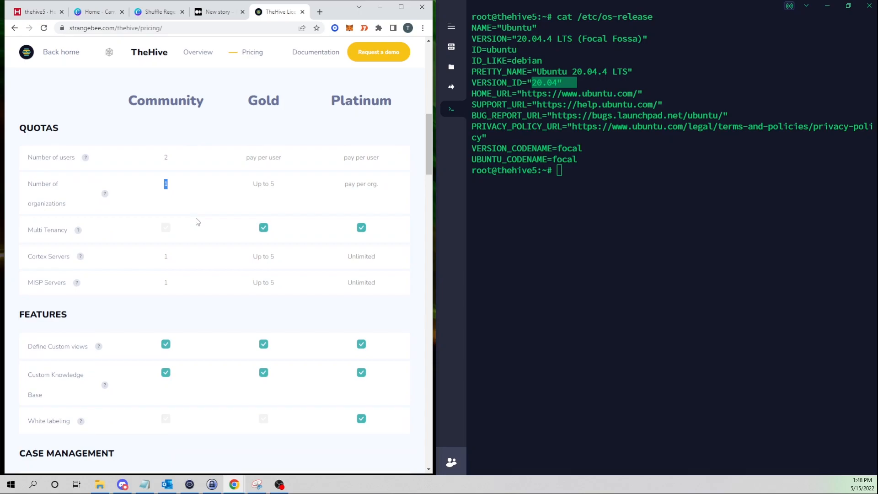
mouse_move(201, 224)
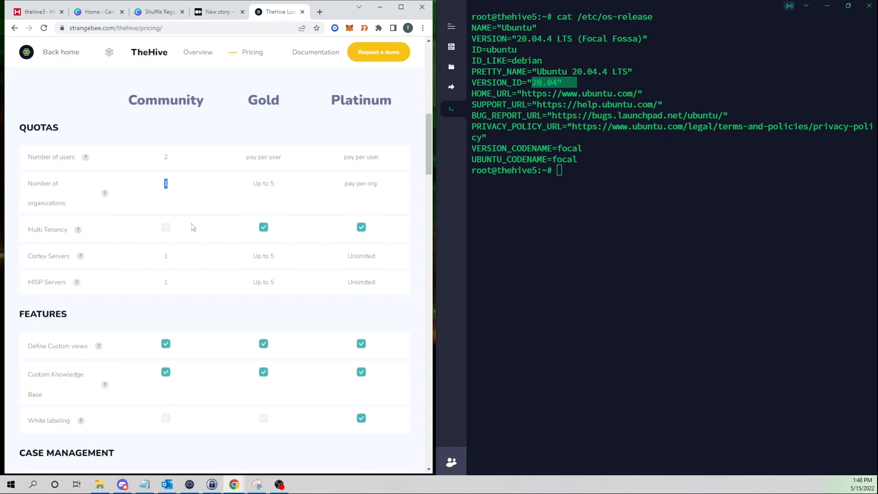
scroll("down", 3)
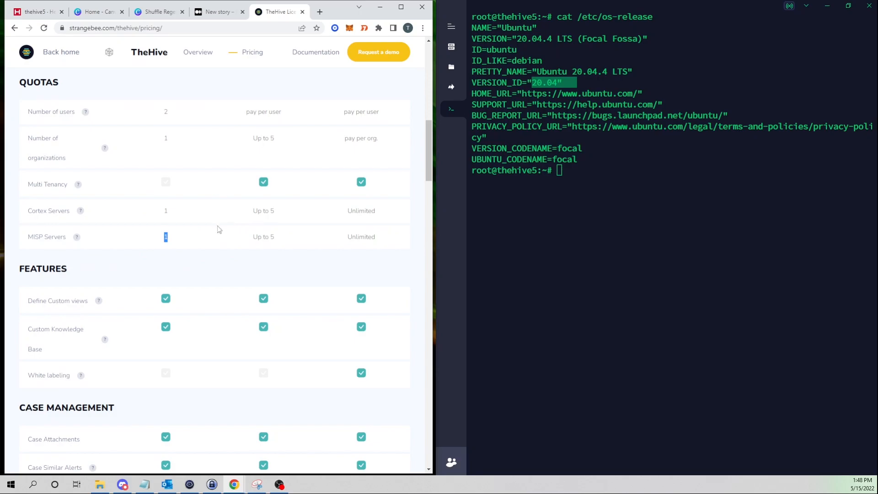
scroll("down", 3)
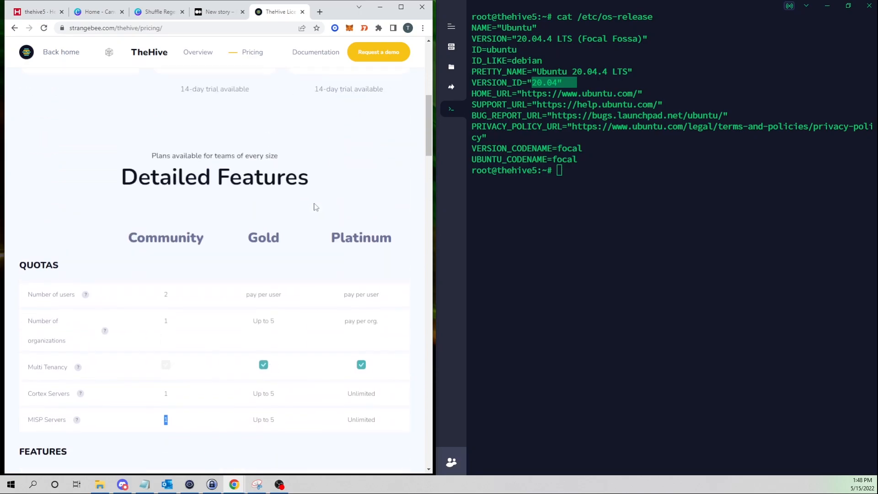
scroll("down", 3)
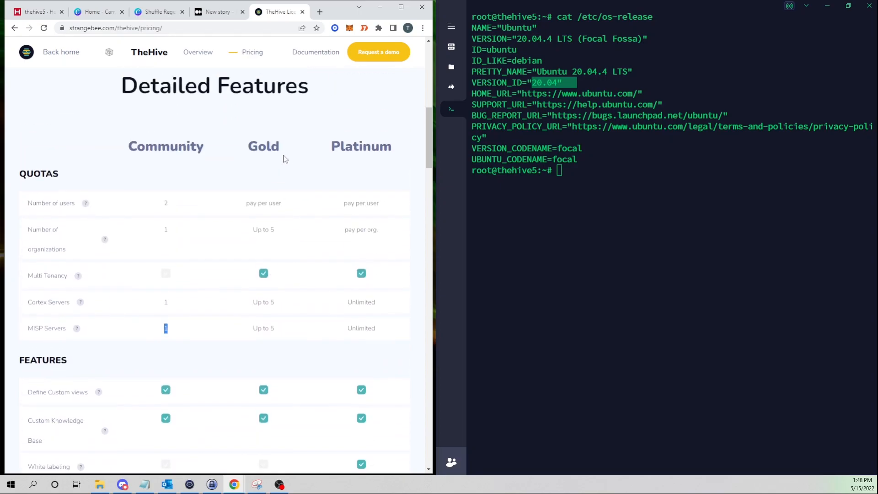
scroll("down", 3)
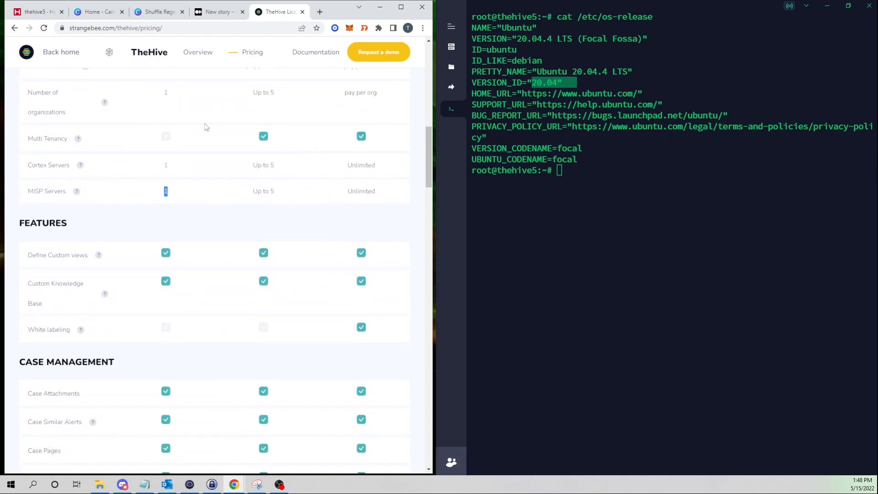
scroll("down", 3)
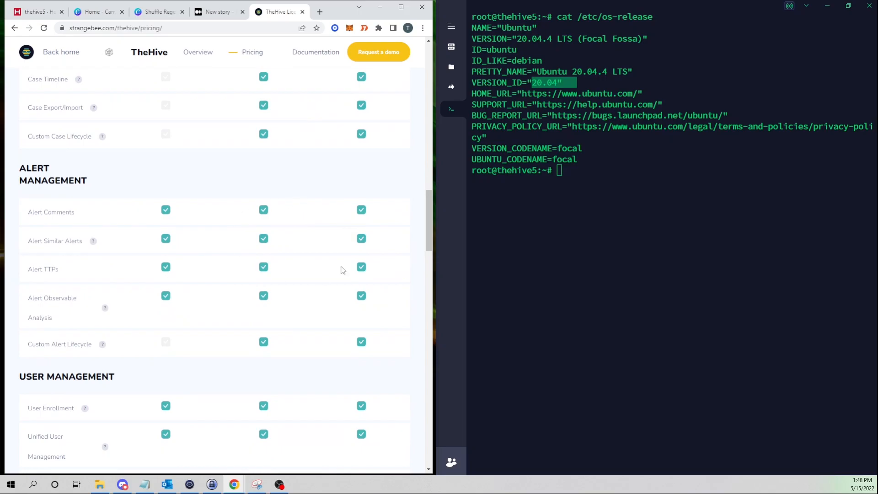
scroll("down", 3)
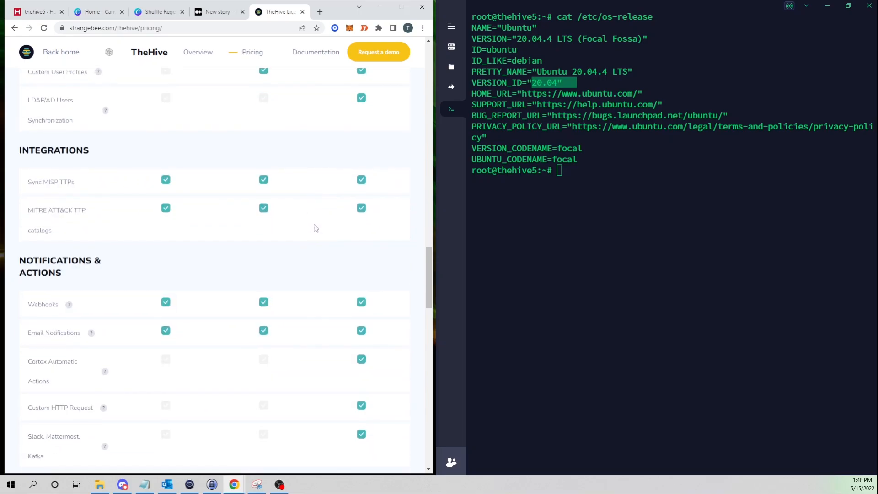
scroll("down", 3)
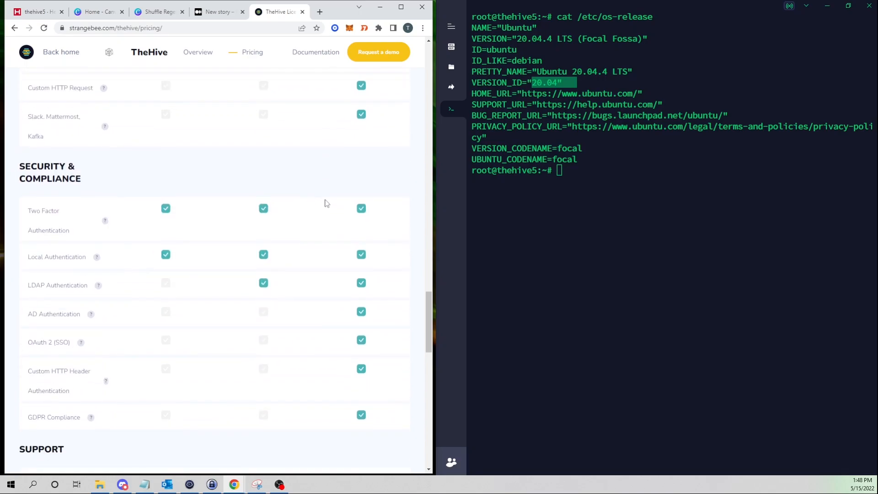
mouse_move(250, 217)
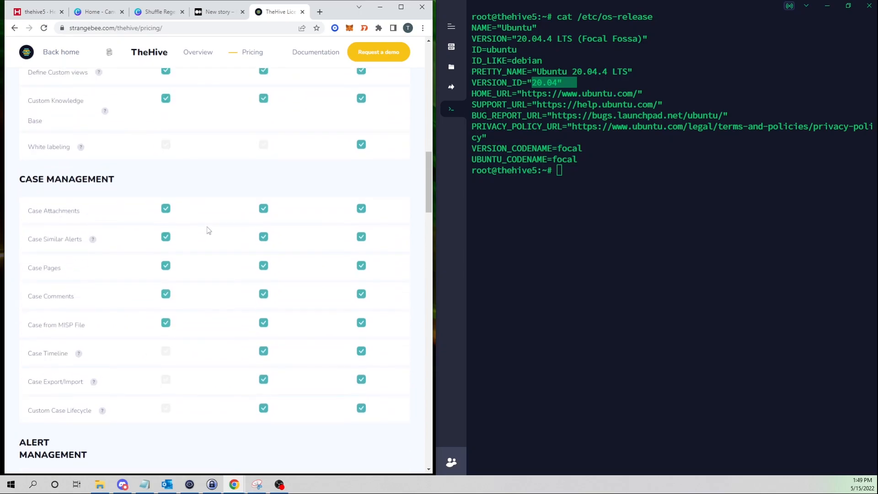
scroll("up", 3)
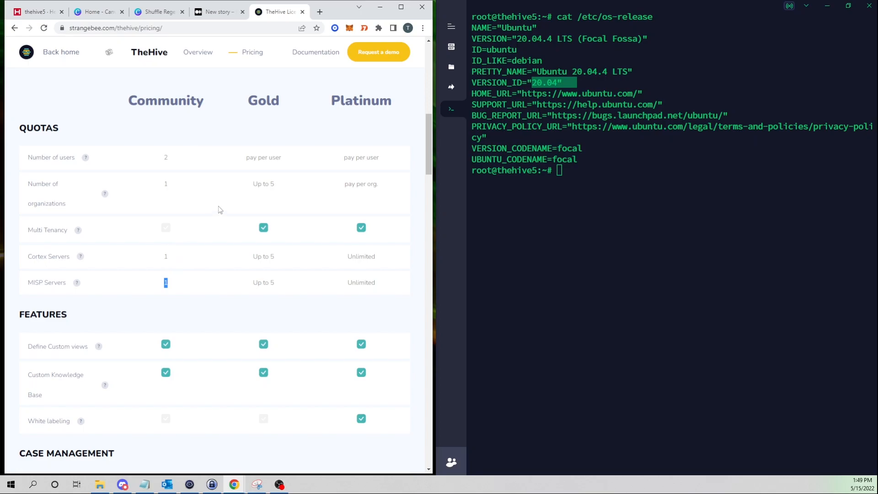
scroll("down", 3)
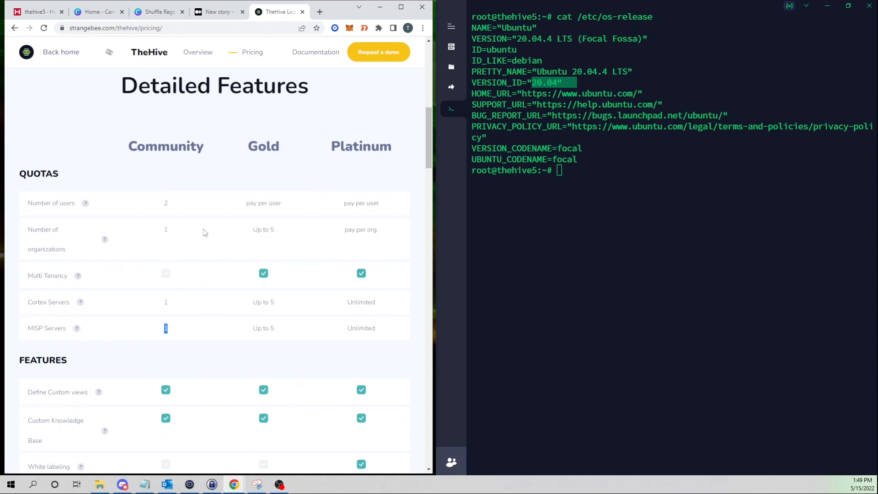
scroll("down", 3)
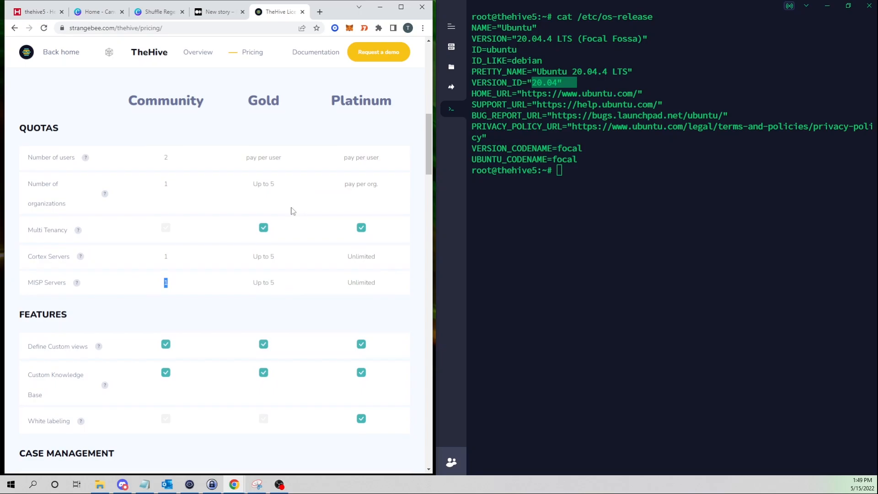
scroll("down", 3)
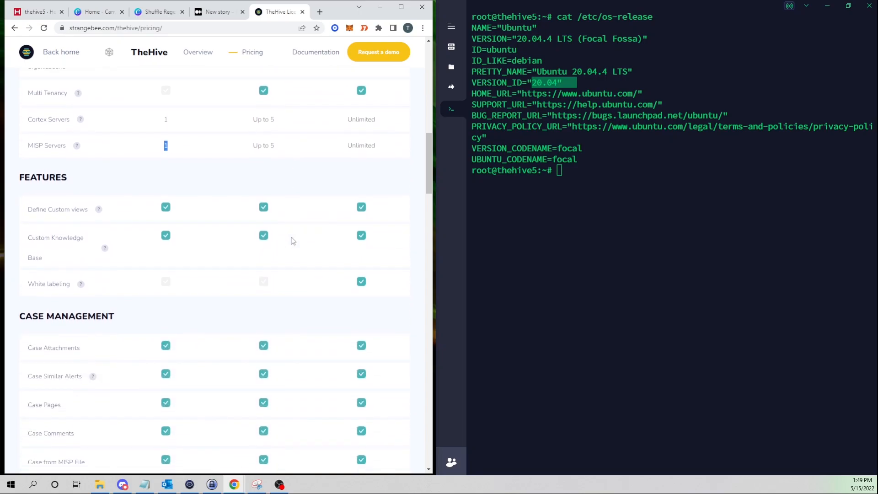
scroll("down", 3)
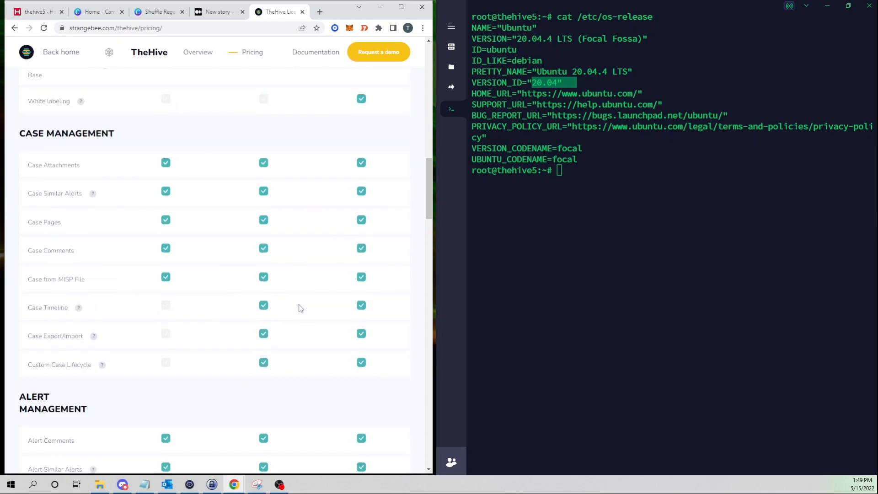
Scroll the Medium draft to the Docker Install apt-get commands and select one.
left_click(218, 11)
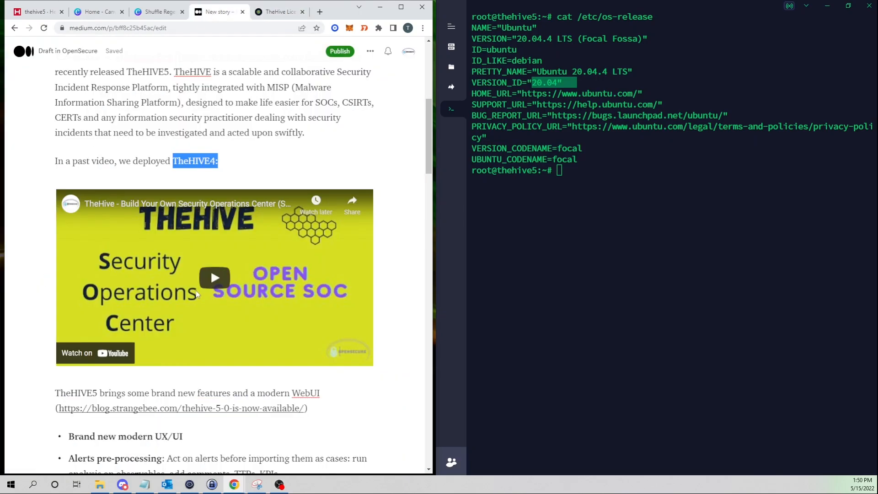
scroll("down", 3)
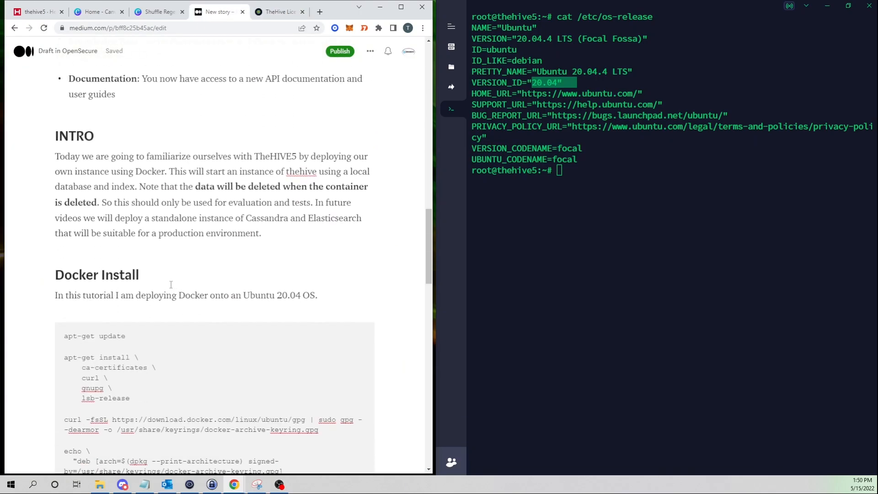
scroll("down", 3)
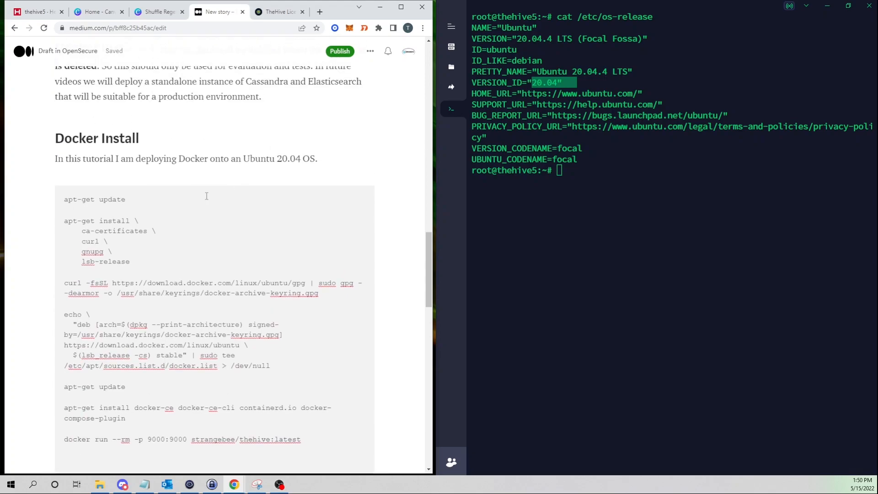
mouse_move(112, 174)
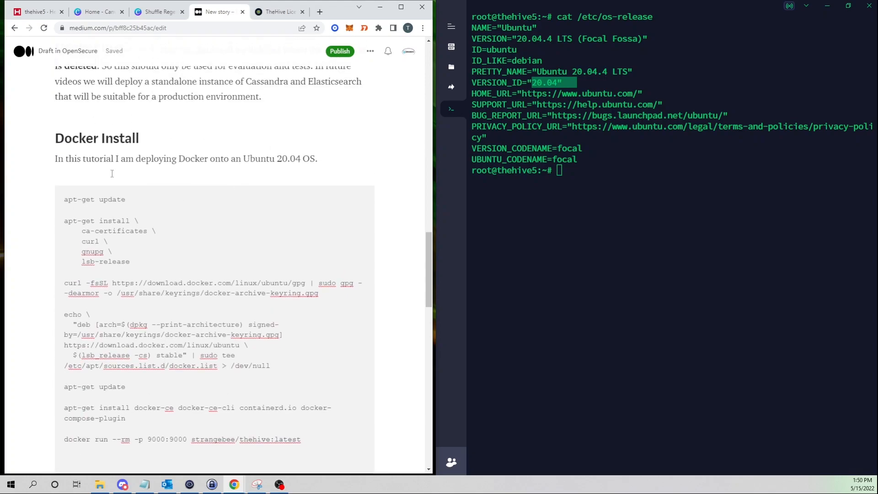
double_click(95, 199)
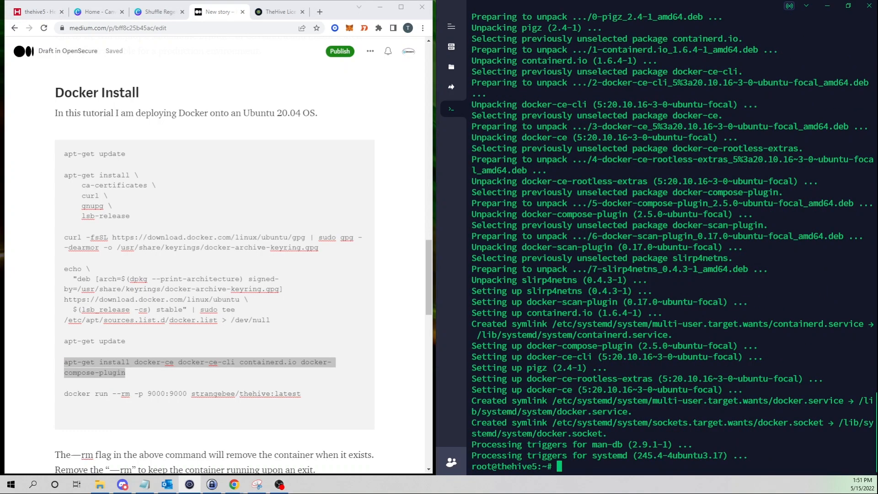
Run 'systemctl status docker' to check the Docker service is active and running.
type("systemc")
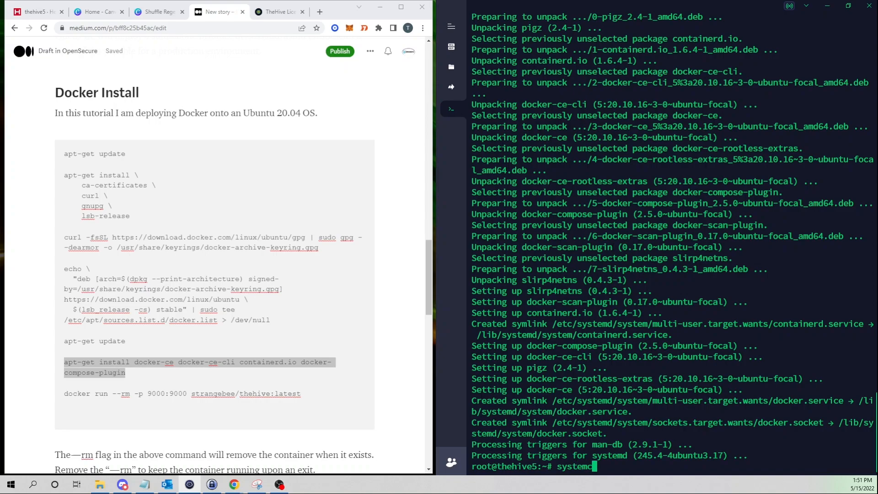
type("tl status dock")
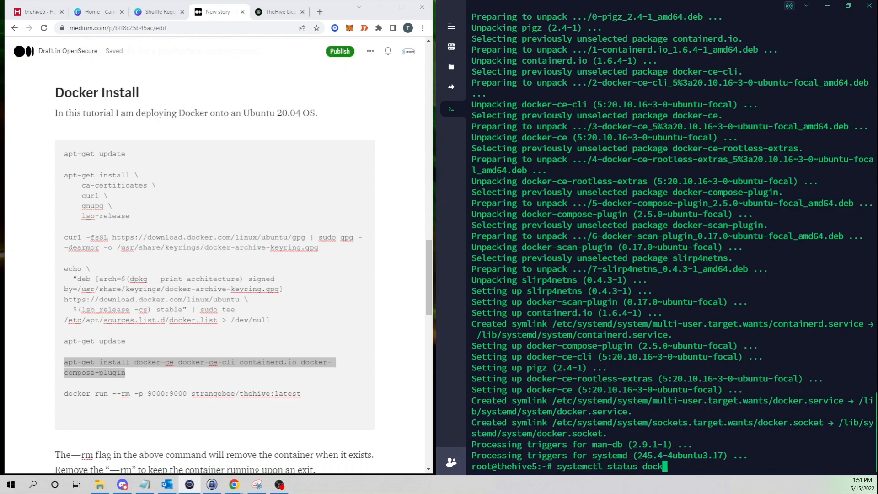
key("Return")
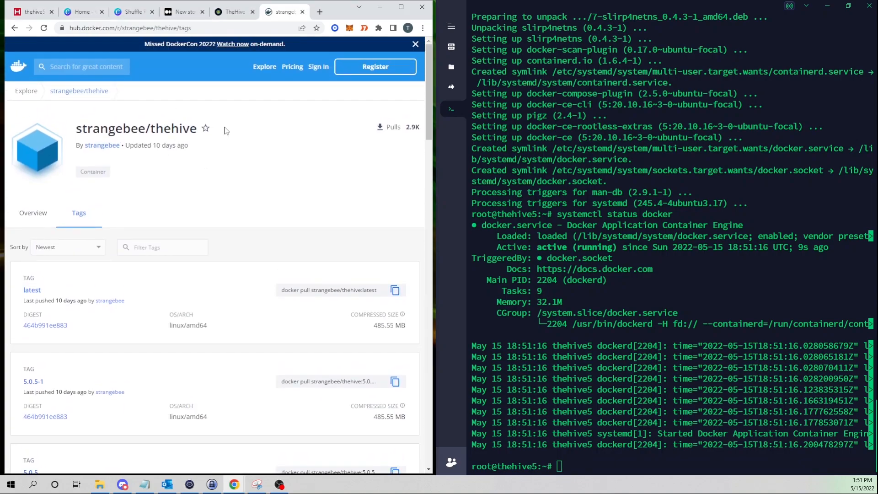
mouse_move(314, 27)
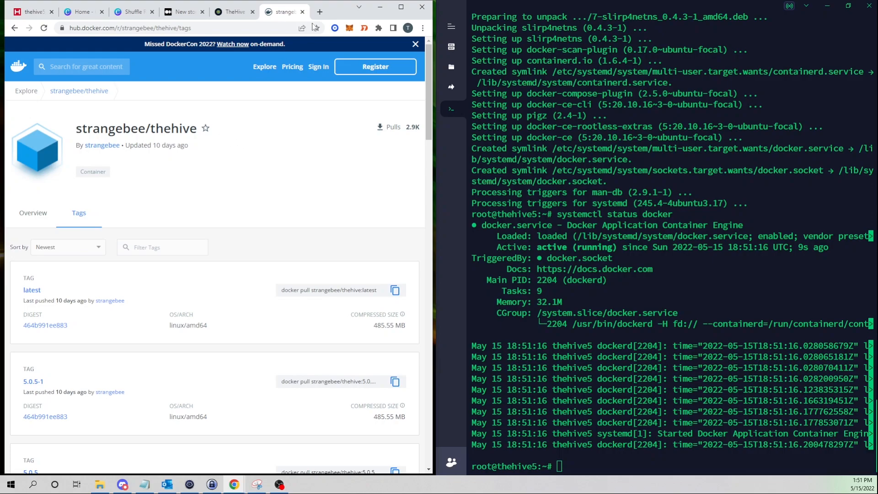
Review thehive tags latest and 5.0.5-1 (485.55 MB), ending on StrangeBee's pricing page.
scroll("down", 3)
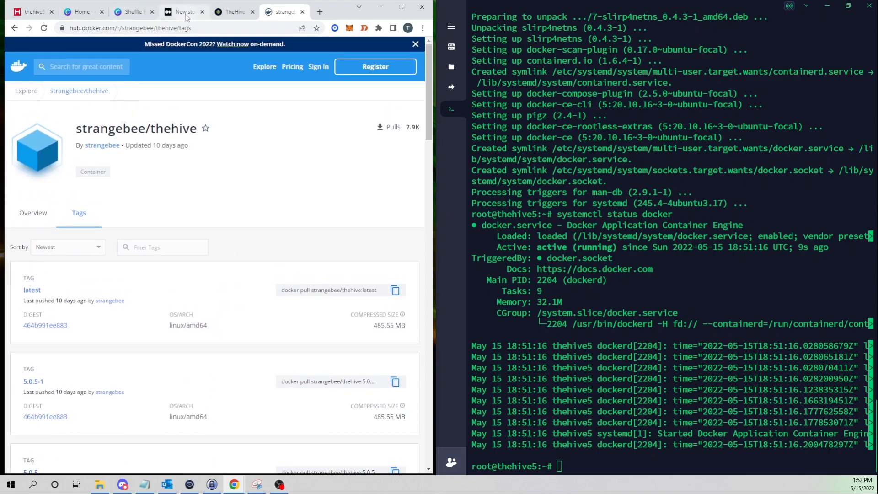
left_click(184, 11)
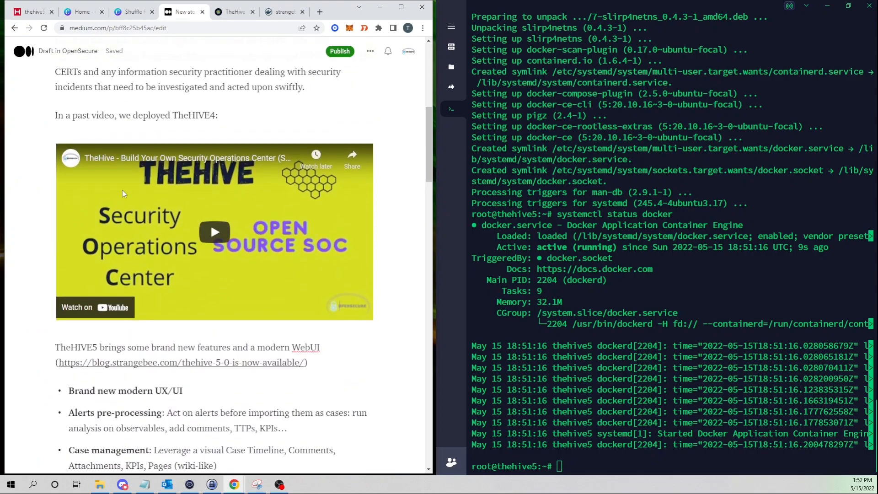
mouse_move(273, 264)
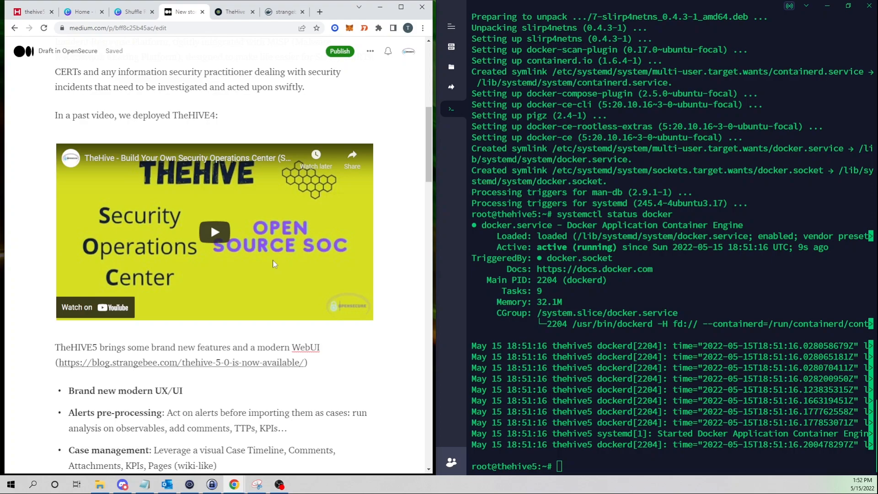
mouse_move(323, 285)
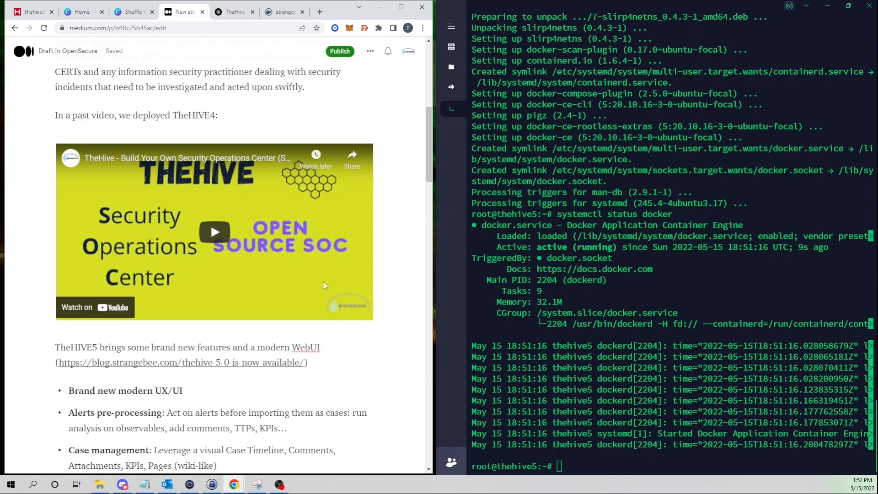
mouse_move(375, 274)
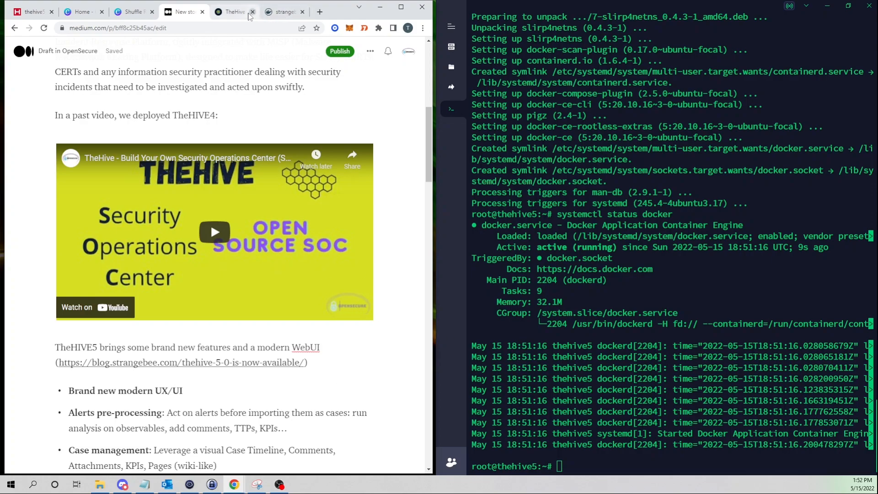
left_click(281, 11)
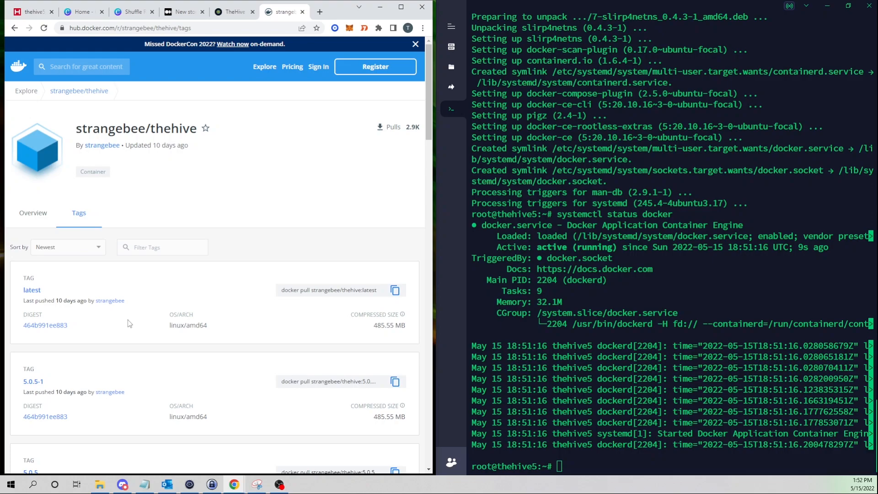
mouse_move(442, 306)
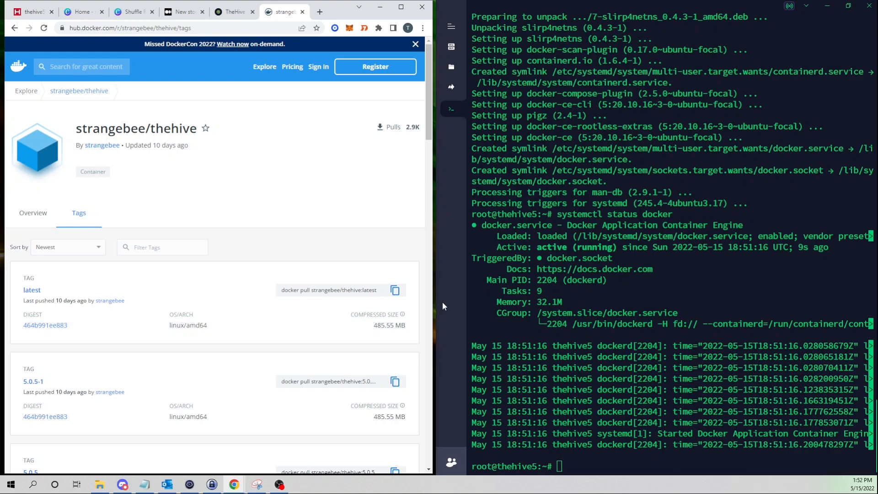
mouse_move(375, 339)
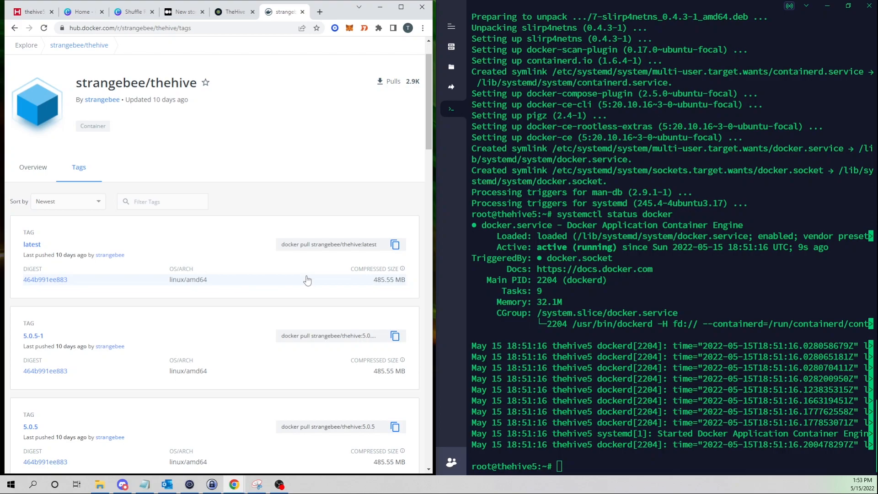
scroll("down", 3)
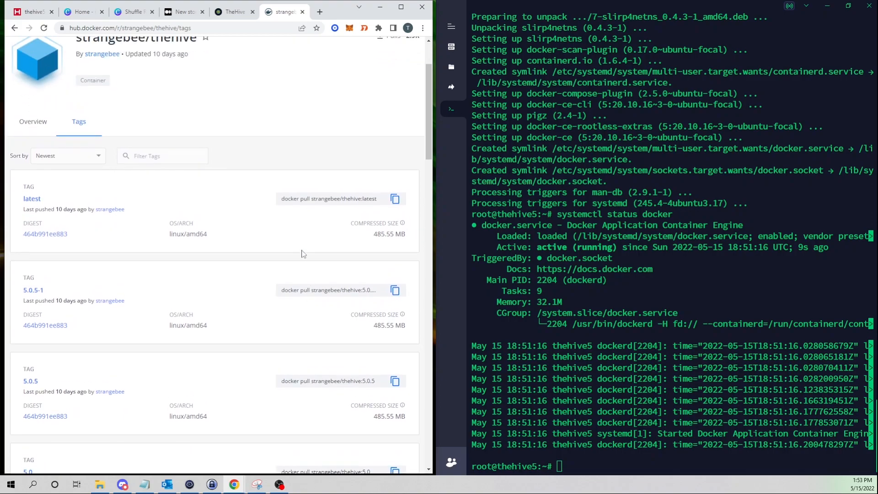
left_click(234, 11)
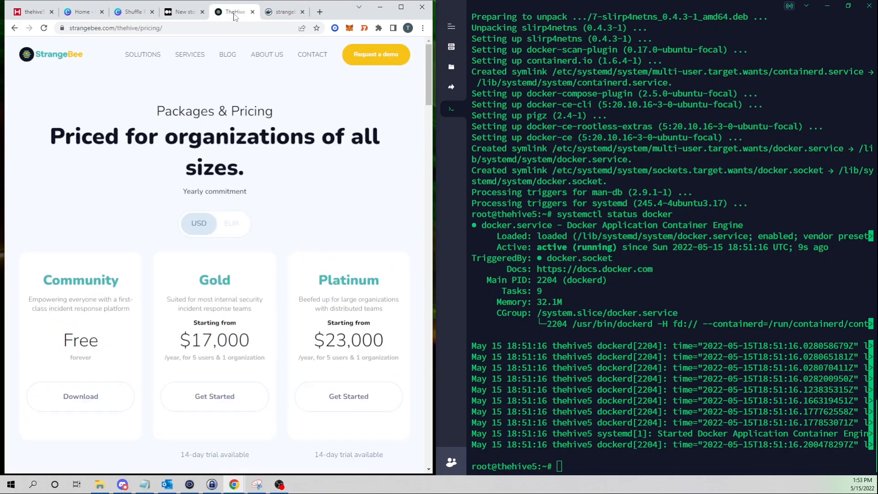
Highlight --rm, -p 9000:9000 and strangebee in the draft's docker run command.
left_click(182, 11)
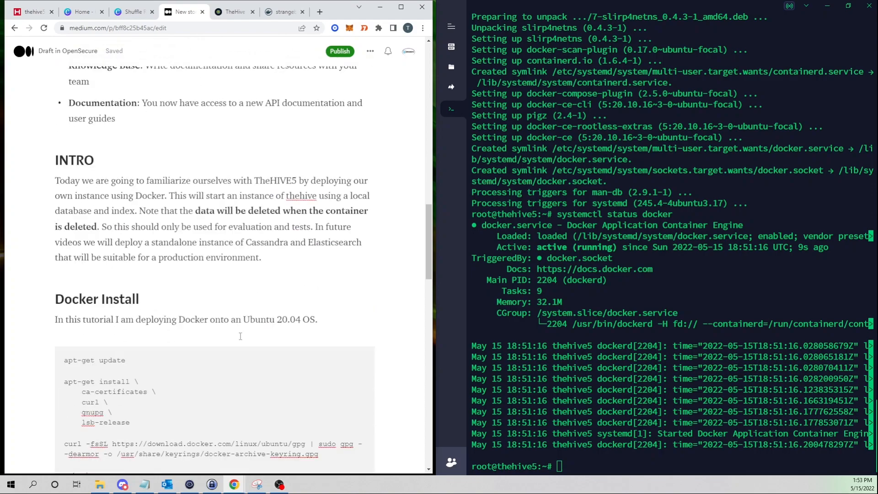
scroll("down", 3)
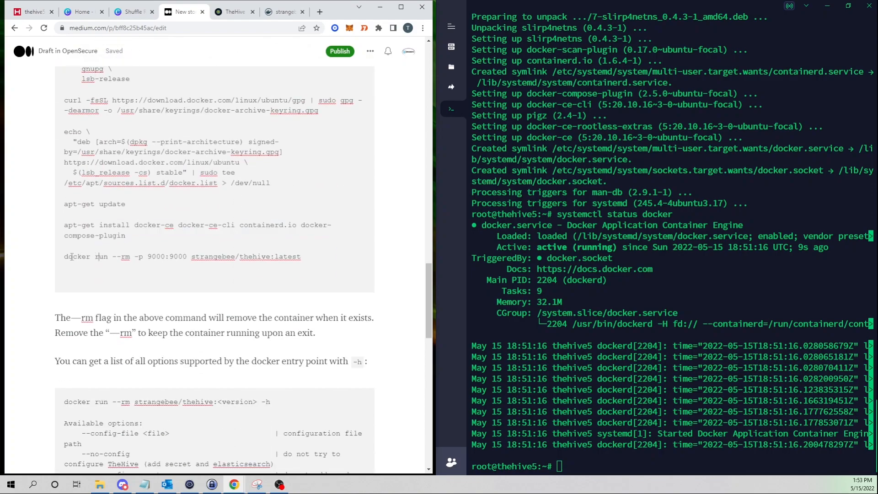
left_click_drag(64, 256, 187, 256)
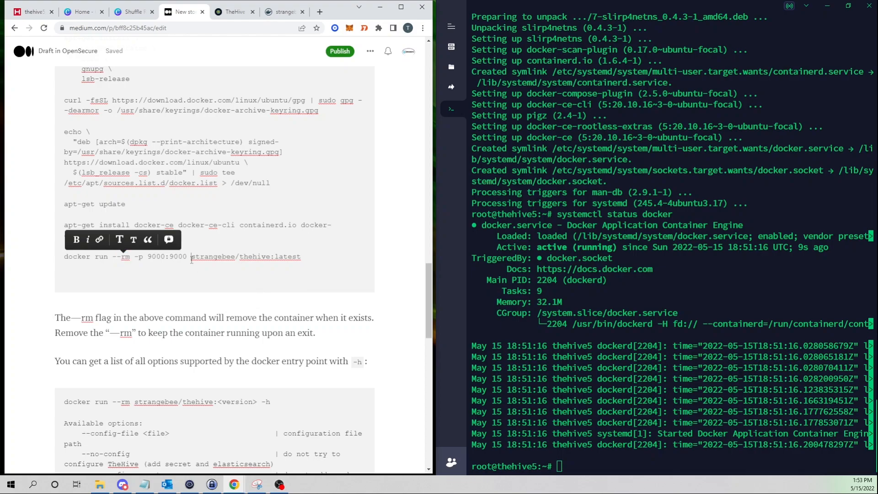
left_click_drag(112, 257, 184, 256)
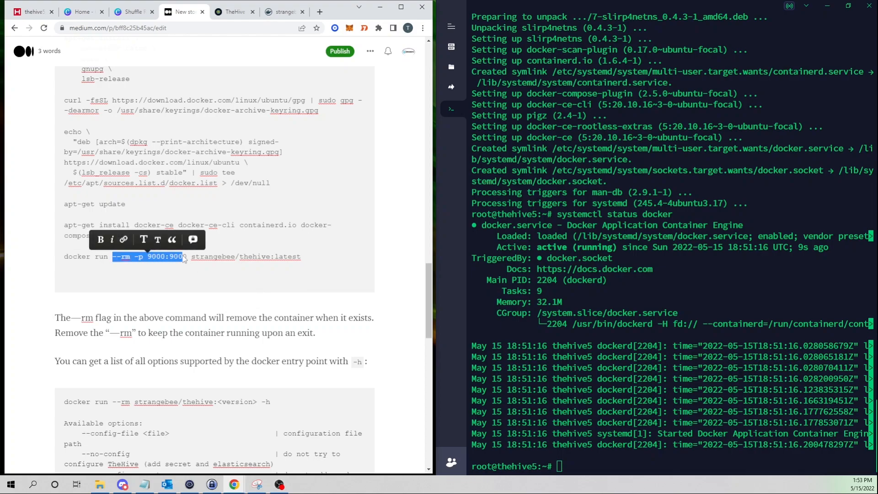
mouse_move(361, 314)
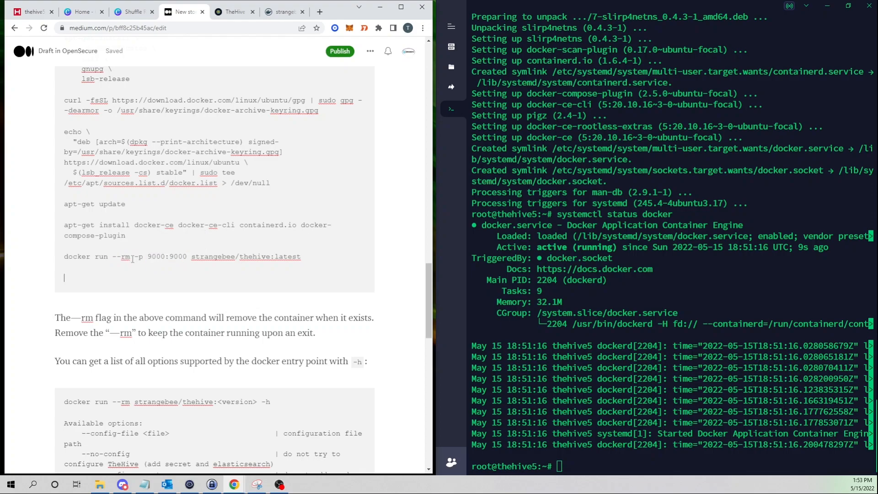
double_click(123, 256)
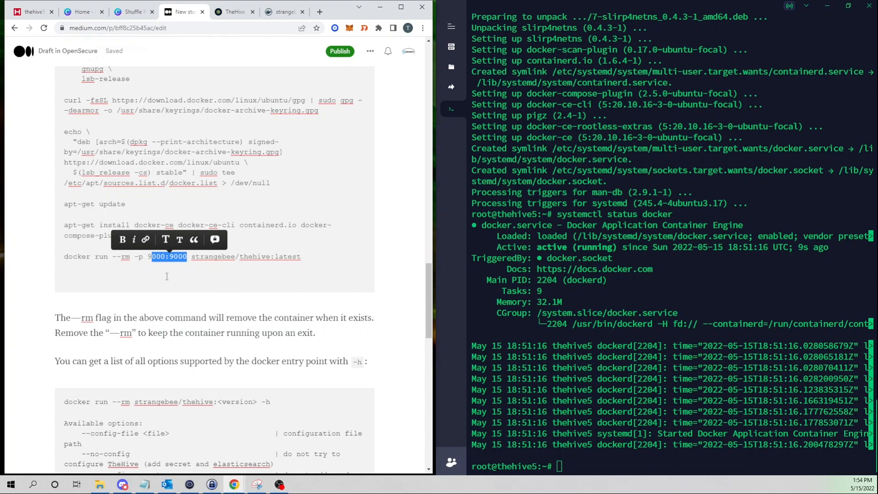
mouse_move(199, 257)
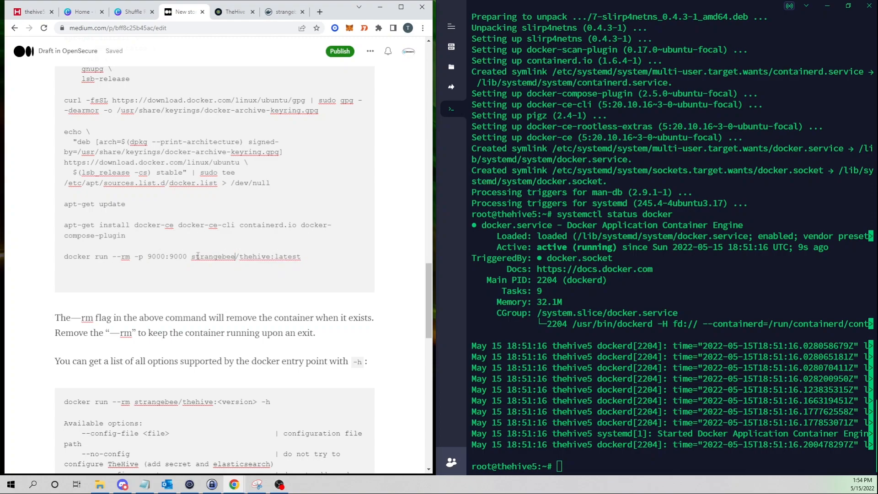
double_click(214, 257)
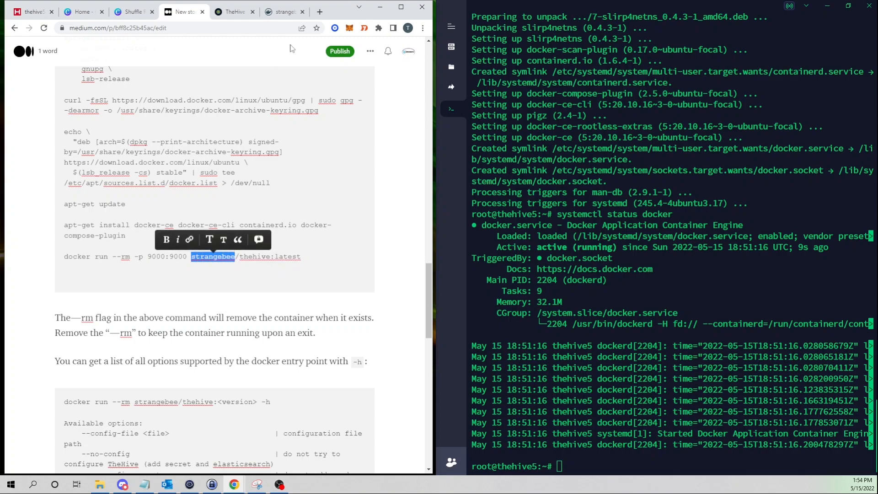
left_click(282, 11)
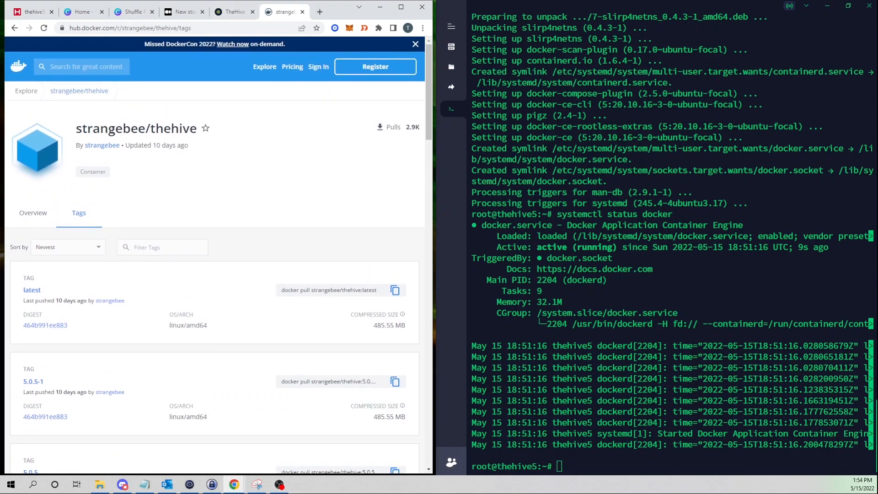
Highlight the thehive image name and the 5.0.5-1 tag, then return to Medium.
double_click(110, 128)
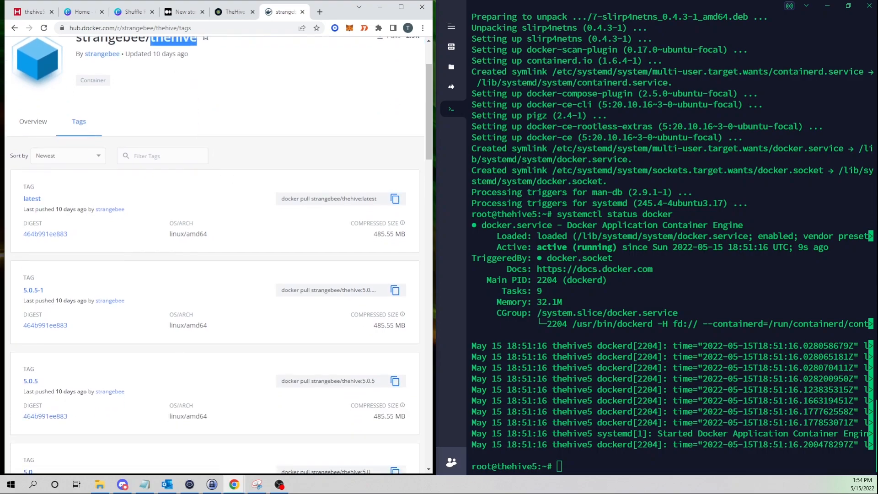
double_click(32, 198)
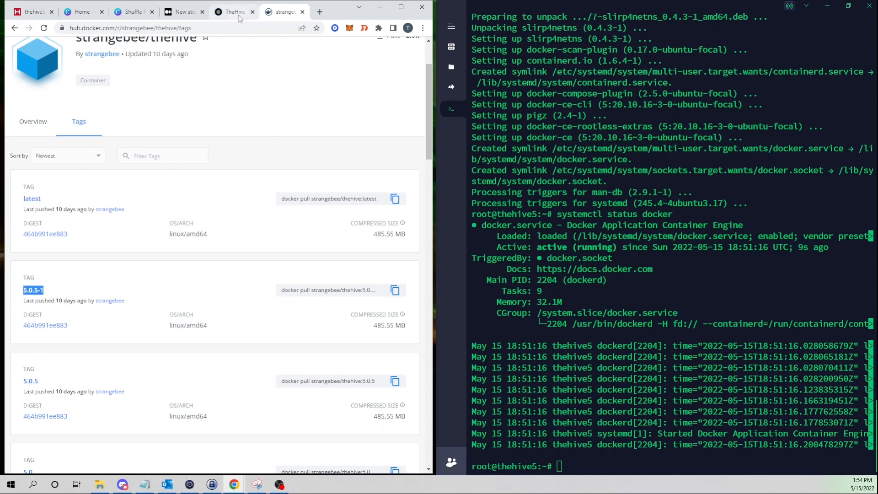
left_click(183, 11)
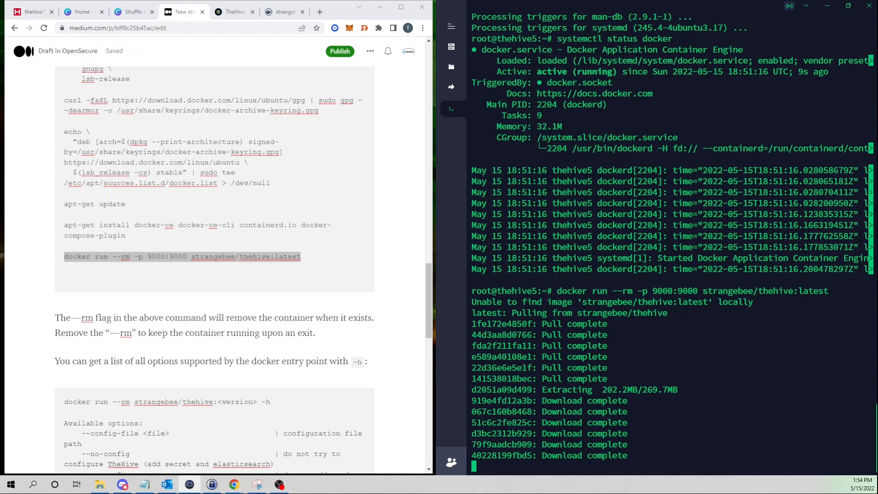
Scroll through the draft's option list to the 'point your browser to the WebUI' paragraph.
scroll("down", 3)
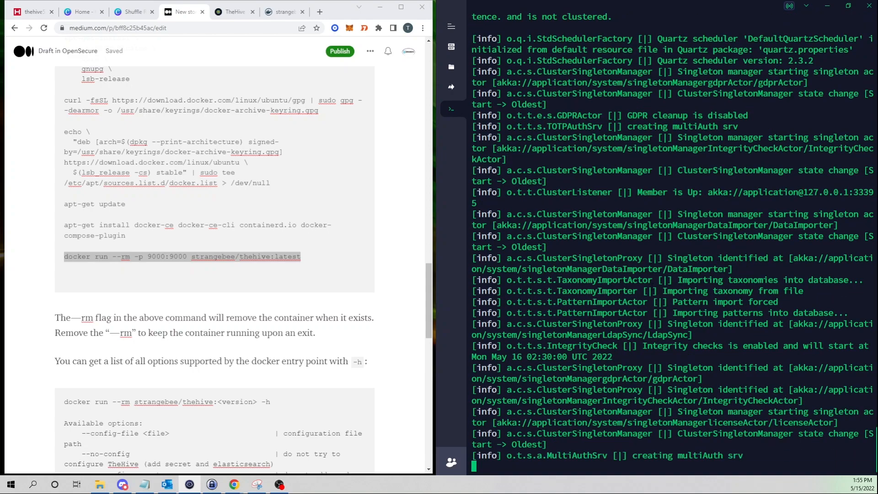
scroll("down", 3)
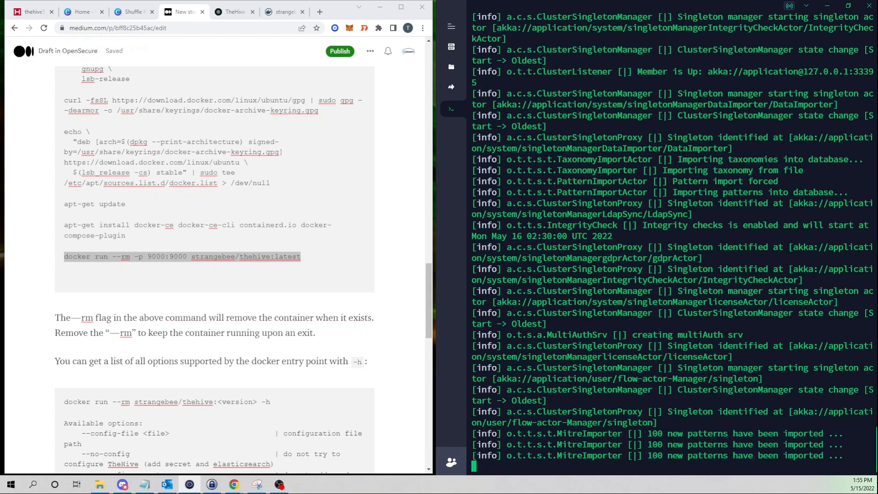
scroll("down", 3)
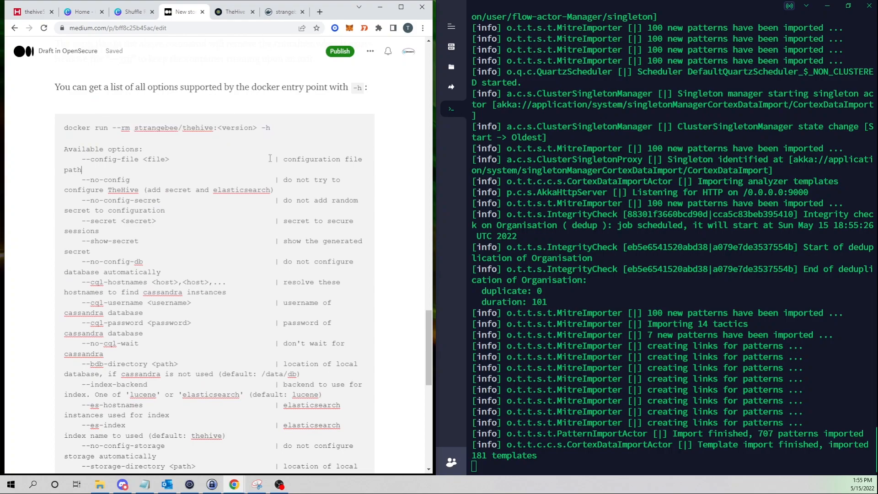
double_click(104, 312)
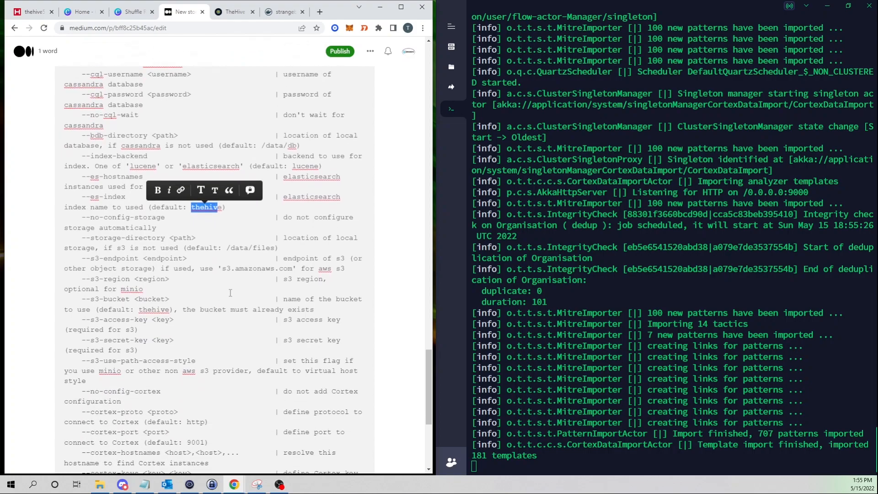
scroll("down", 3)
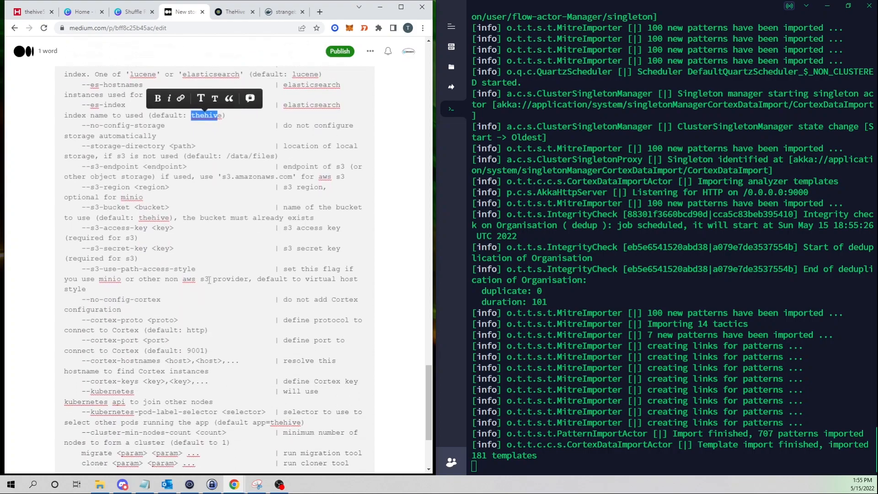
scroll("down", 3)
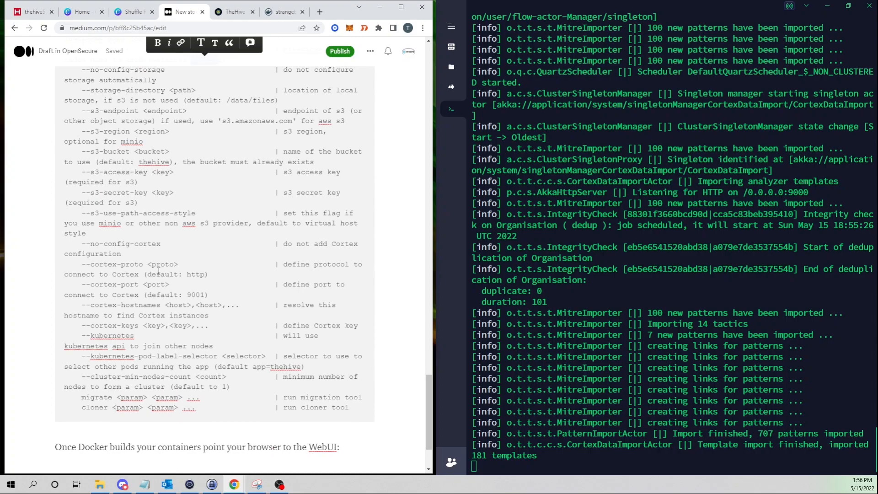
scroll("down", 3)
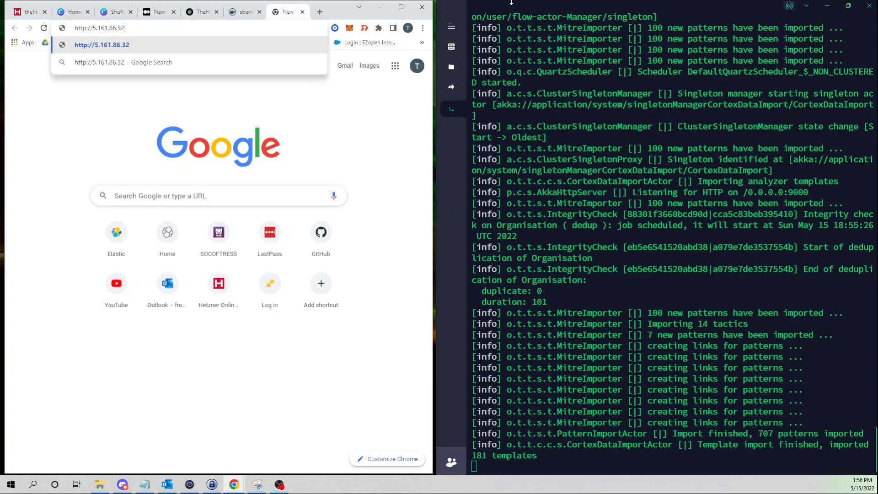
type(":")
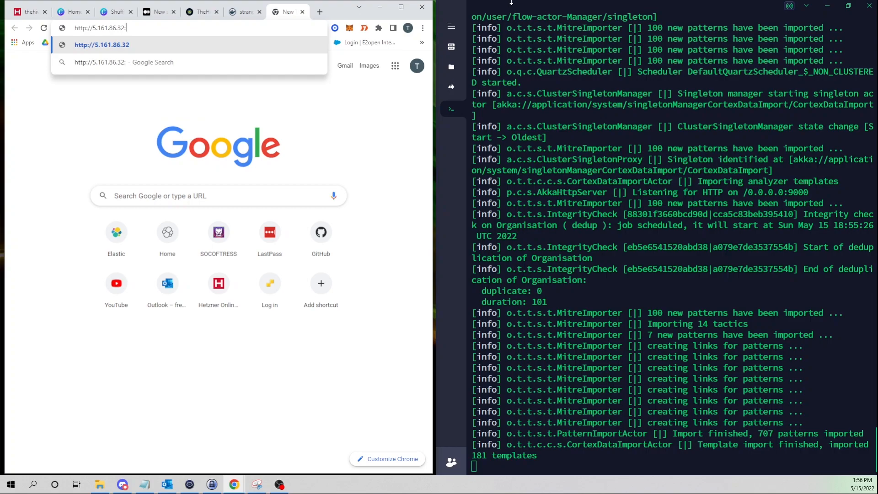
type("9000/login")
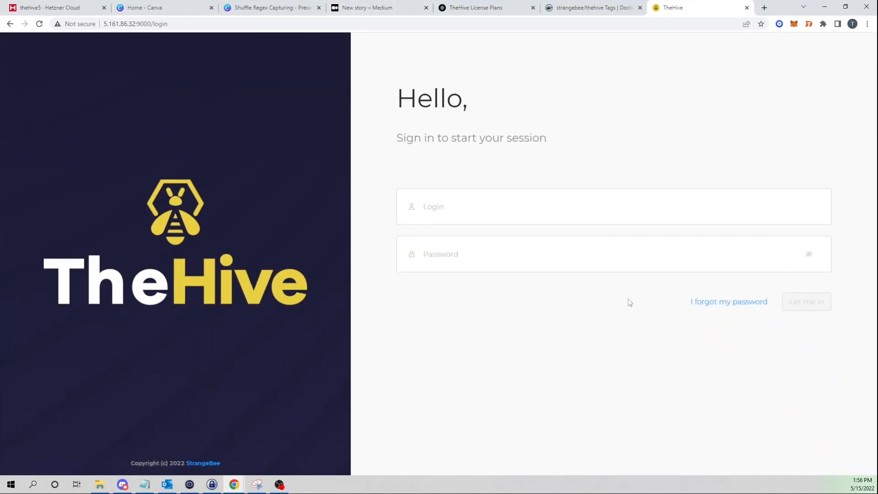
left_click(364, 7)
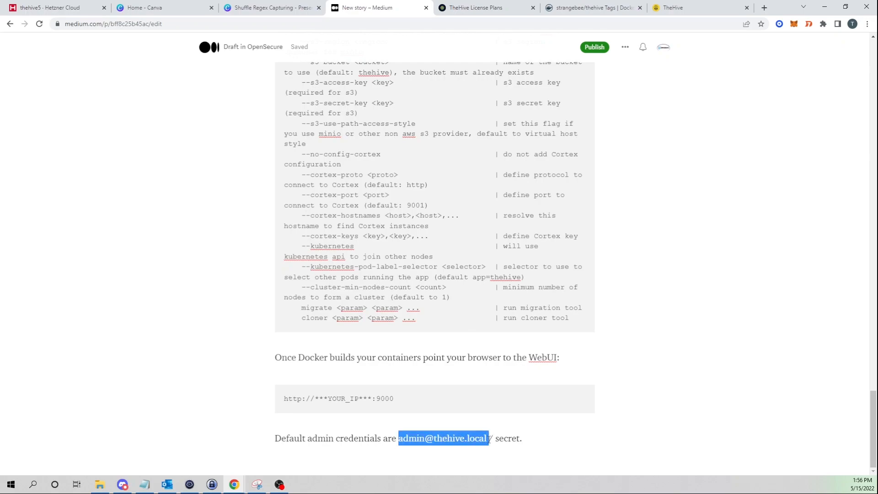
right_click(442, 438)
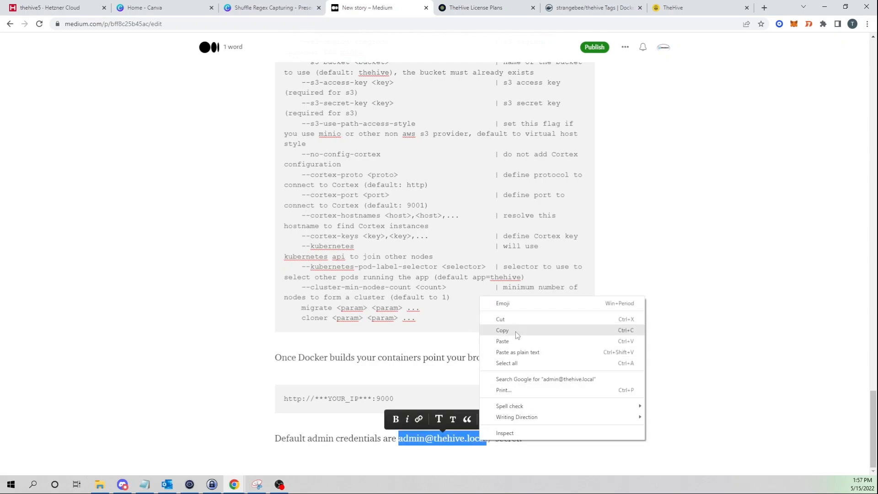
left_click(671, 7)
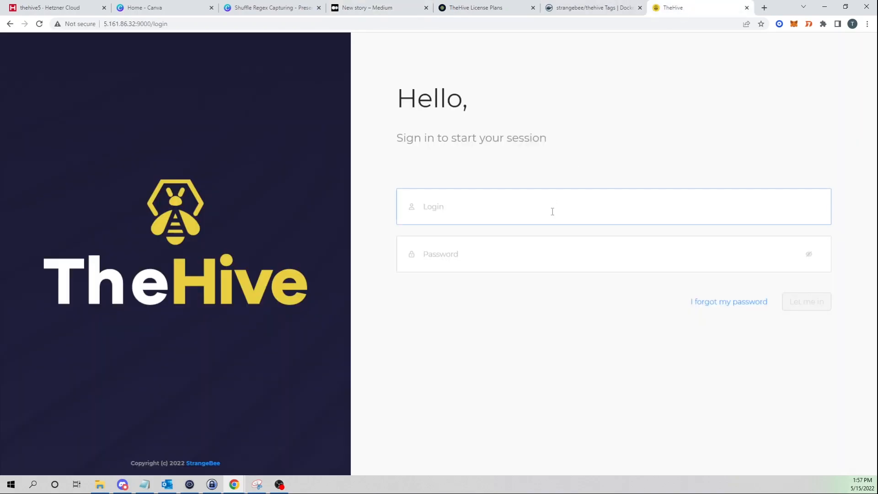
type("admin@thehive.local")
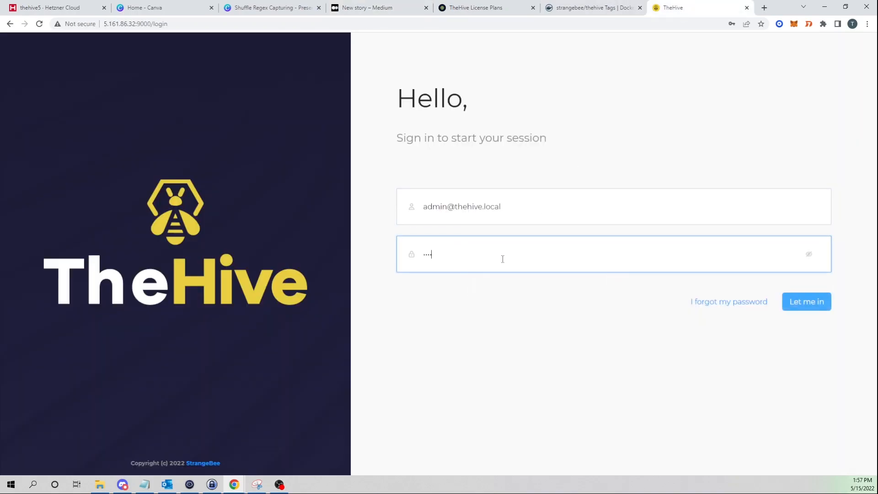
type("•")
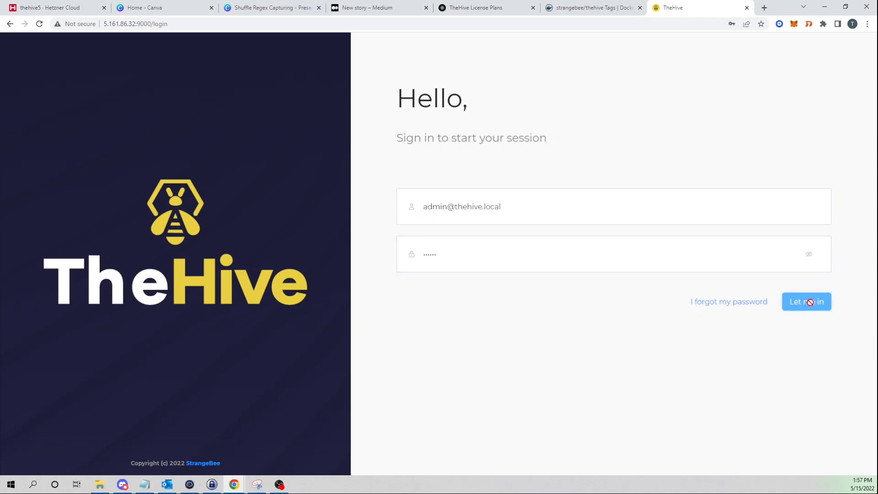
left_click(806, 302)
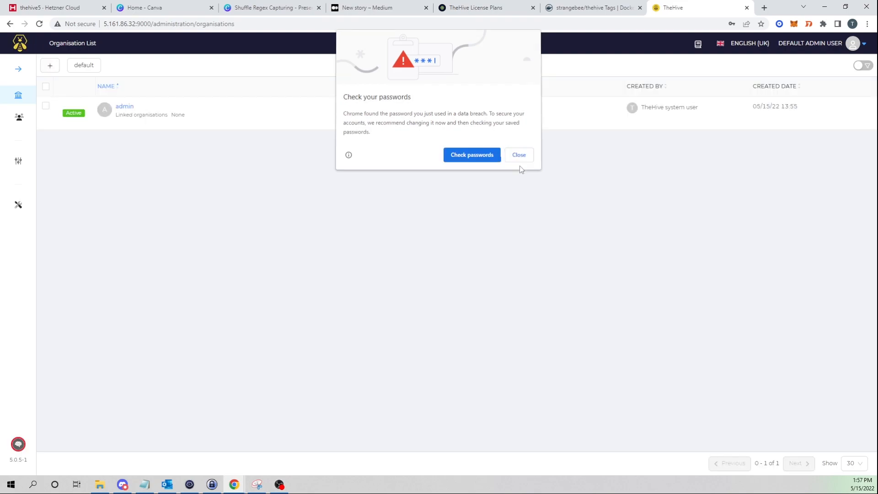
Dismiss the password warning and open the admin organisation's details.
left_click(517, 155)
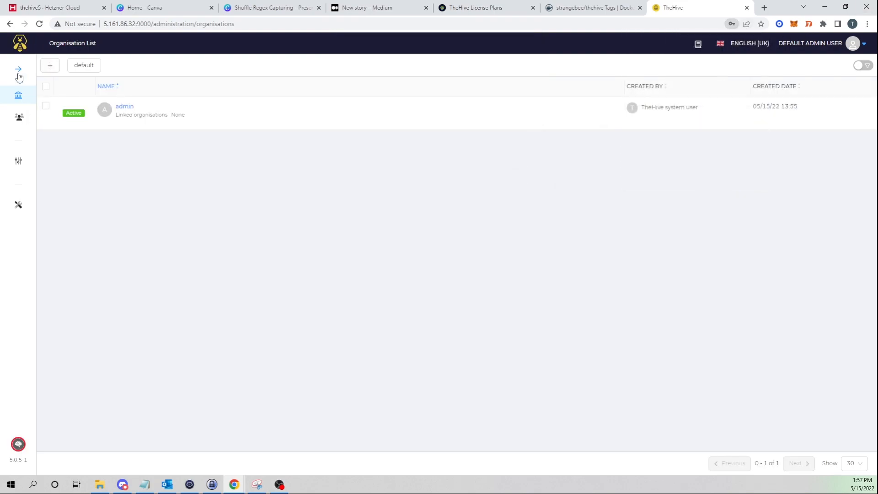
left_click(18, 69)
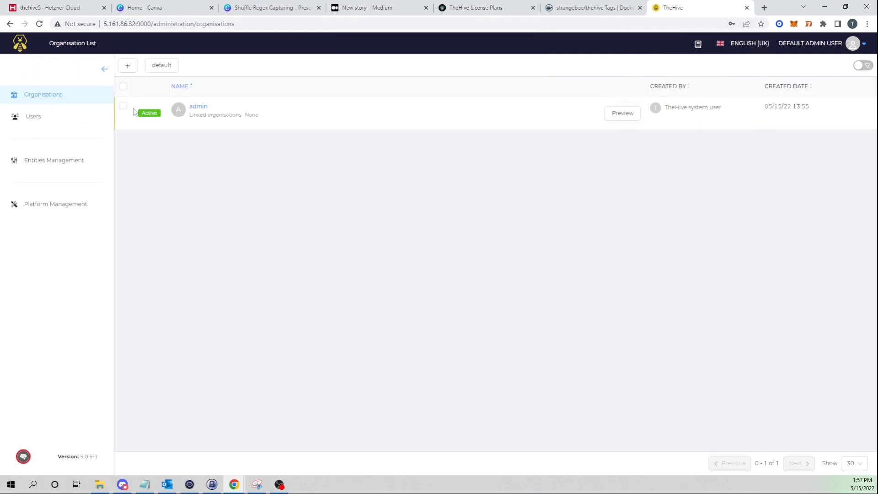
mouse_move(198, 106)
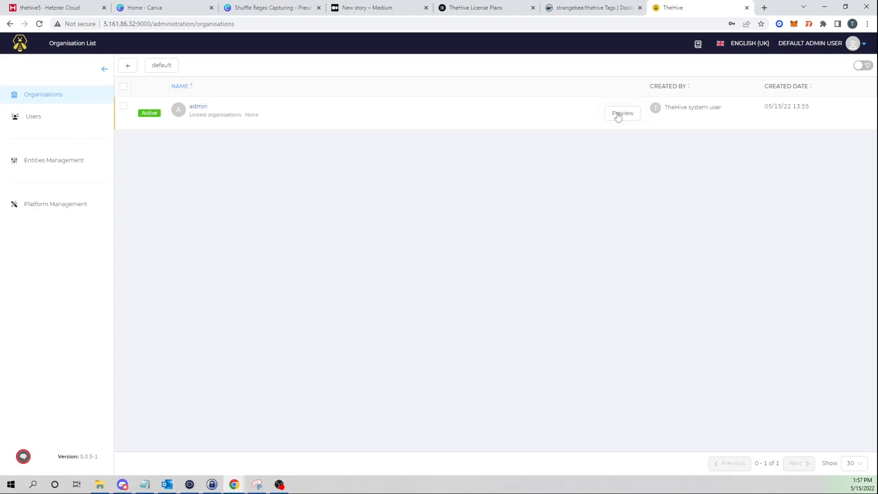
left_click(621, 112)
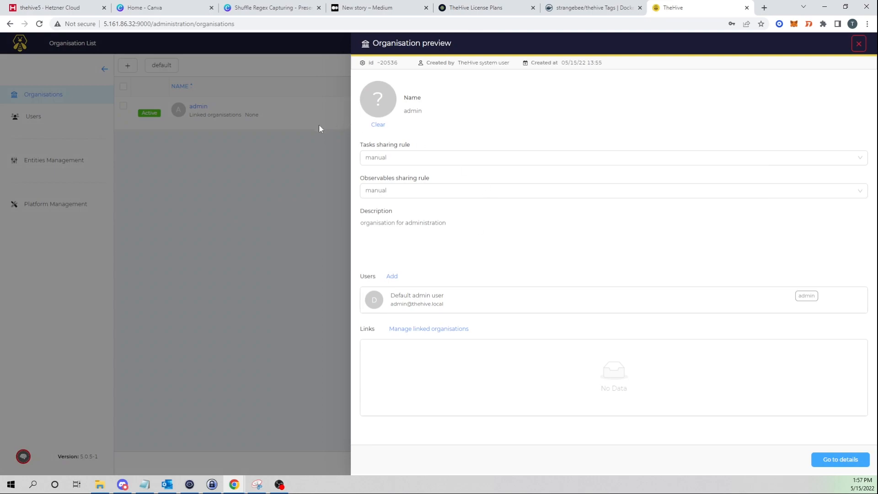
left_click(840, 459)
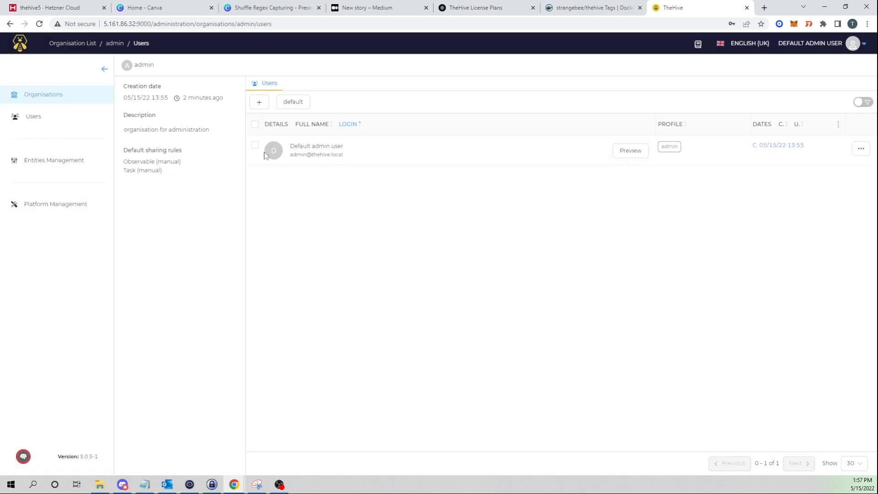
Send a password reset for the Default admin user and close its preview.
left_click(255, 144)
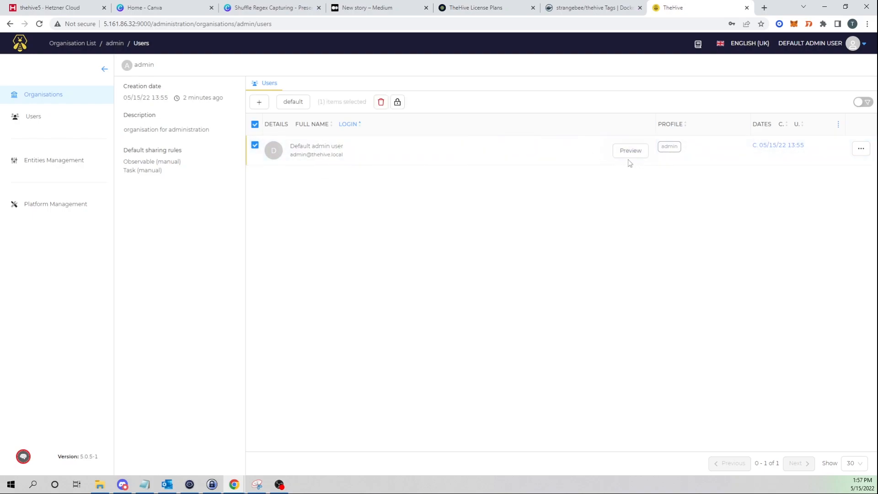
mouse_move(489, 161)
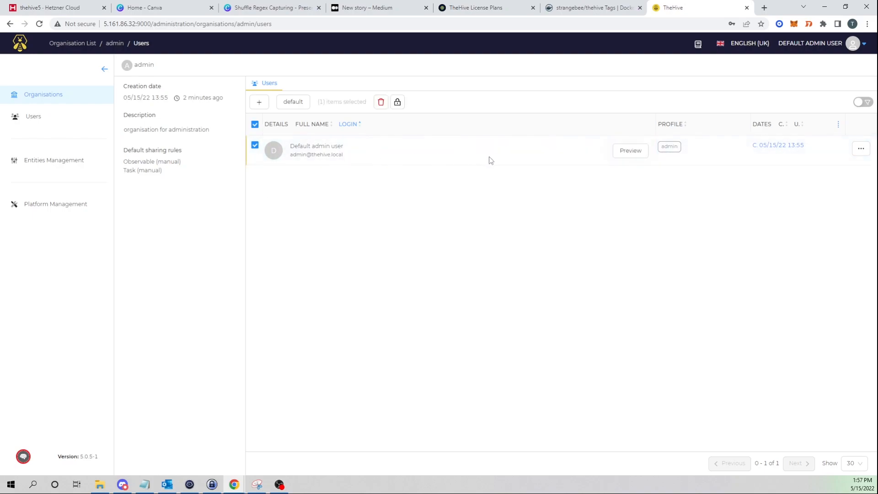
left_click(316, 150)
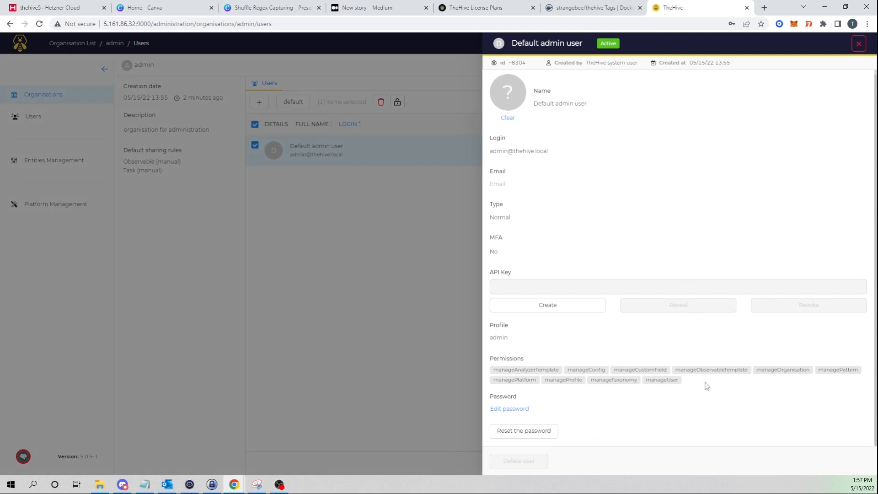
left_click(523, 431)
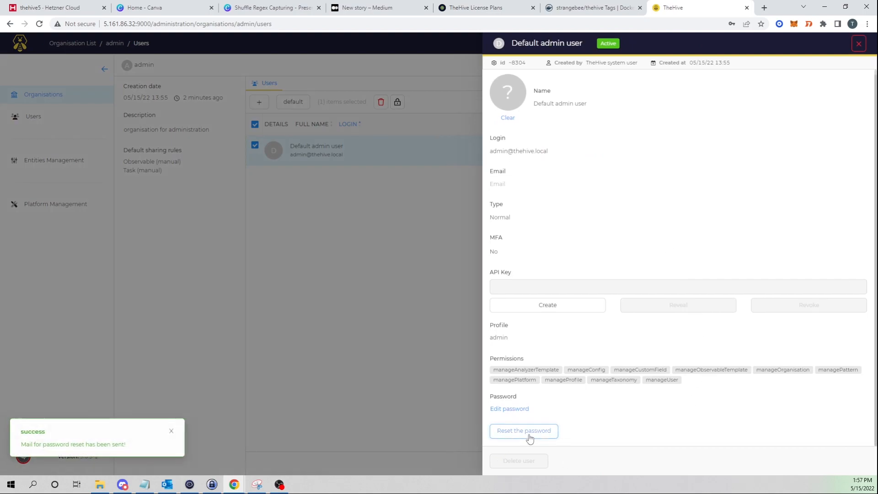
left_click(508, 408)
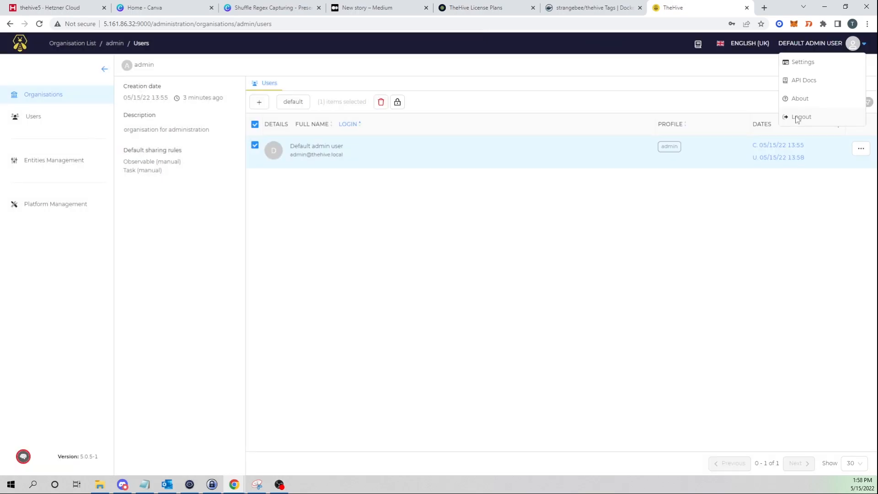
Log out, then sign back in as the default admin after one failed attempt.
left_click(801, 116)
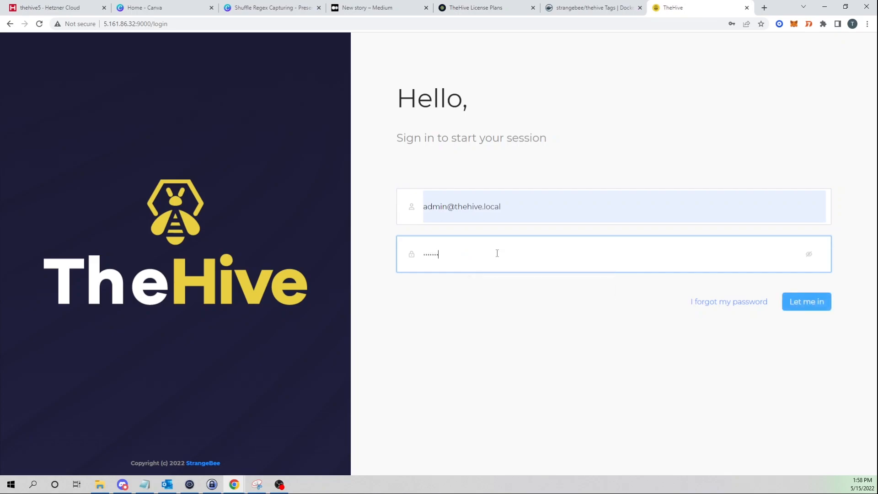
left_click(805, 301)
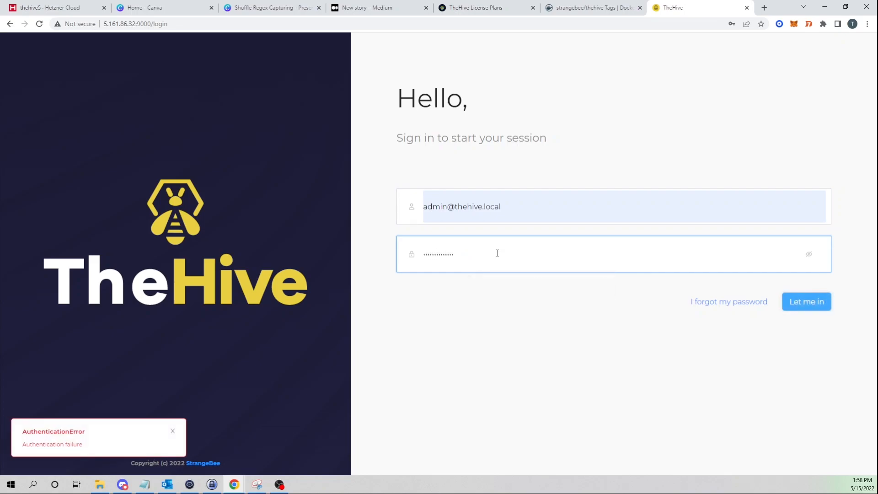
left_click(806, 301)
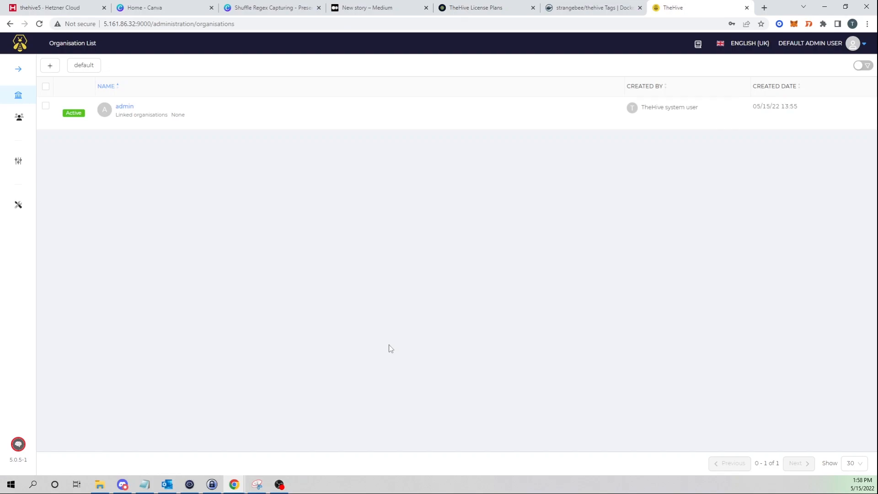
mouse_move(128, 162)
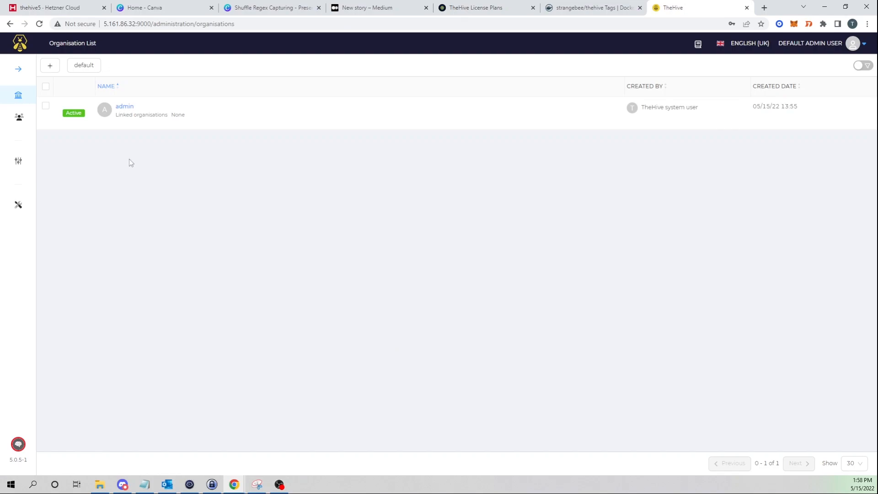
mouse_move(131, 115)
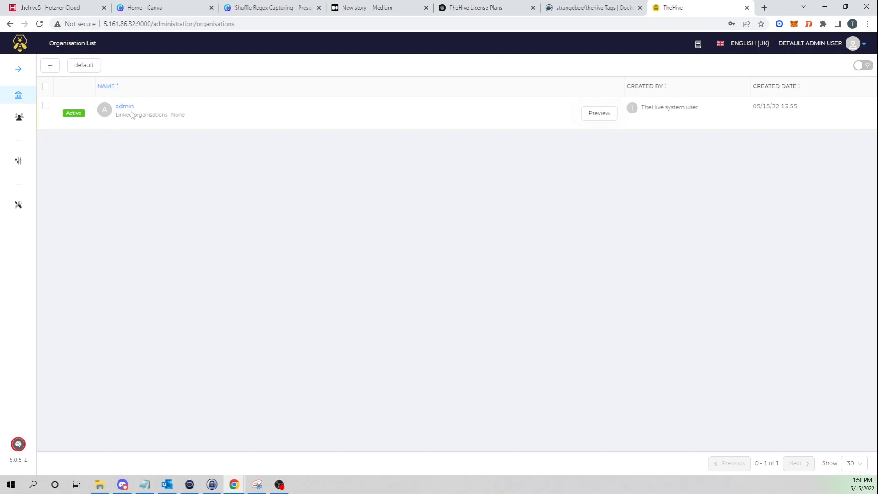
mouse_move(222, 73)
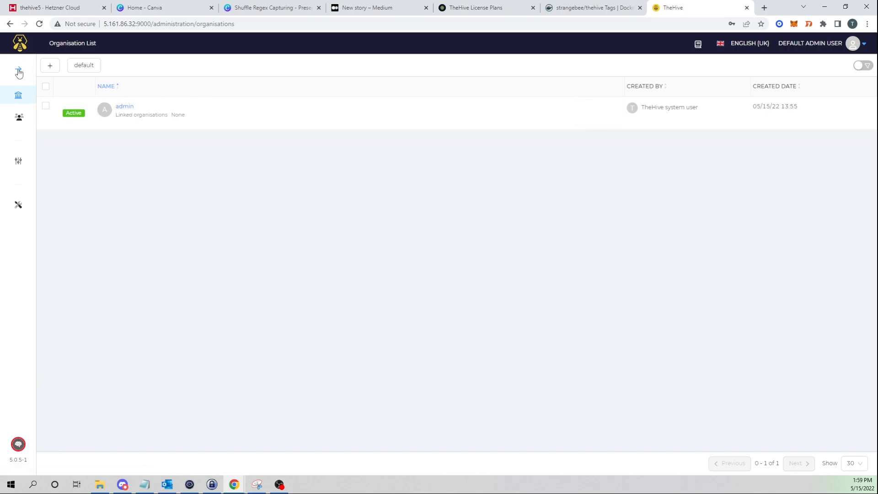
Switch the interface language to English (US).
left_click(17, 72)
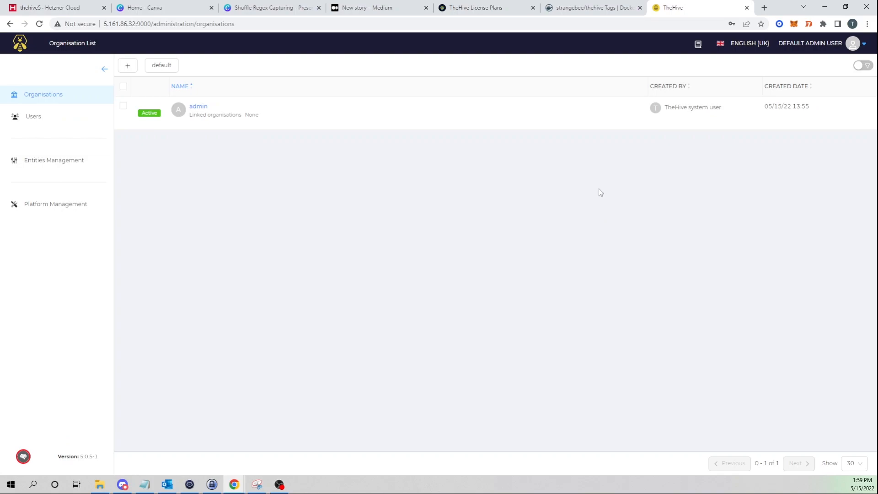
left_click(749, 43)
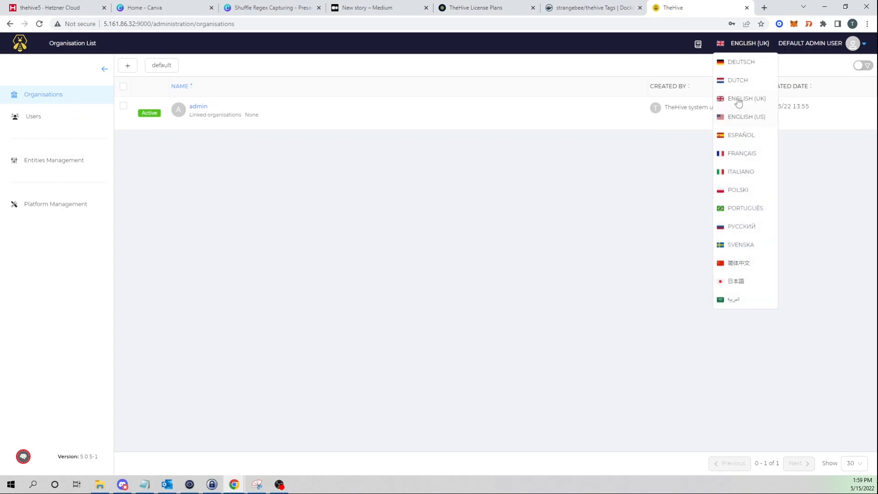
left_click(745, 117)
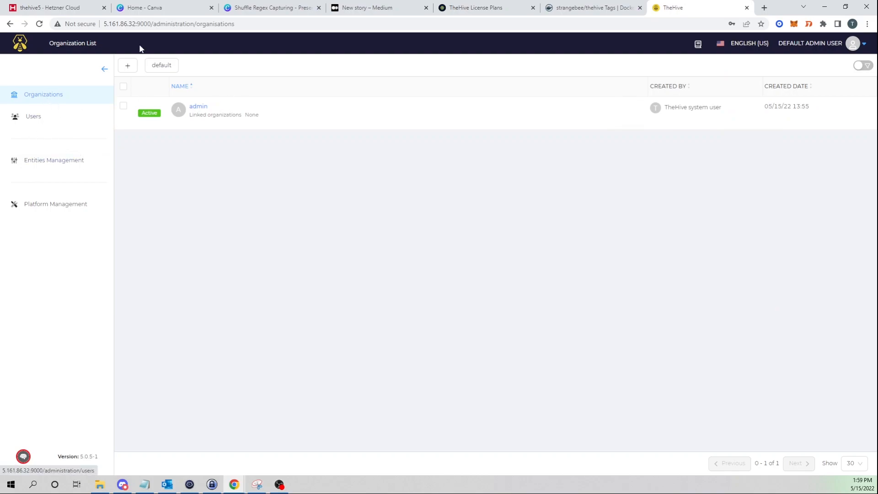
Create organization PleaseSubscribe with description OpenSecure Demo.
left_click(127, 65)
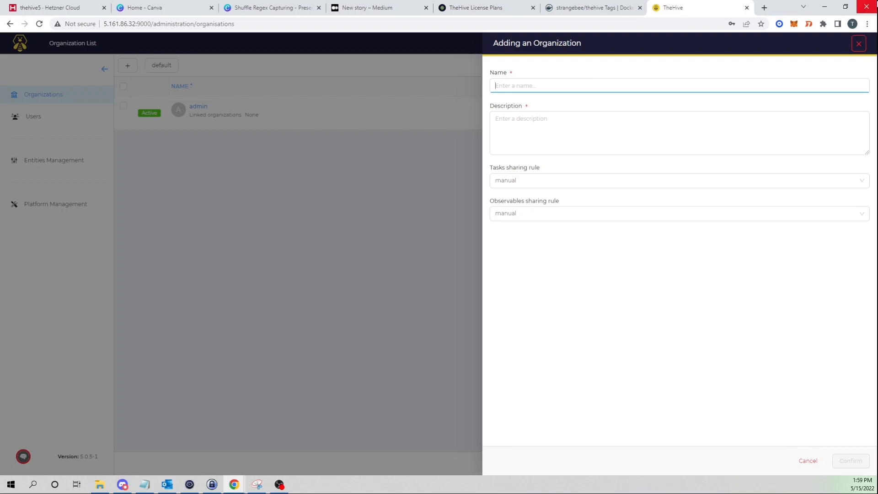
type("PleaseSu")
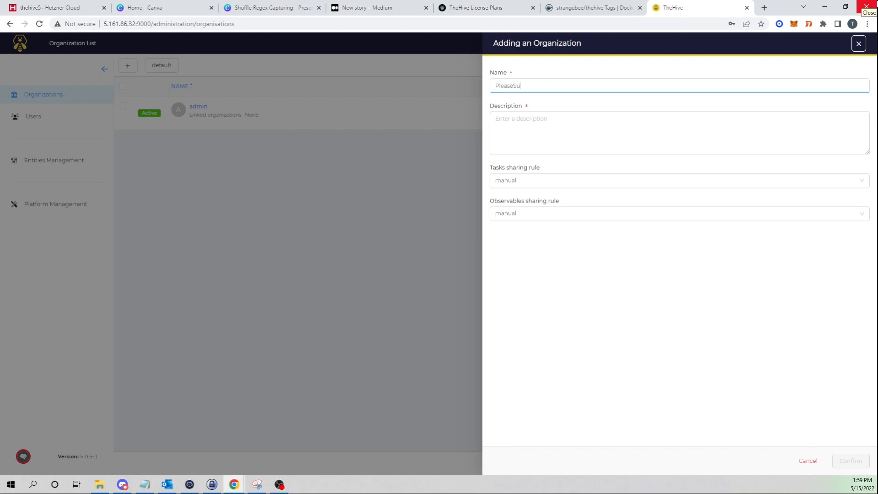
type("bscr4")
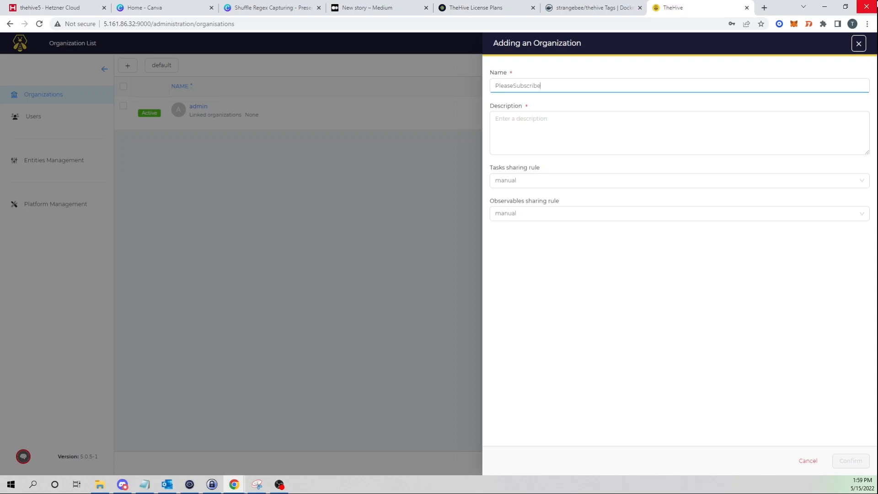
type("OpenSecure Demo")
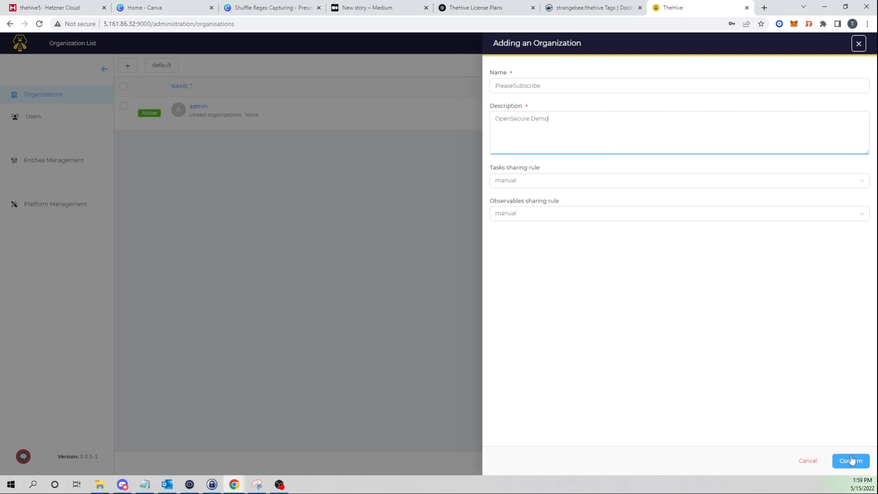
left_click(850, 460)
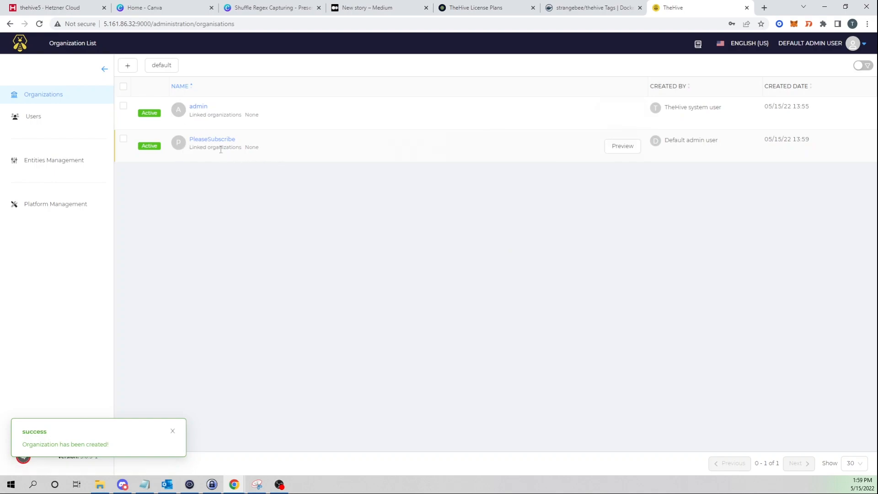
Start adding a Normal user to the PleaseSubscribe organization.
left_click(212, 139)
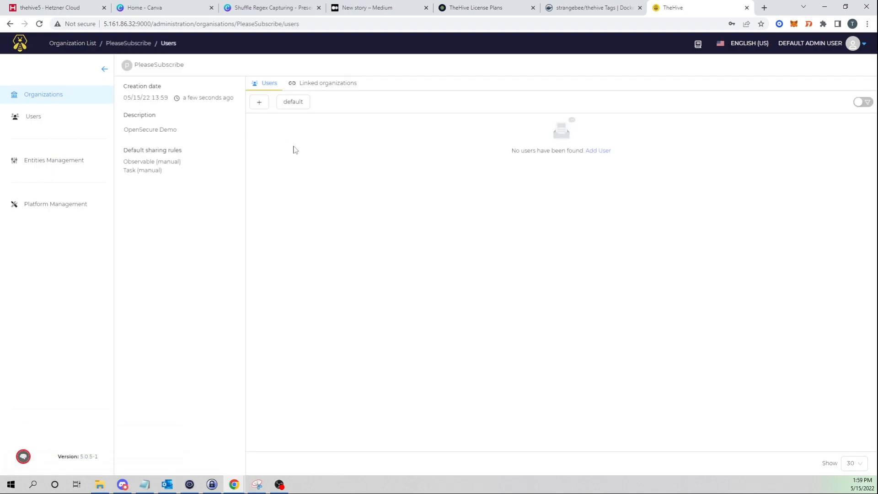
mouse_move(259, 102)
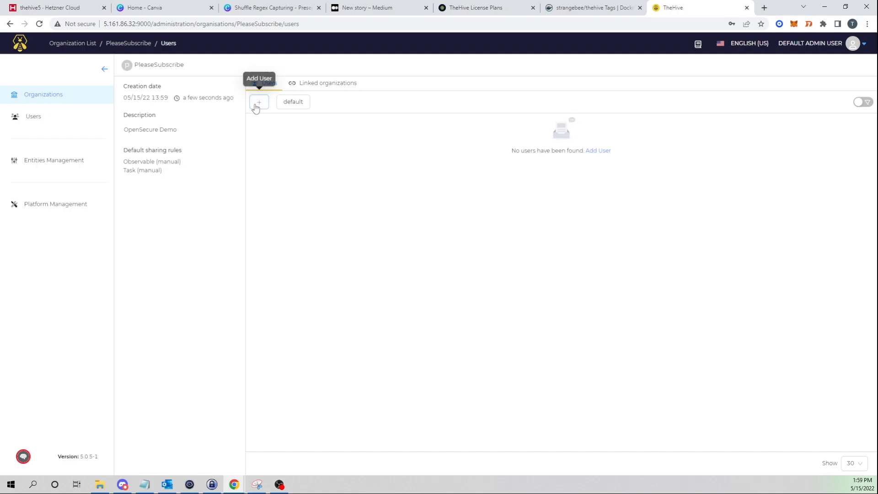
left_click(259, 102)
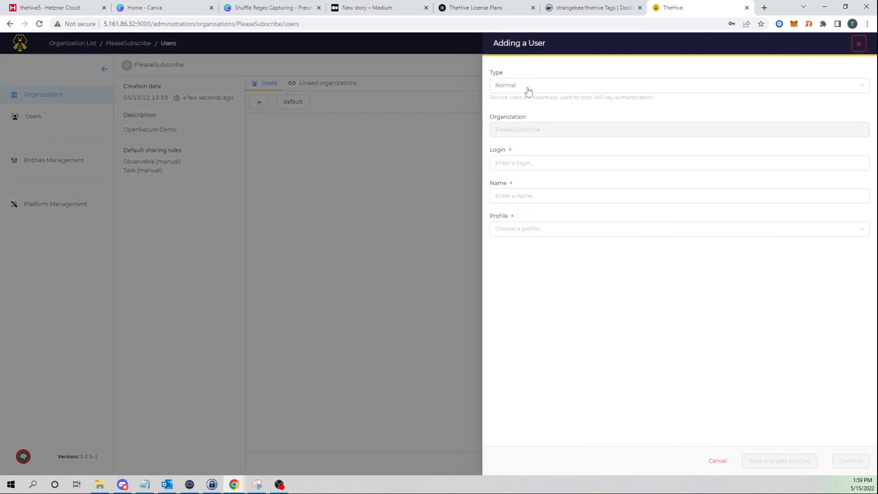
left_click(675, 85)
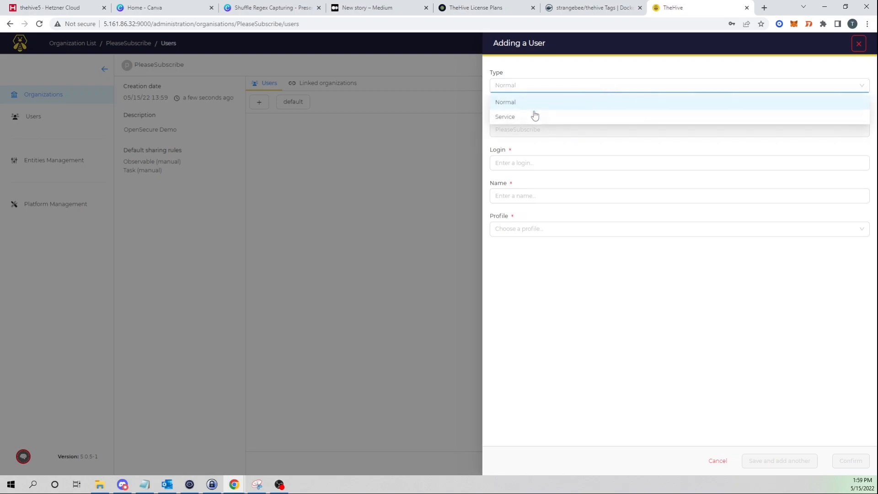
mouse_move(504, 117)
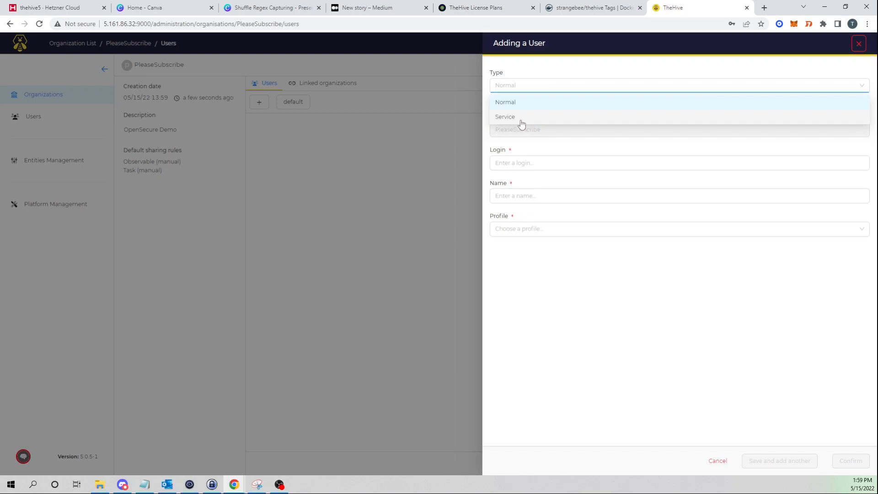
mouse_move(505, 117)
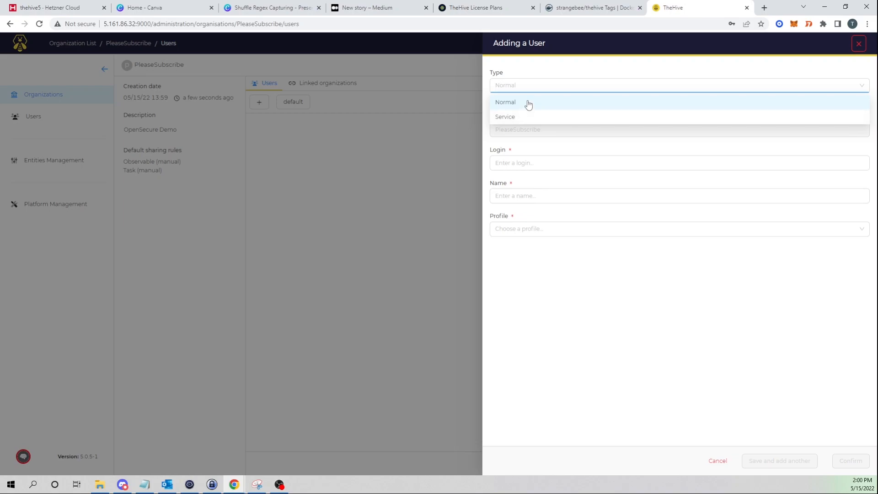
left_click(504, 102)
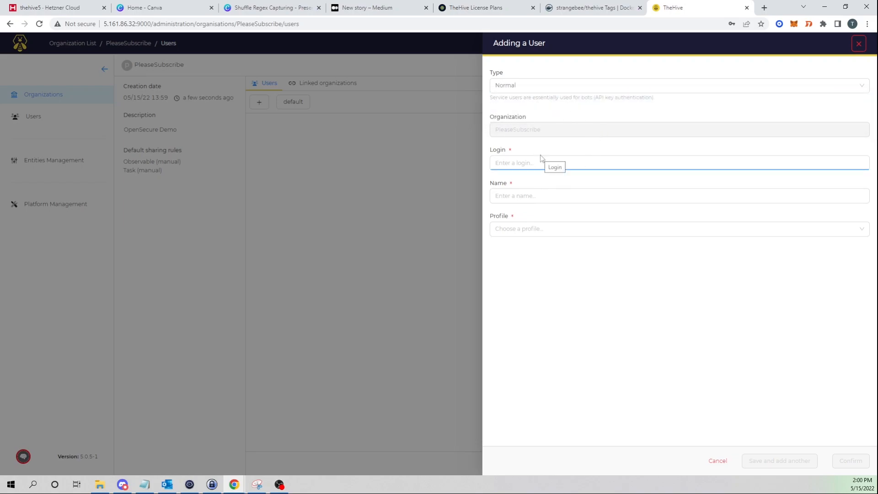
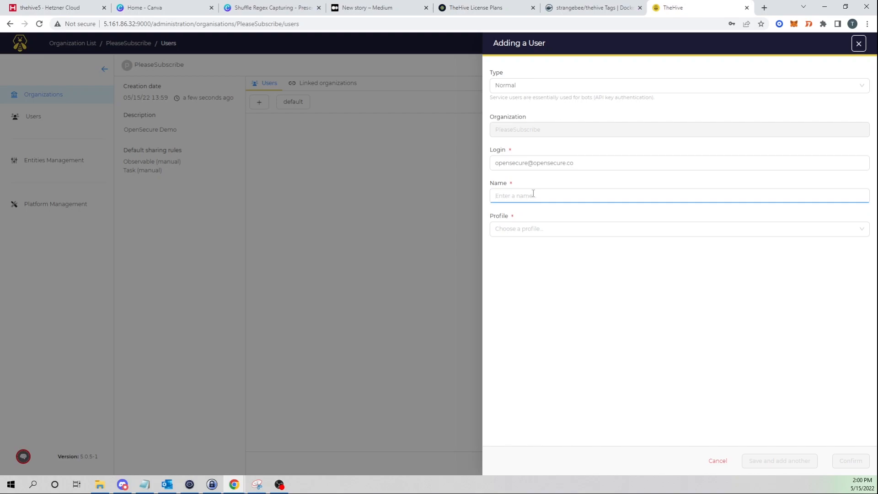
type("opensecure")
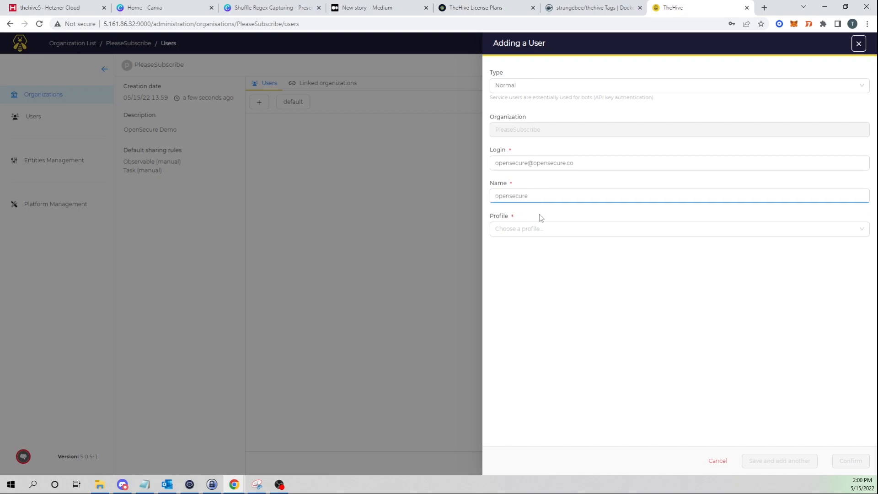
left_click(675, 229)
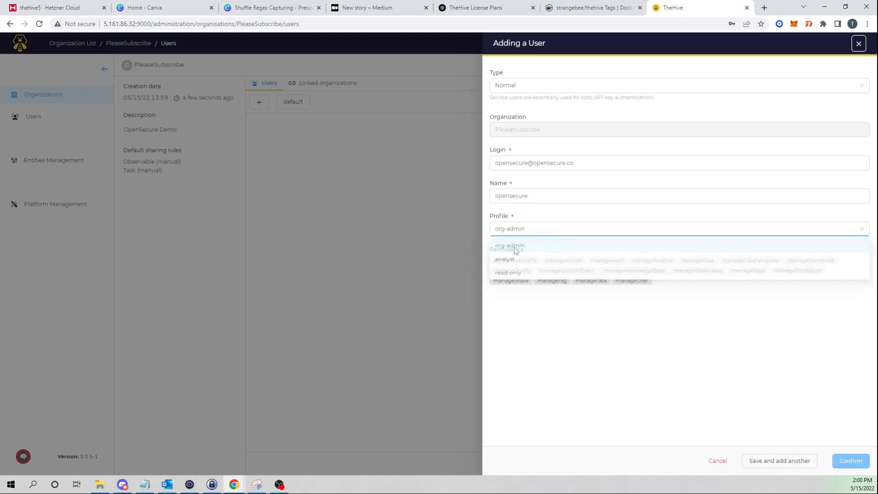
left_click(509, 244)
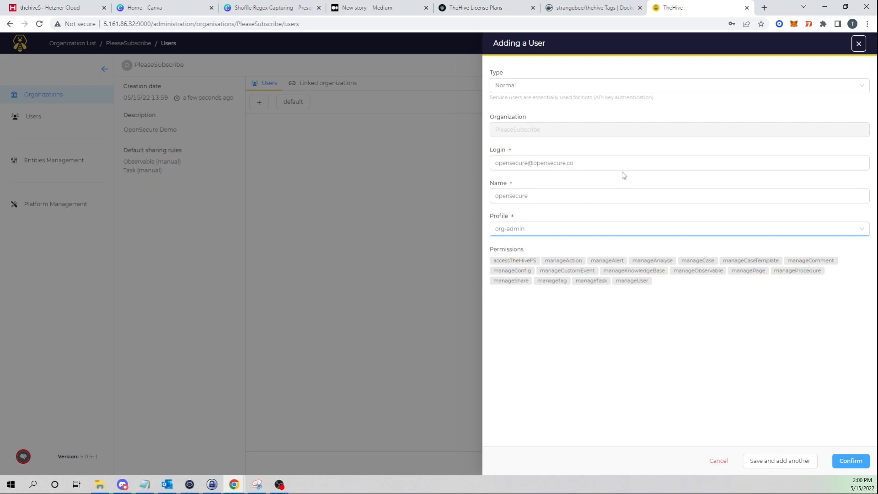
mouse_move(179, 4)
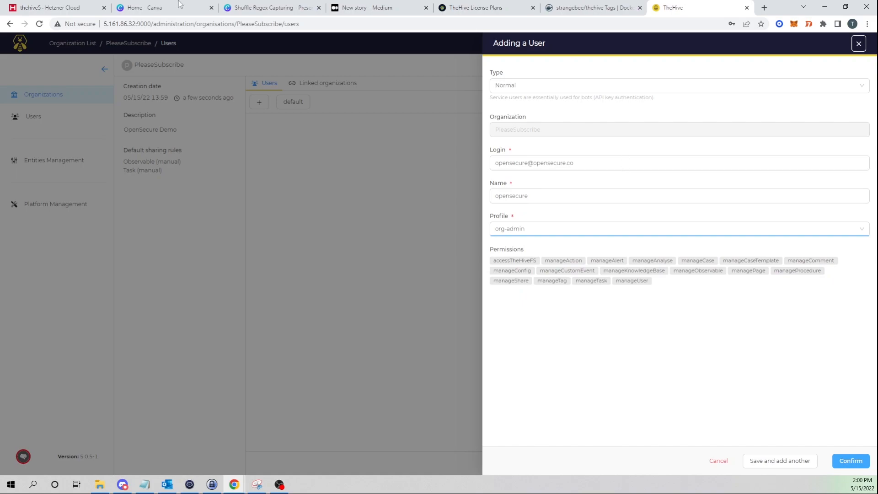
mouse_move(547, 287)
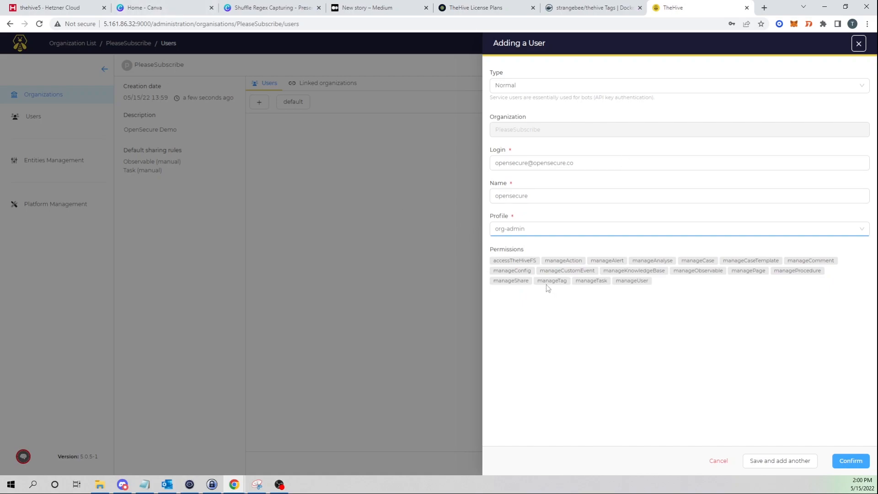
mouse_move(619, 254)
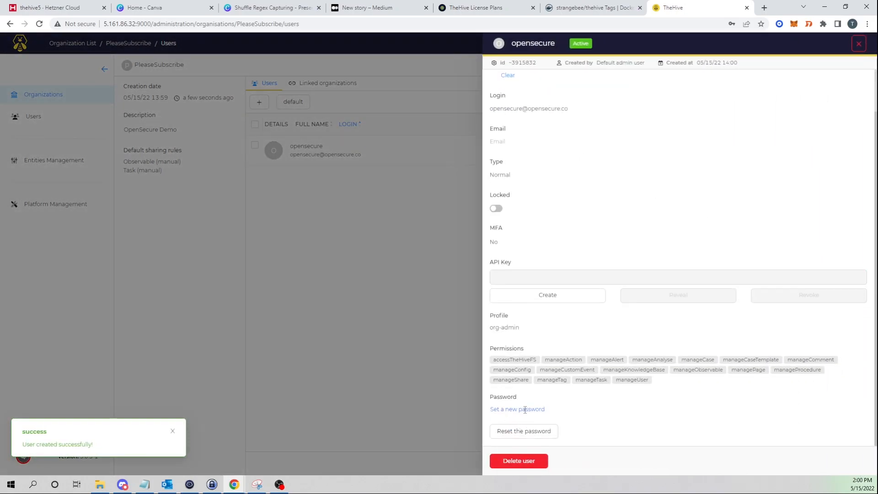
Set and confirm a new password for the opensecure user.
left_click(516, 409)
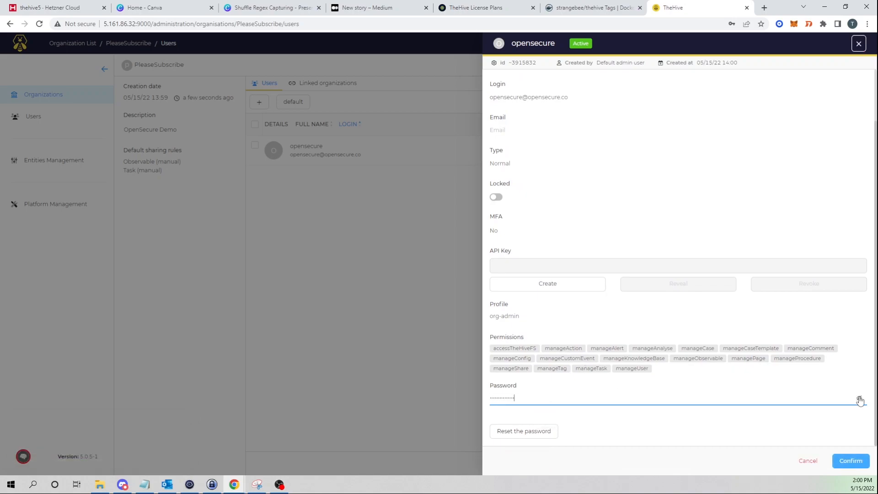
left_click(849, 460)
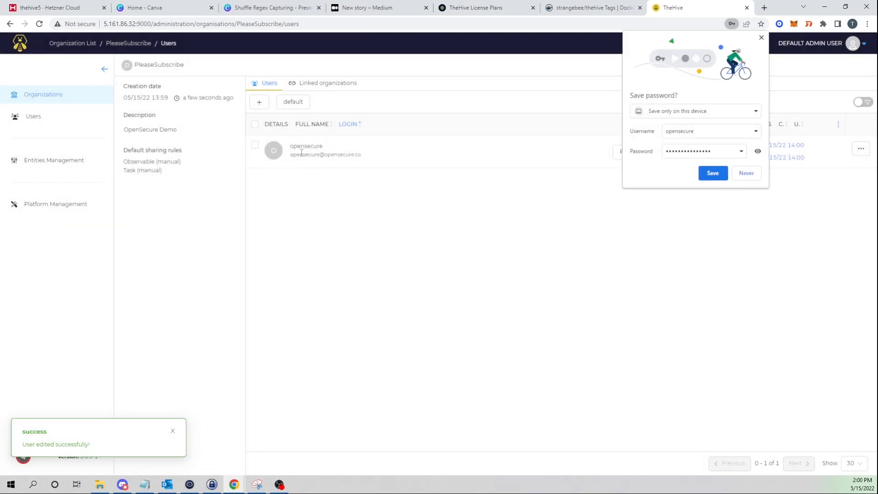
left_click(745, 172)
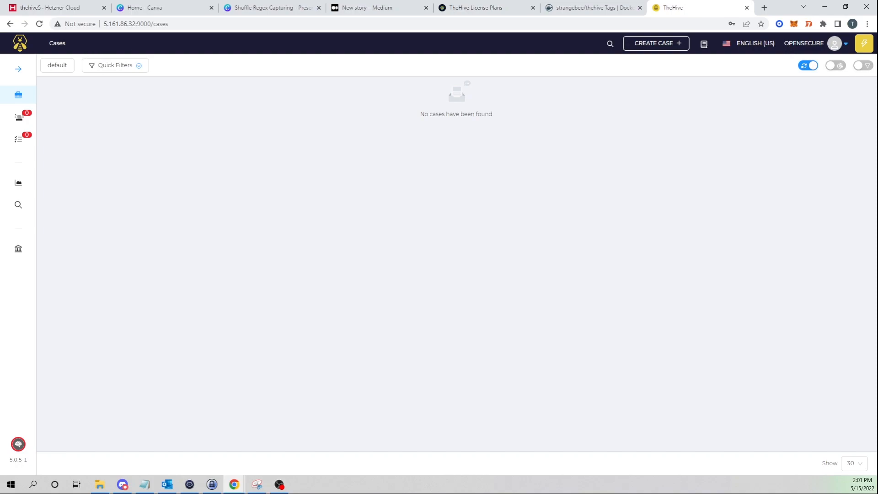
Expand the sidebar and view opensecure's empty Tasks list.
left_click(17, 69)
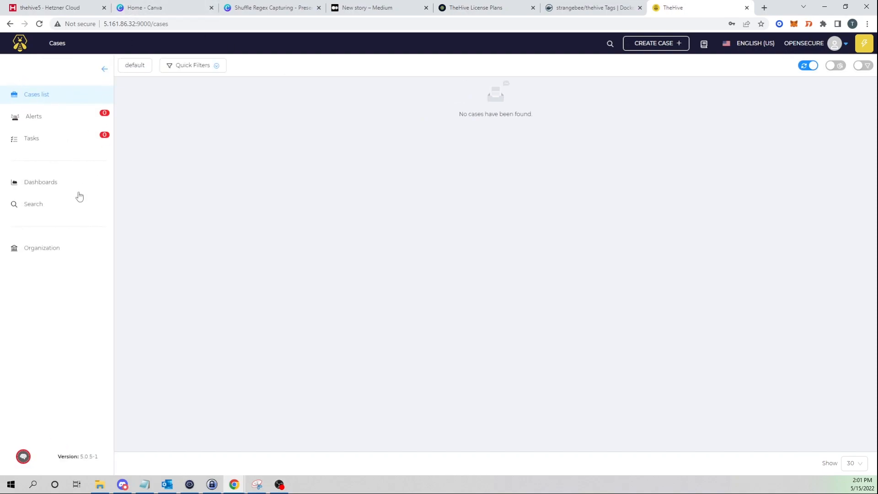
mouse_move(40, 182)
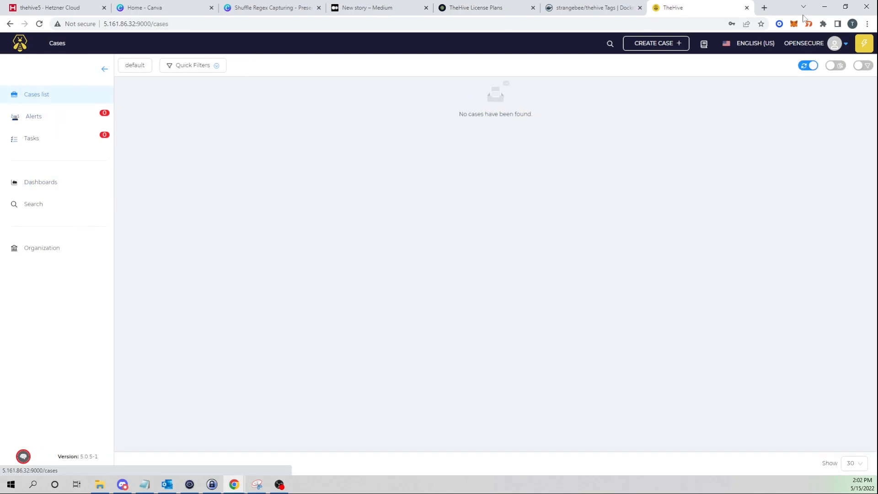
mouse_move(94, 118)
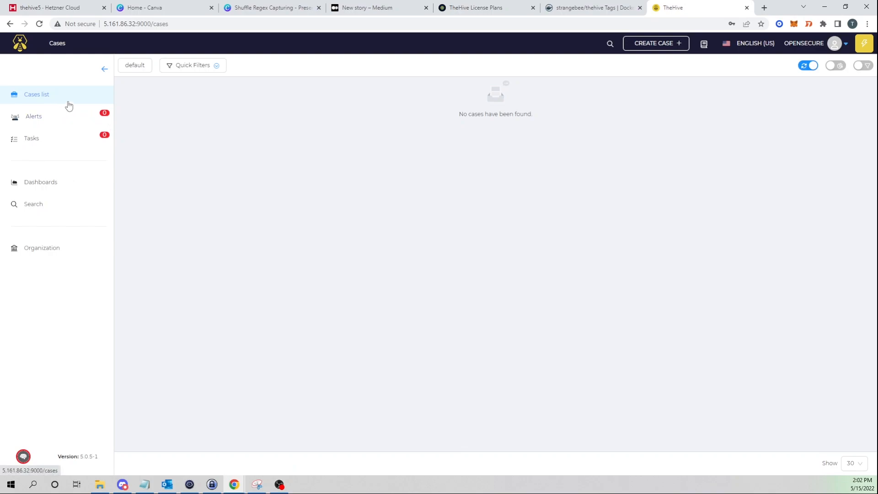
left_click(32, 138)
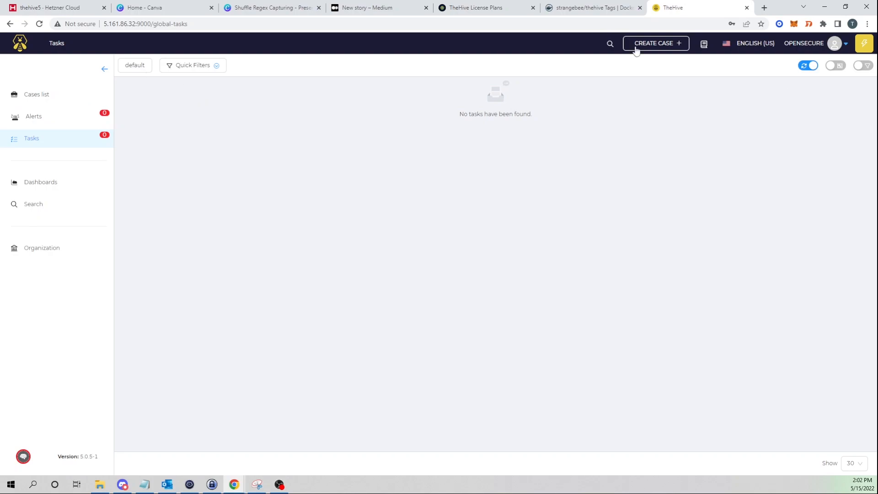
Create an empty case titled 'test', description 'test', MEDIUM severity, AMBER TLP/PAP.
left_click(655, 43)
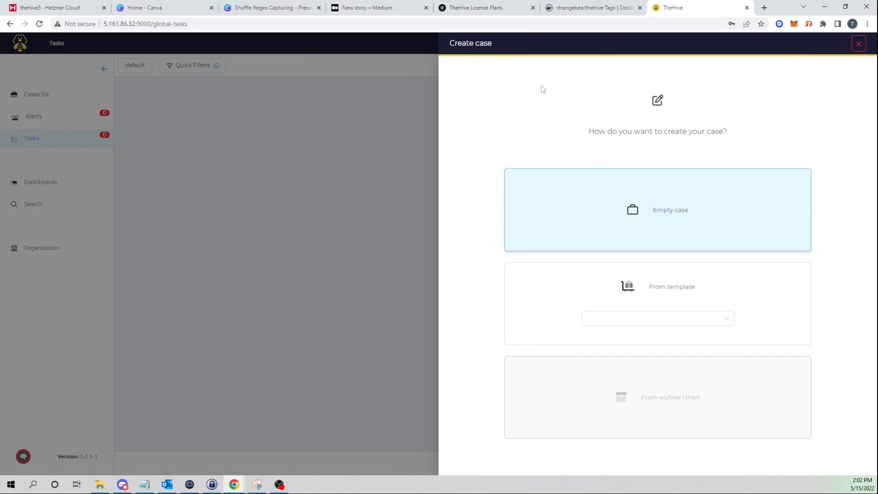
left_click(656, 209)
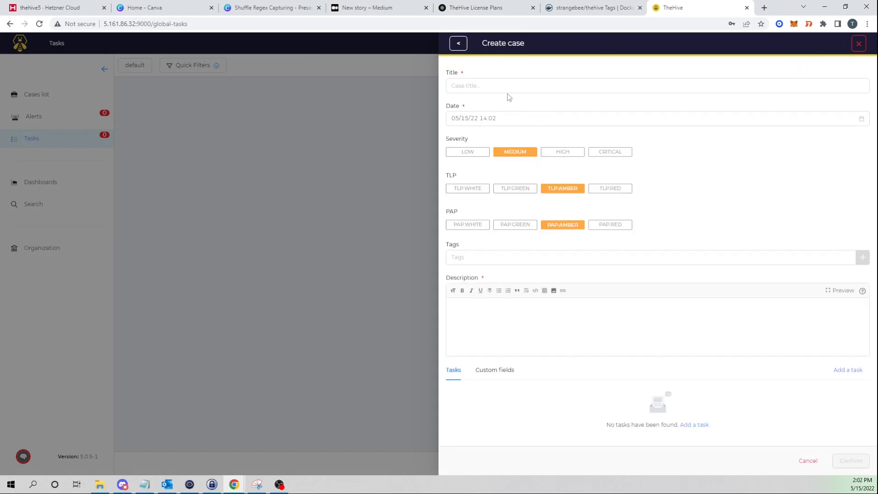
type("test")
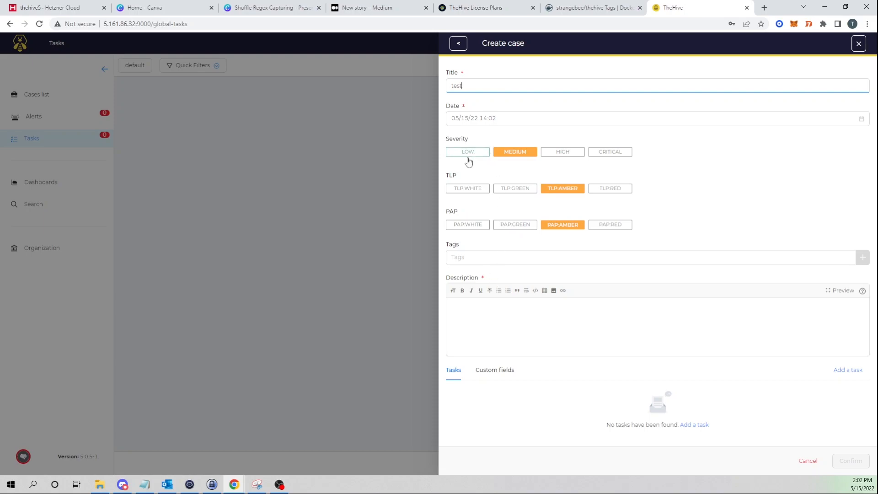
mouse_move(518, 190)
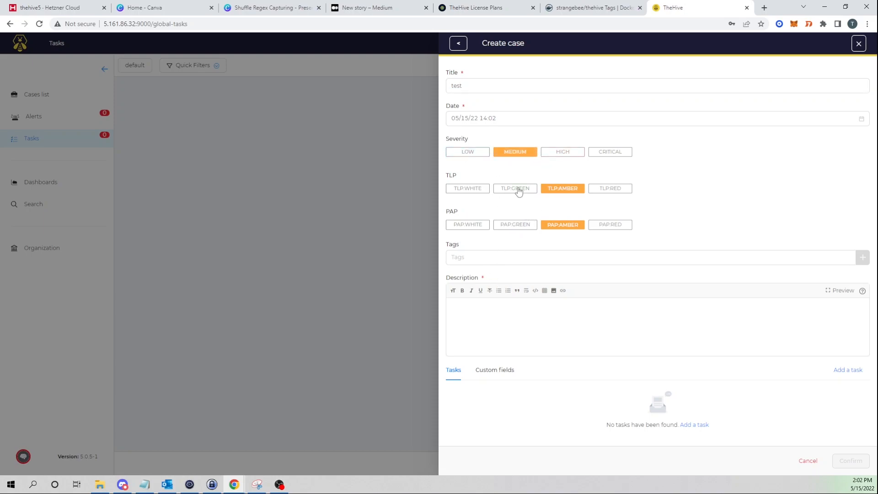
type("test")
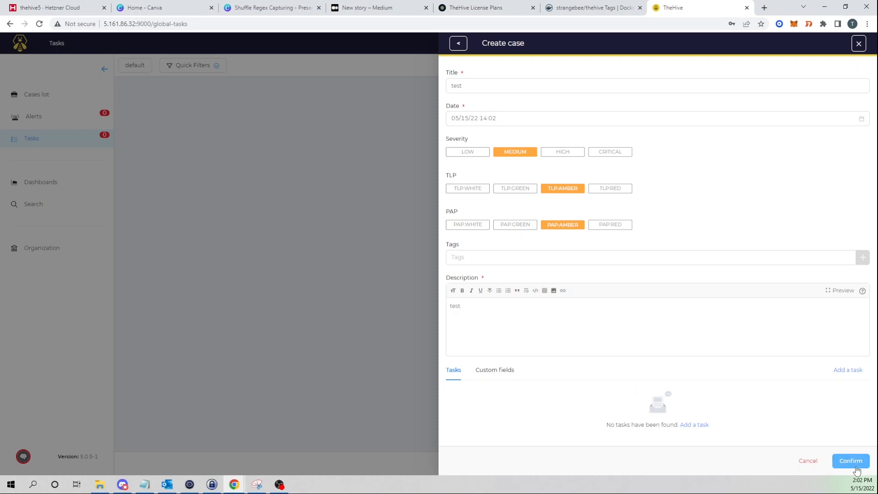
left_click(850, 460)
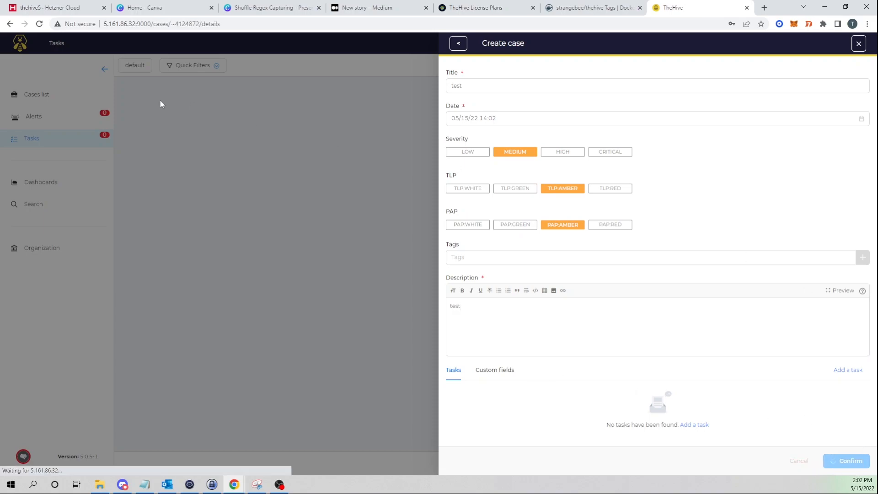
left_click(847, 460)
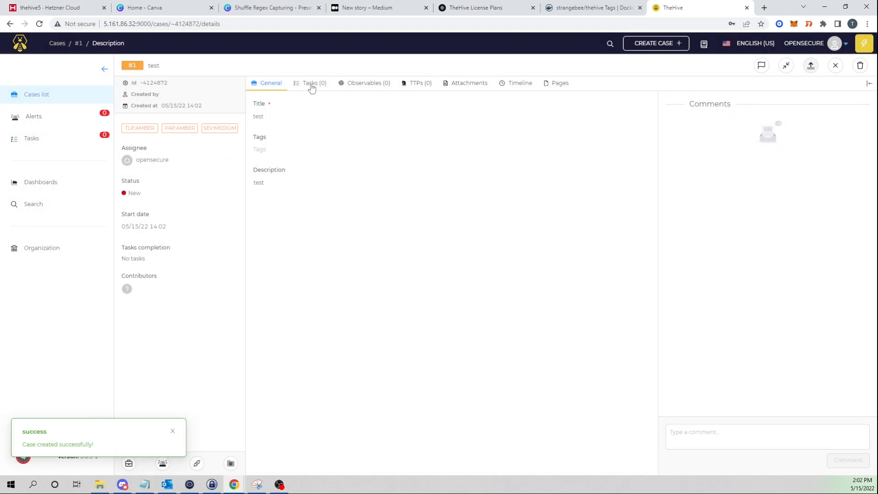
Show the case's observables, dismissing an accidentally opened new task form.
left_click(367, 83)
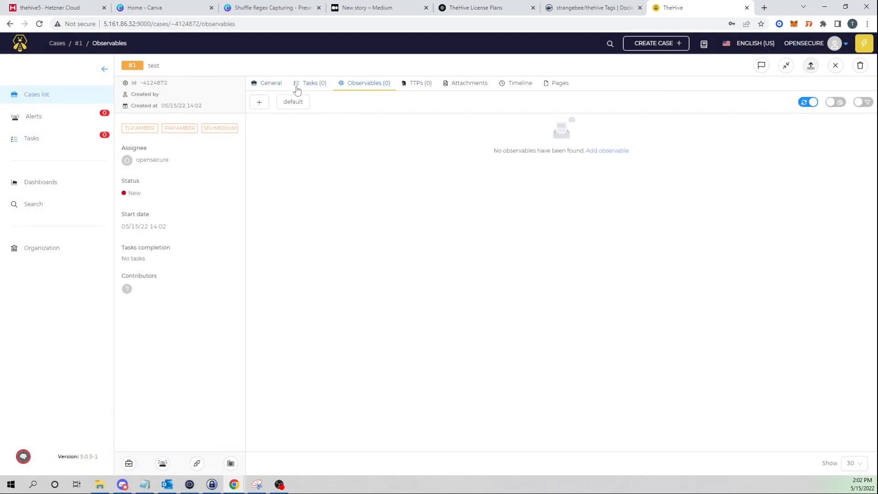
left_click(259, 102)
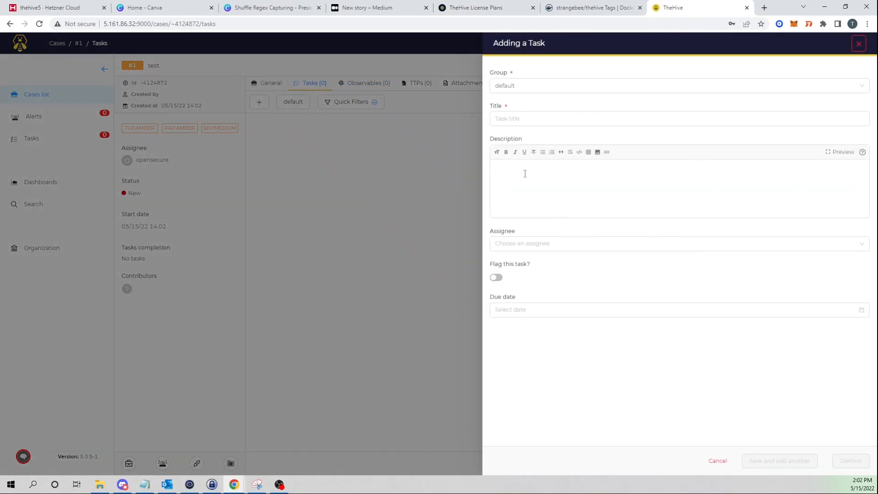
left_click(717, 460)
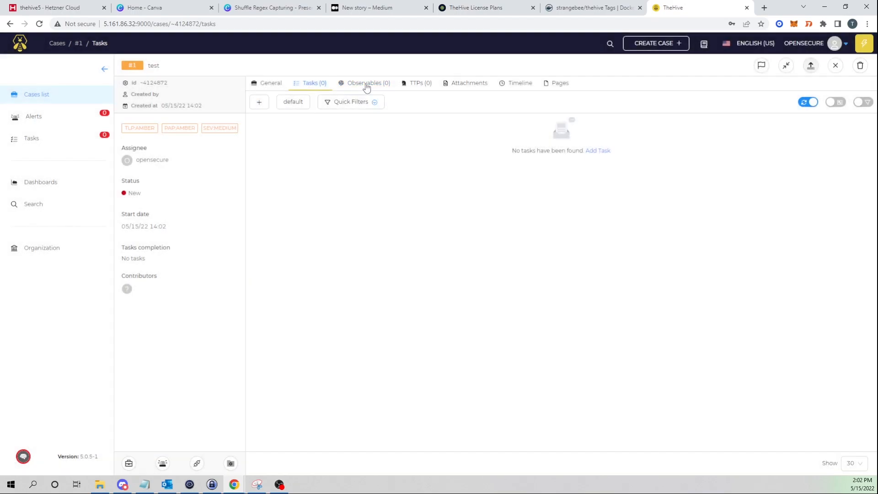
left_click(367, 82)
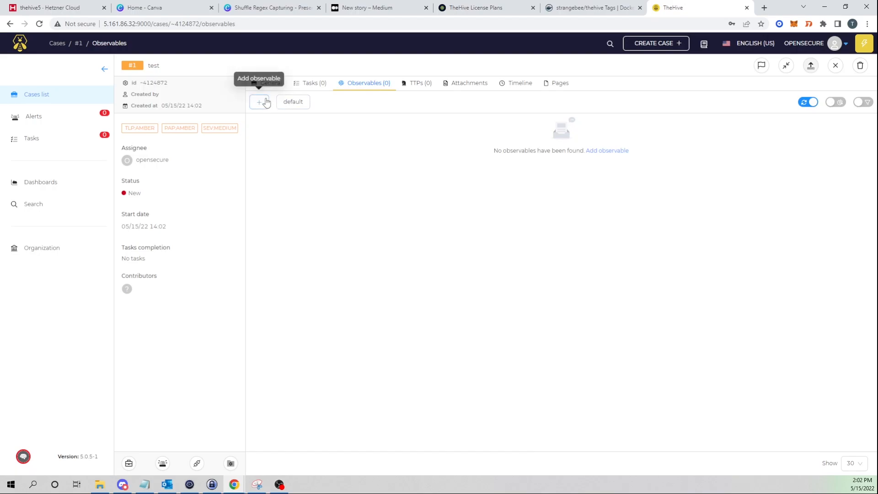
Add an ip observable 1.1.1.1 with tag 'test'.
left_click(258, 102)
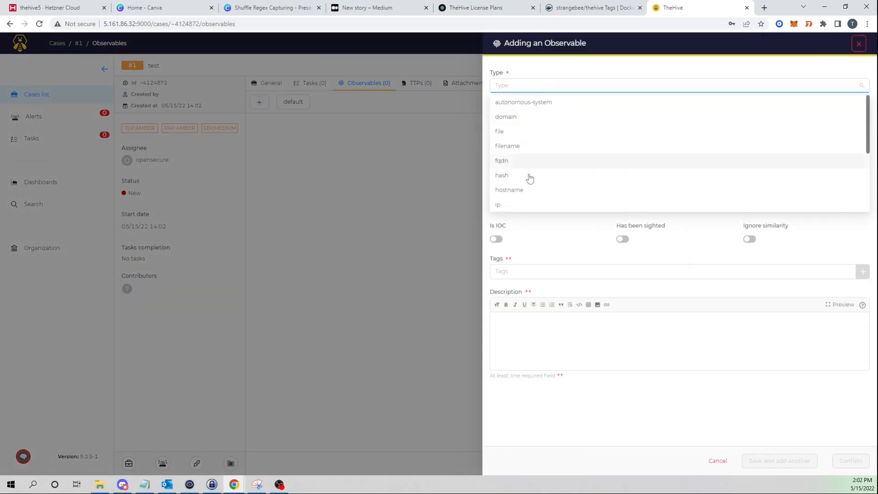
left_click(498, 203)
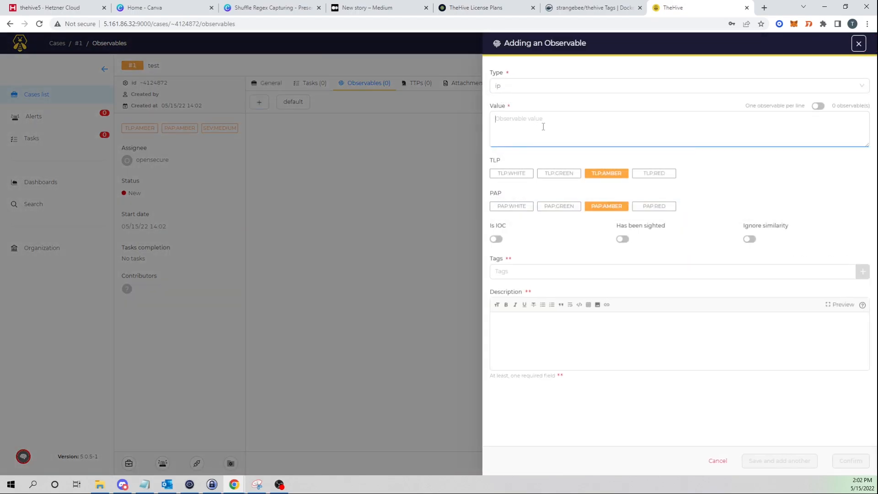
type("1.1.1.1")
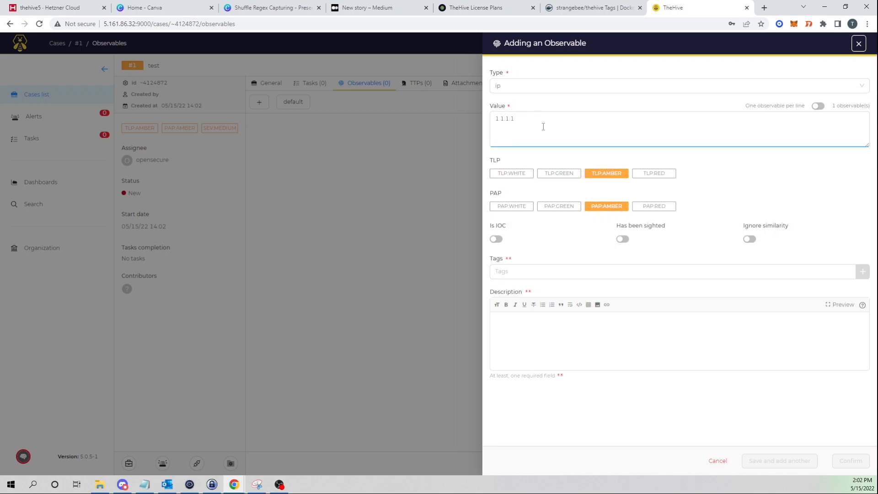
type("test")
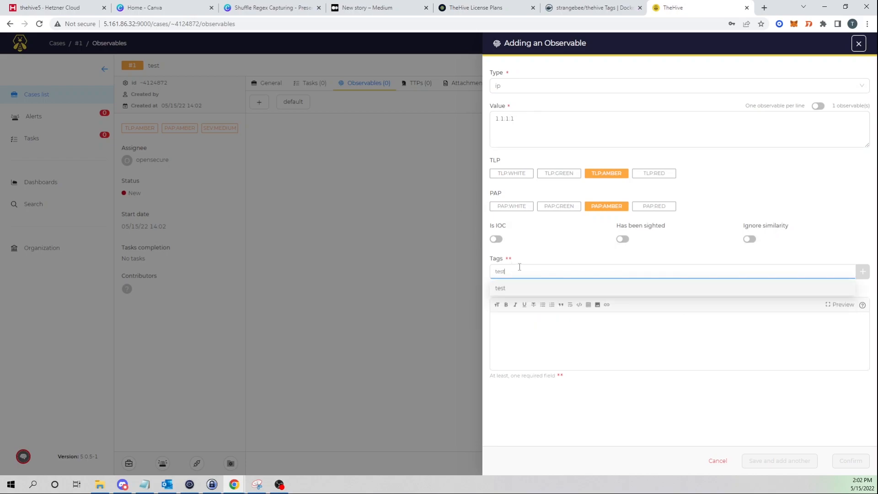
left_click(500, 287)
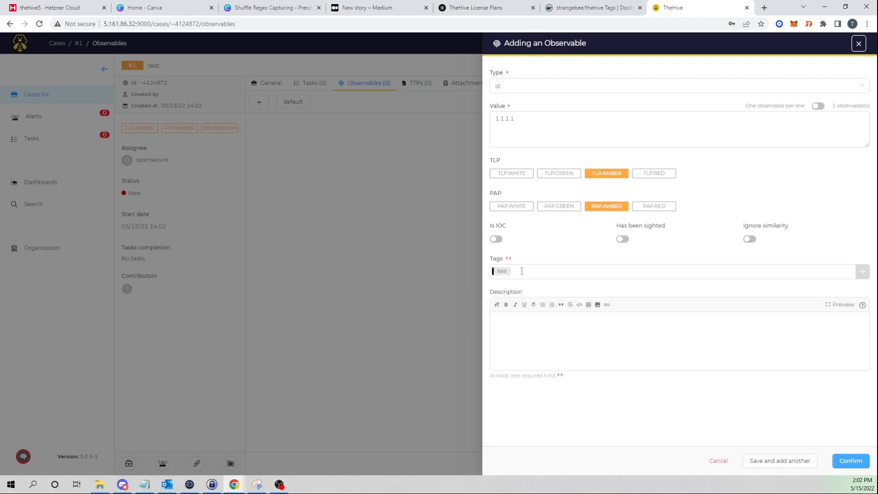
left_click(850, 460)
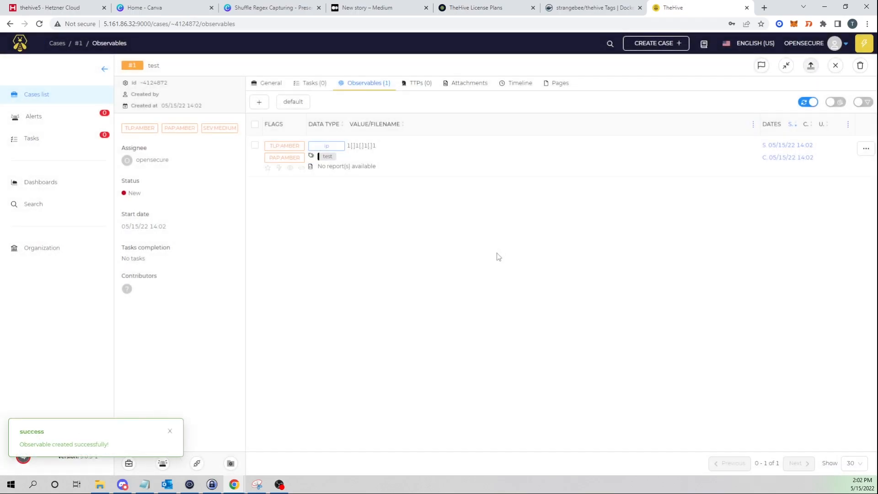
mouse_move(373, 155)
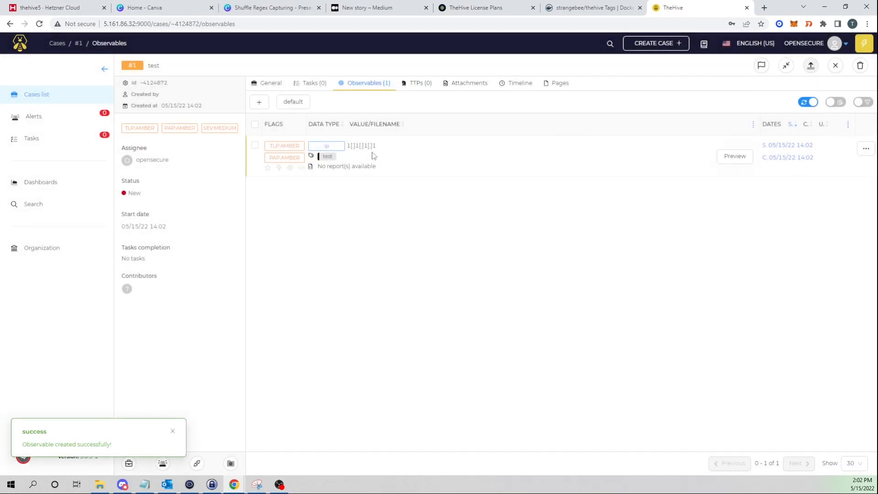
left_click(419, 83)
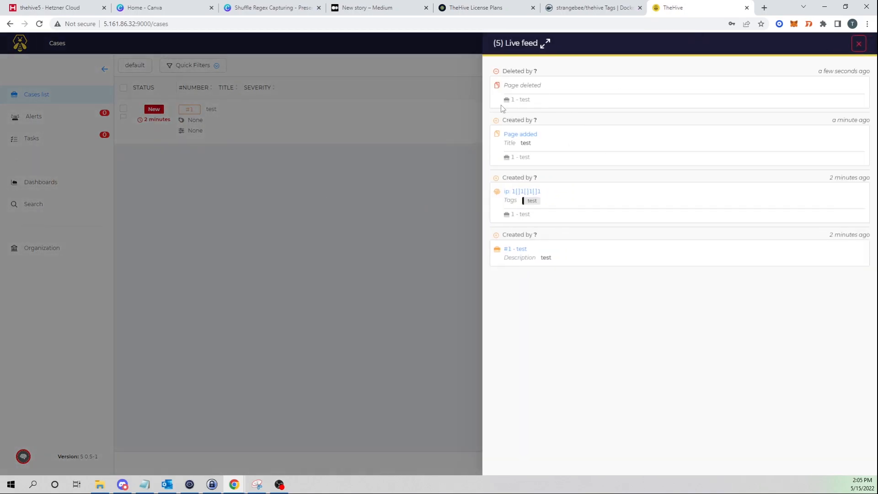
mouse_move(666, 161)
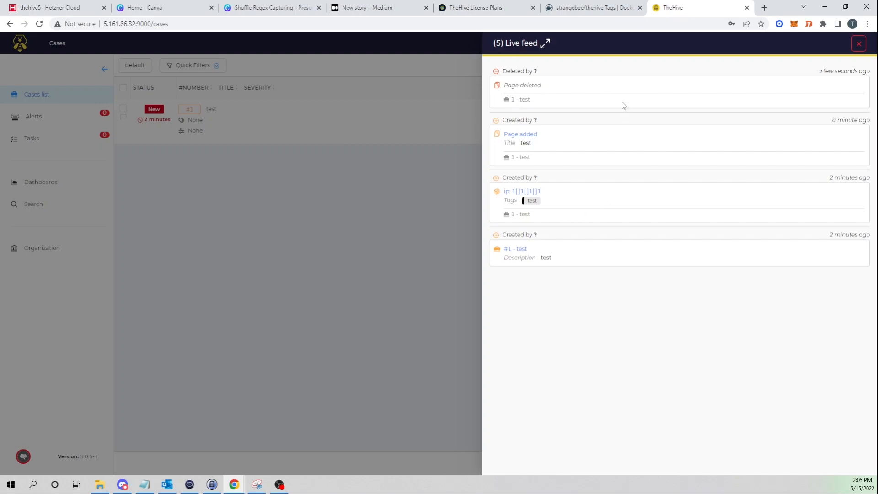
mouse_move(662, 197)
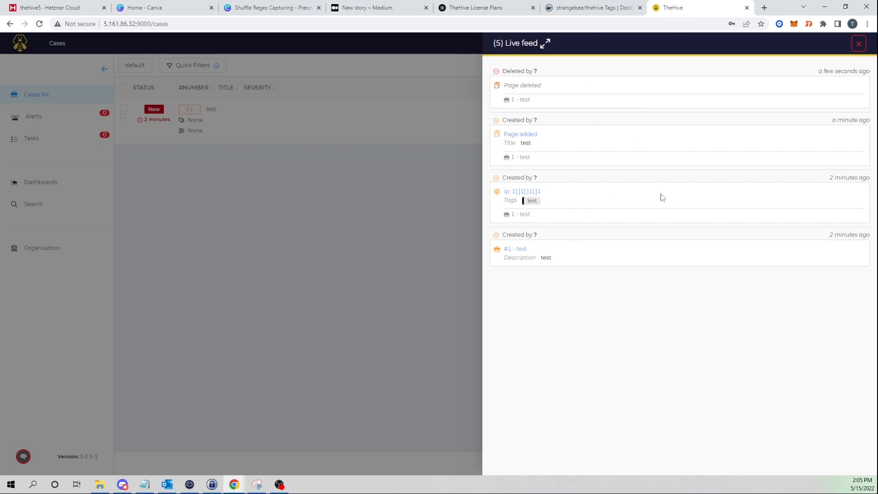
mouse_move(797, 143)
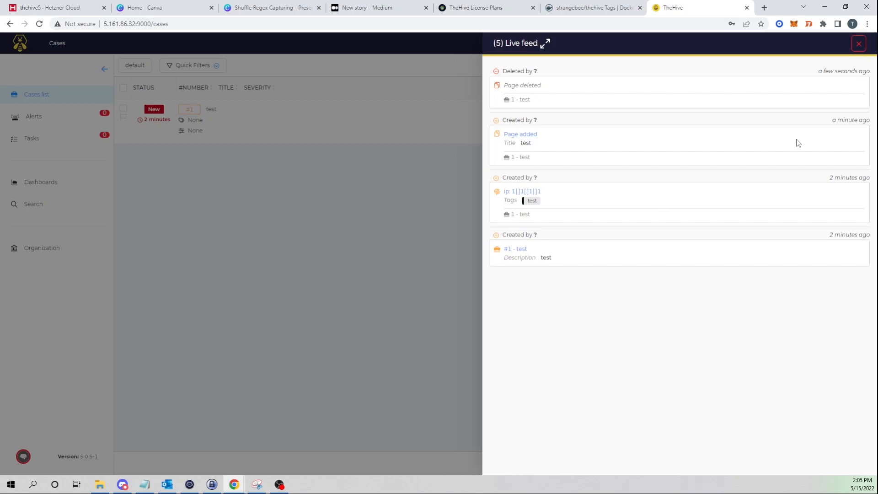
mouse_move(772, 148)
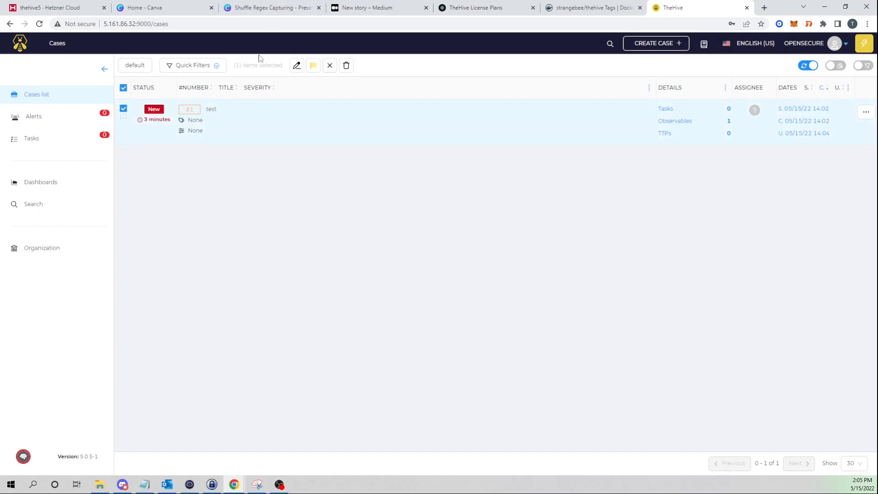
Open case #1's details from the Cases list.
left_click(211, 109)
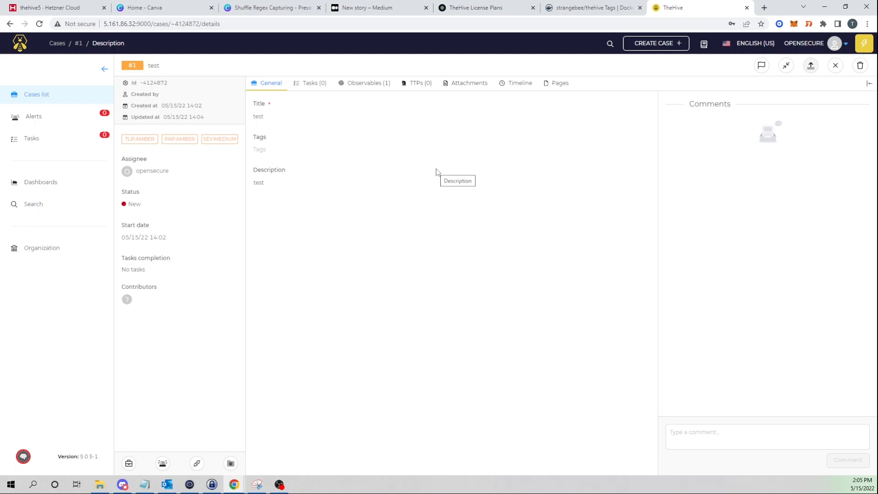
mouse_move(831, 63)
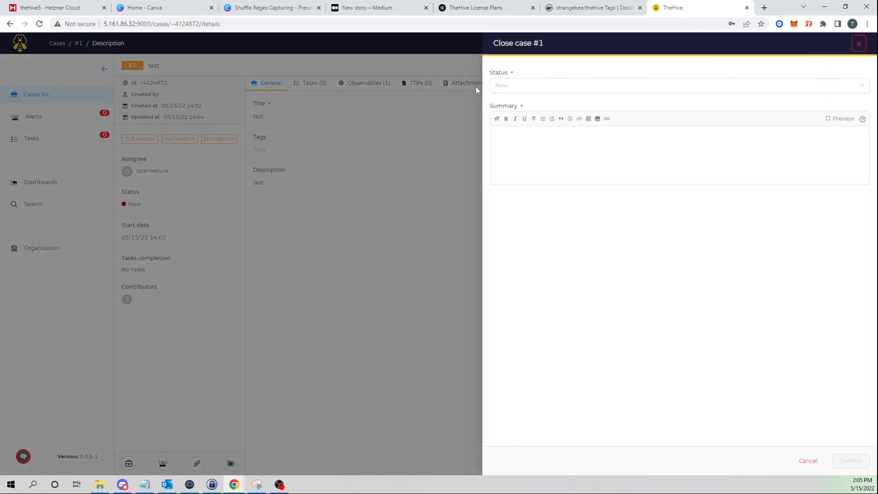
Close case #1 with status False positive and summary 'demo', then return to Cases.
left_click(671, 85)
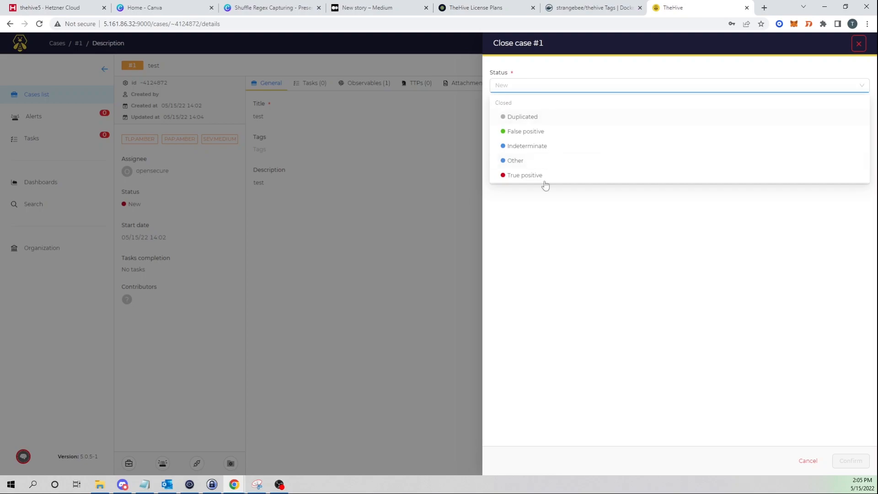
left_click(524, 131)
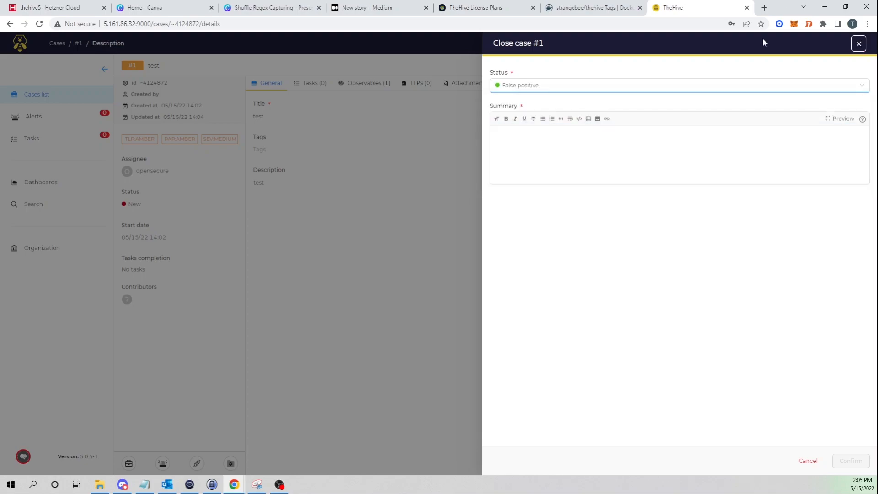
type("demo")
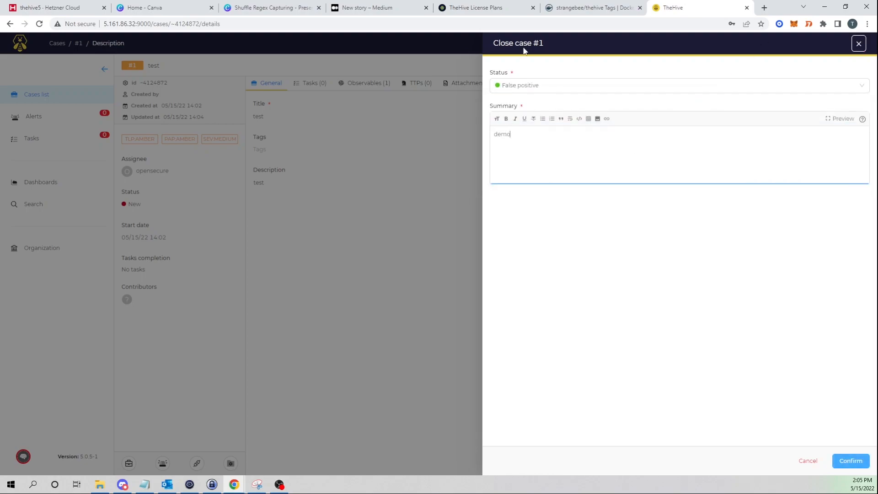
left_click(849, 460)
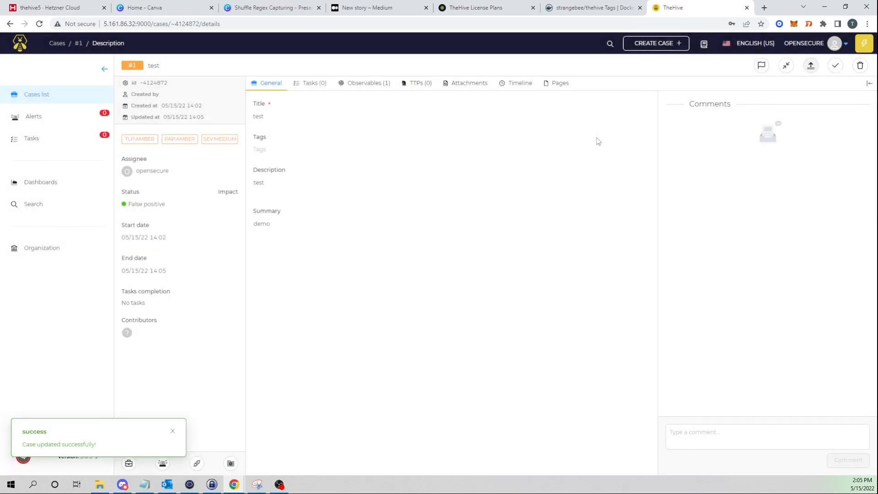
left_click(37, 94)
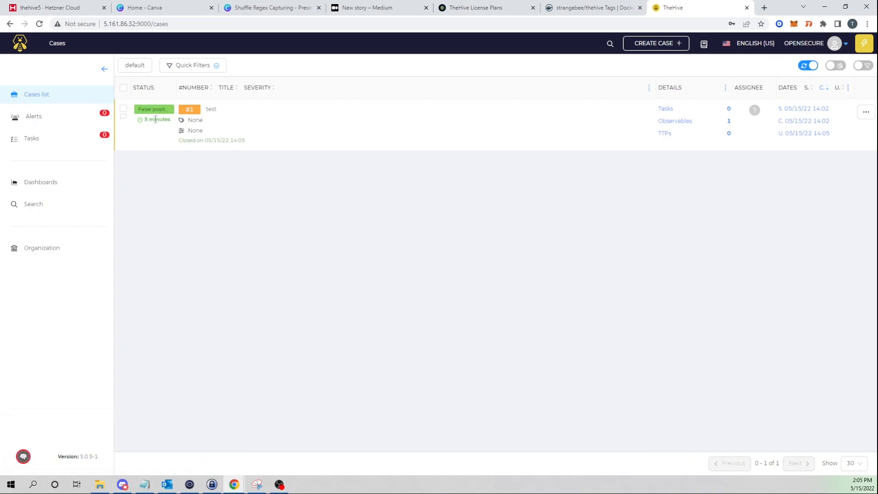
mouse_move(157, 119)
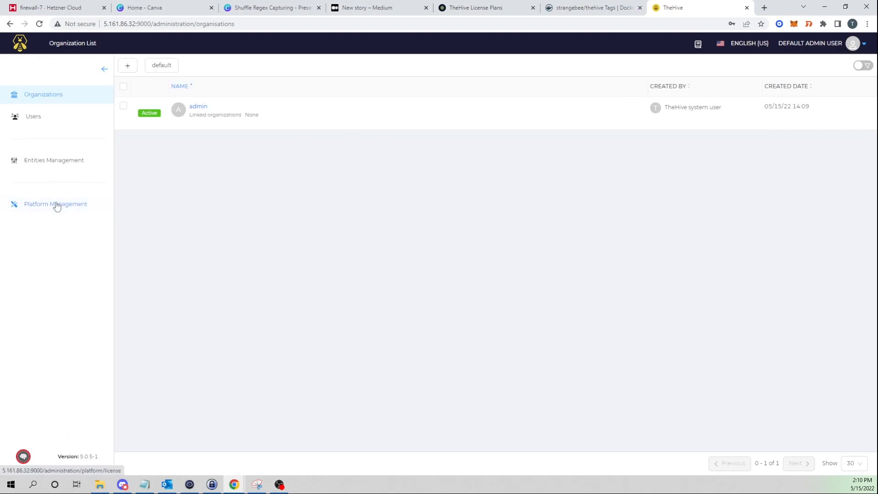
Review the Platform Management status page's schema and index counts.
left_click(55, 204)
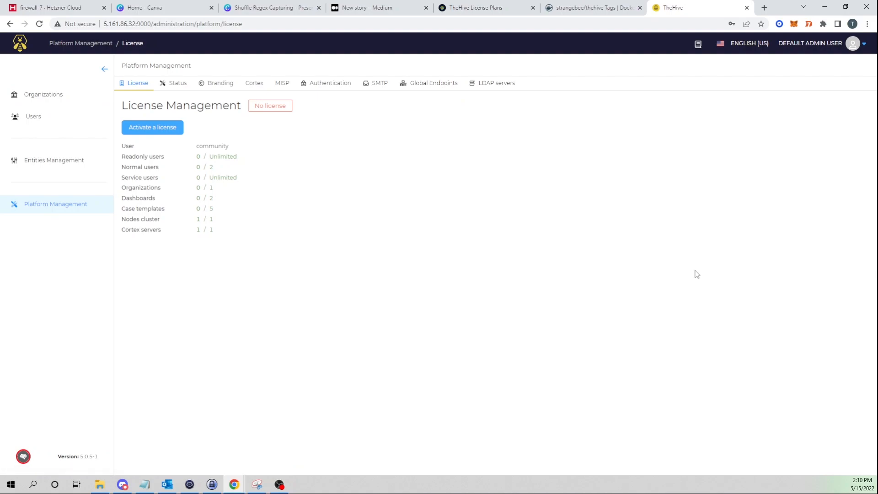
left_click(177, 83)
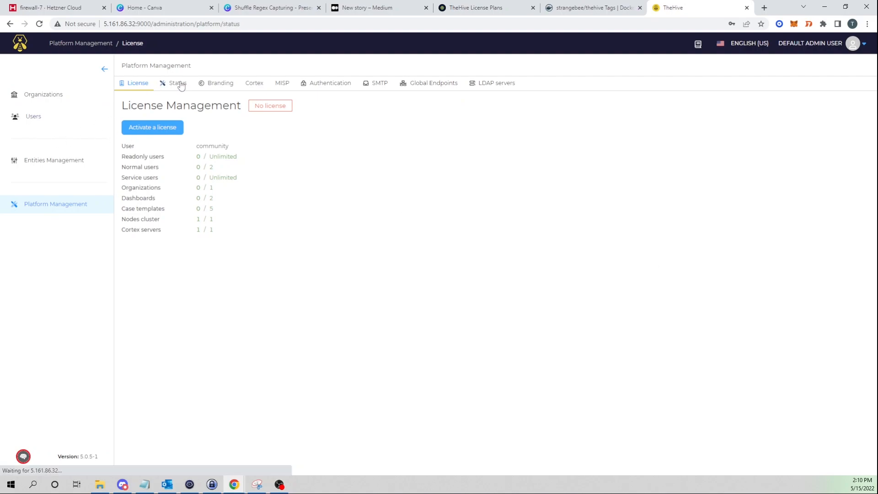
left_click(177, 83)
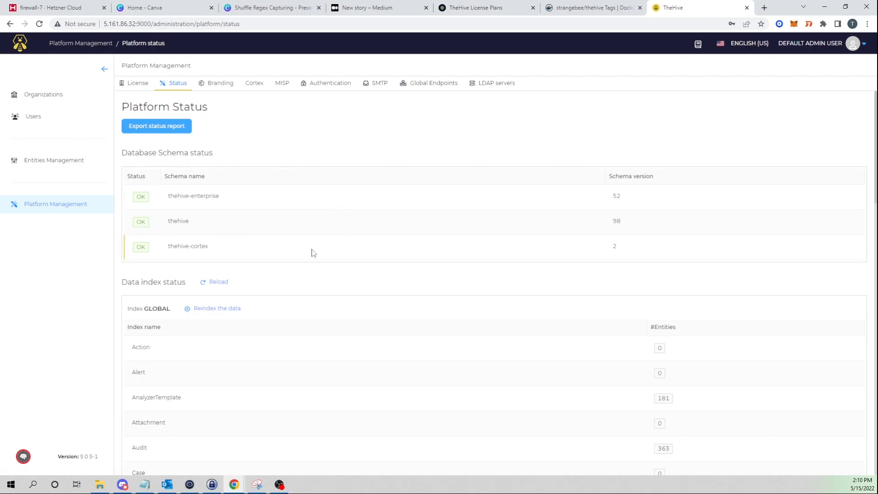
scroll("down", 3)
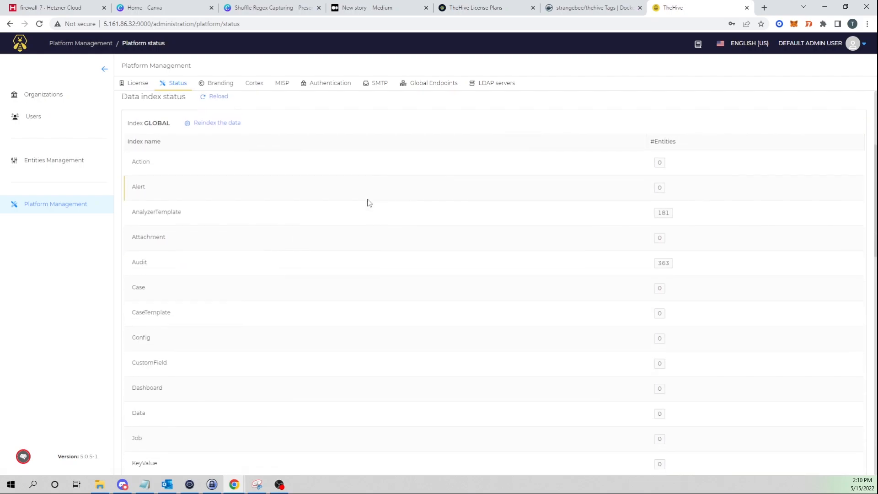
scroll("down", 3)
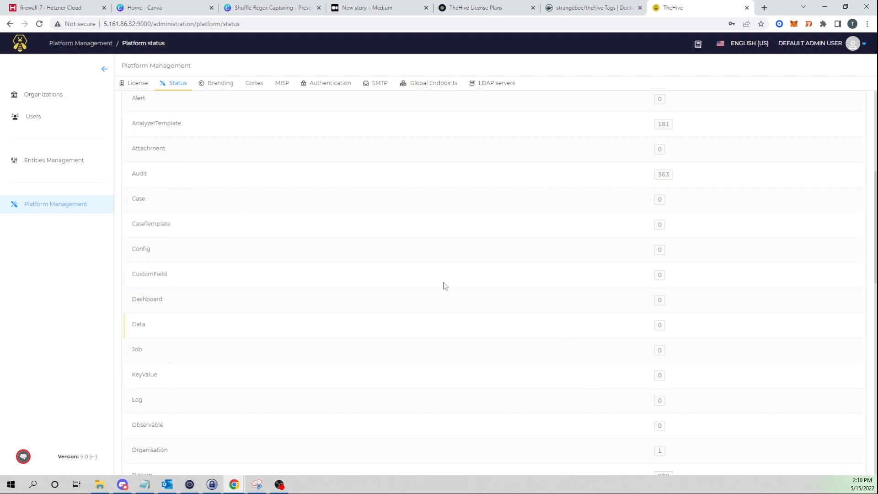
scroll("down", 3)
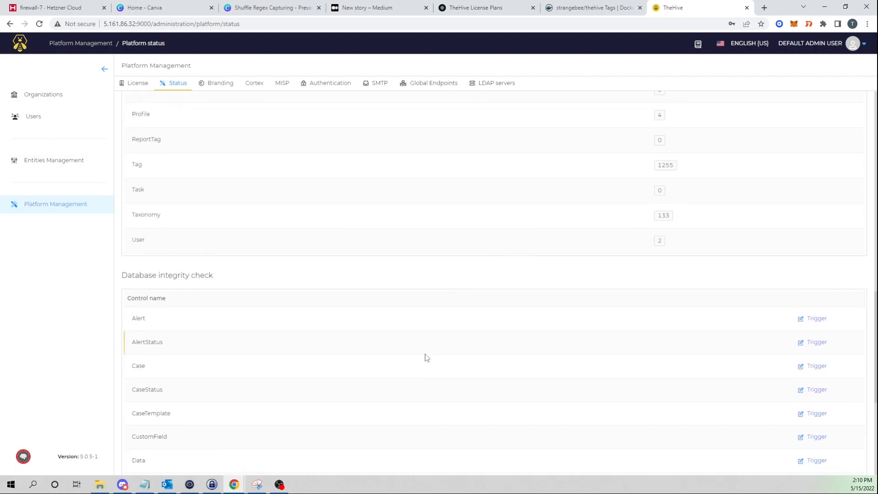
scroll("down", 3)
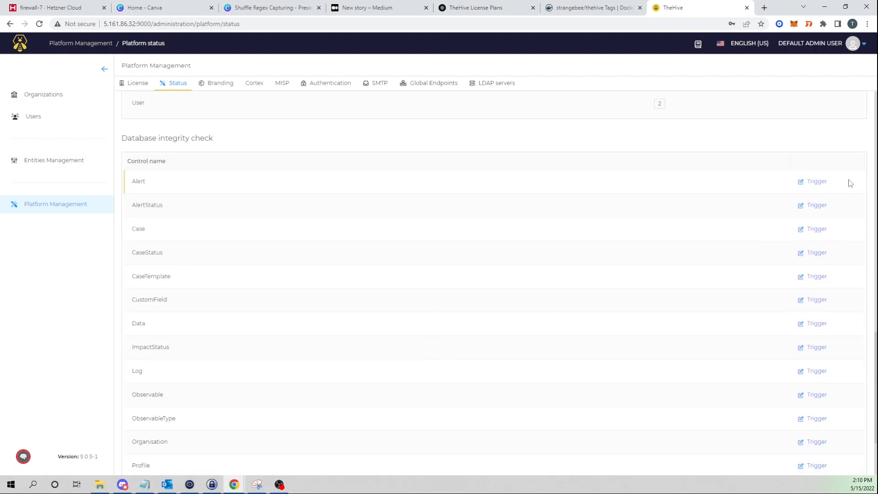
Highlight the Database integrity check section, then view the Cortex settings.
double_click(167, 138)
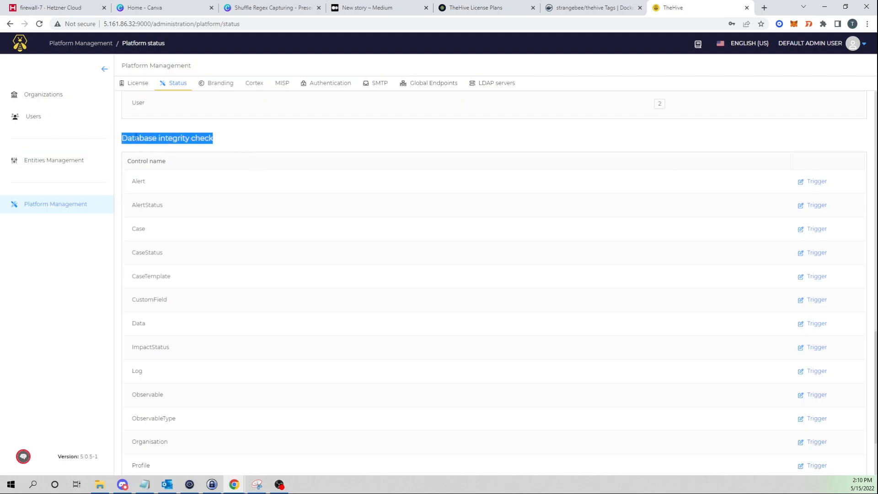
scroll("down", 3)
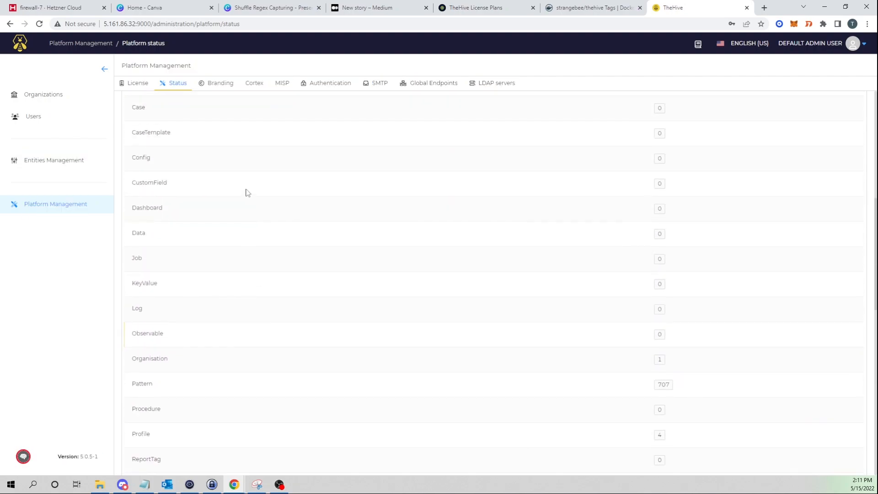
left_click(254, 82)
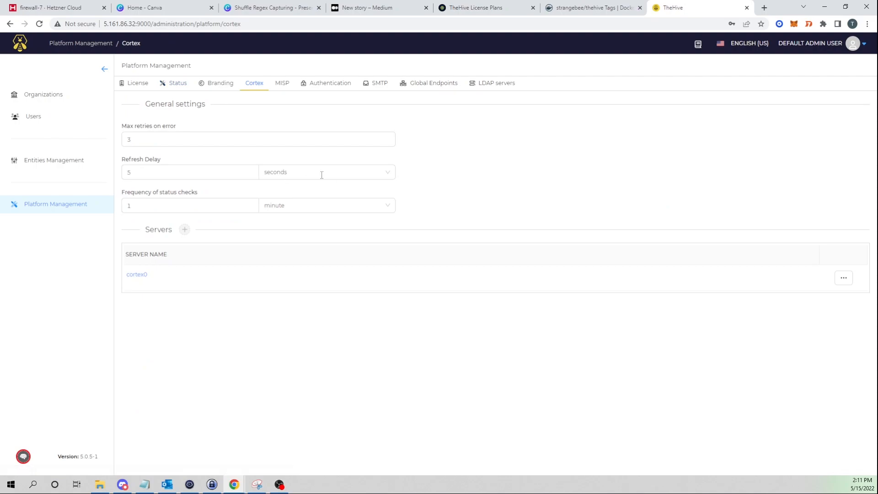
Review the cortex0 server setup and authentication settings, then go to the license plans page.
left_click(137, 274)
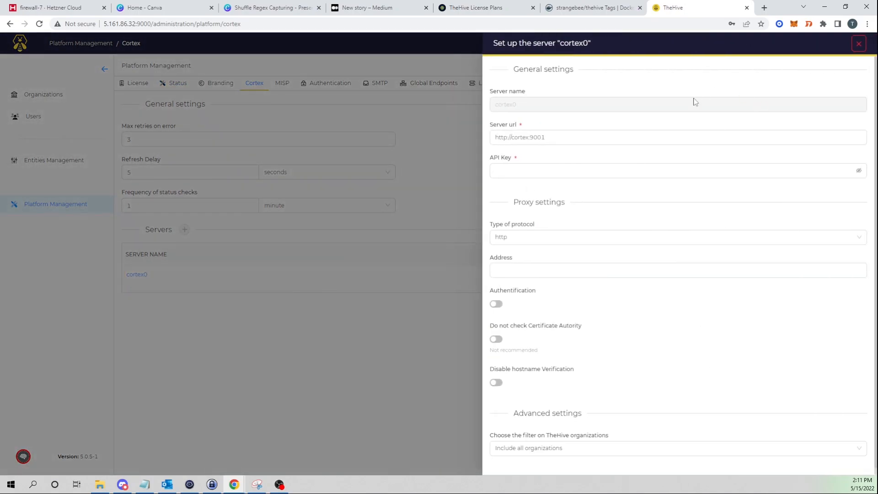
mouse_move(642, 239)
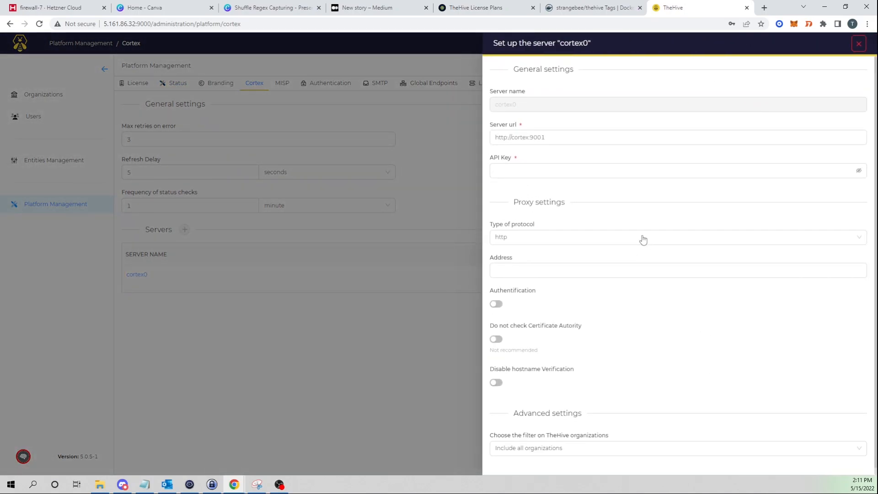
mouse_move(643, 240)
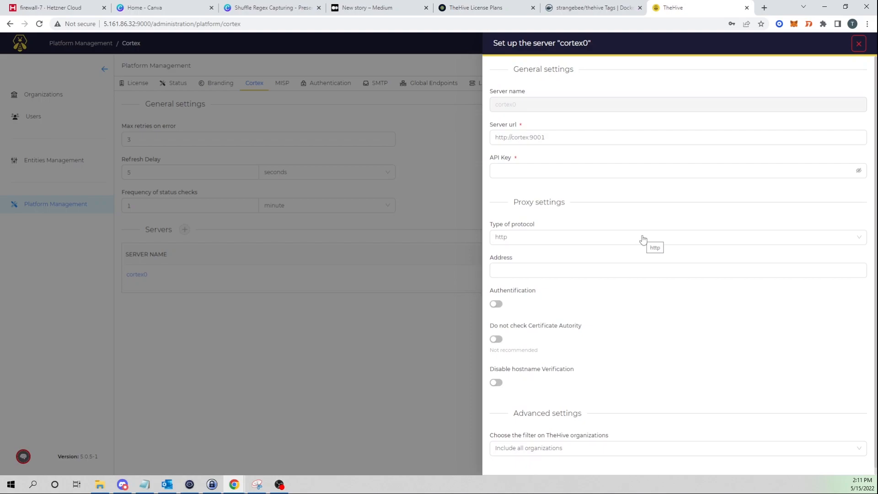
mouse_move(416, 268)
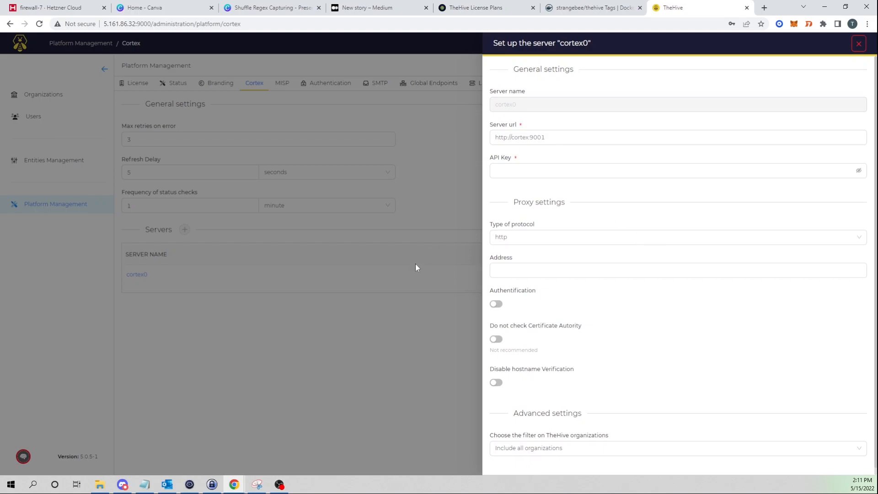
left_click(858, 43)
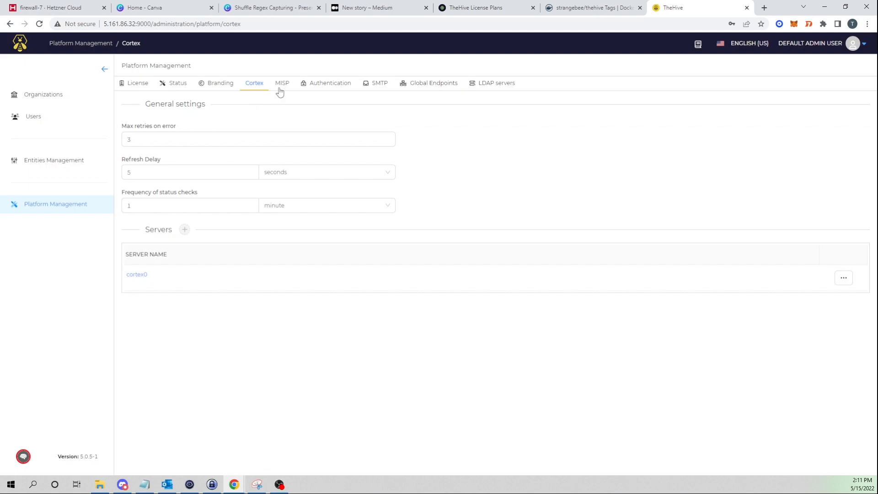
left_click(329, 83)
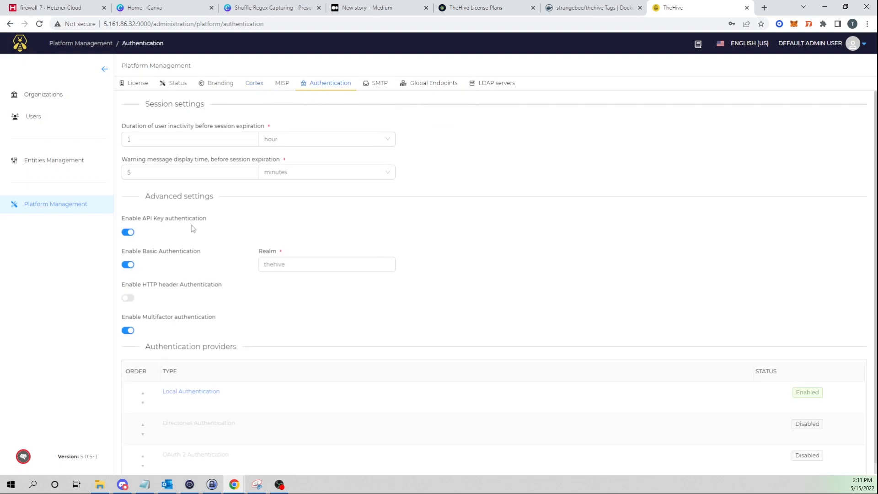
scroll("down", 3)
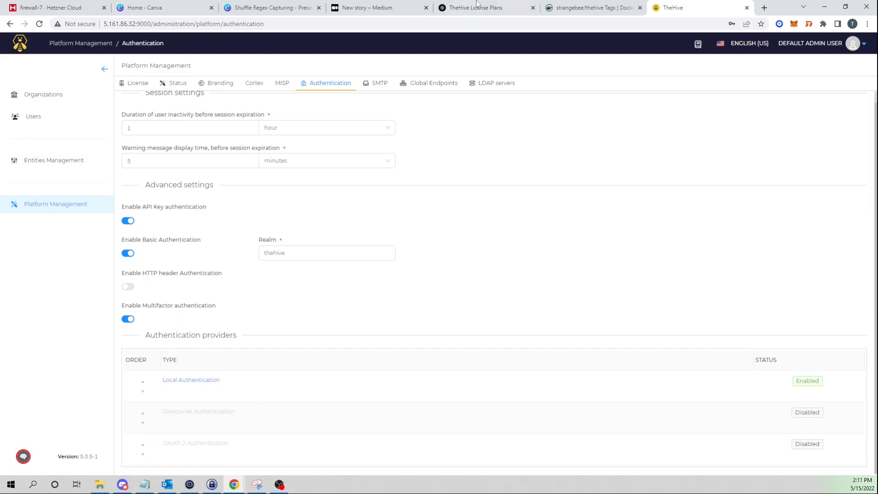
left_click(482, 7)
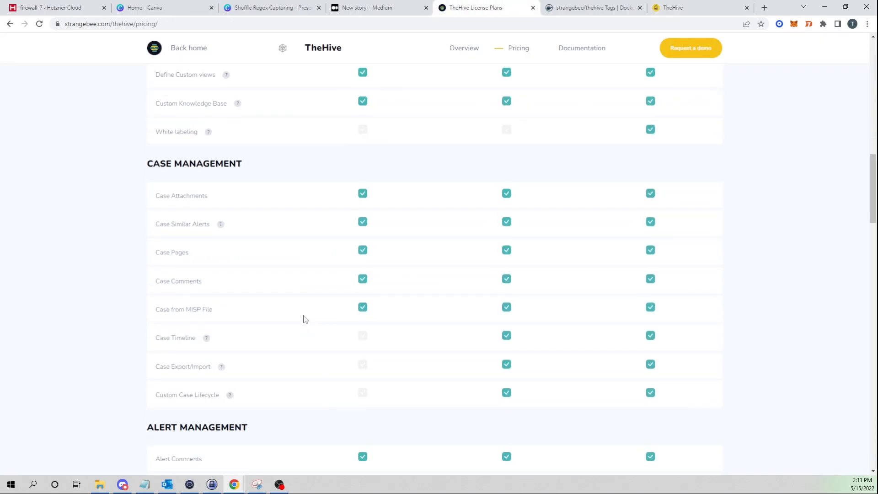
Check Two Factor and Local Authentication plan coverage and Platinum's $23,000 price, then return.
scroll("down", 3)
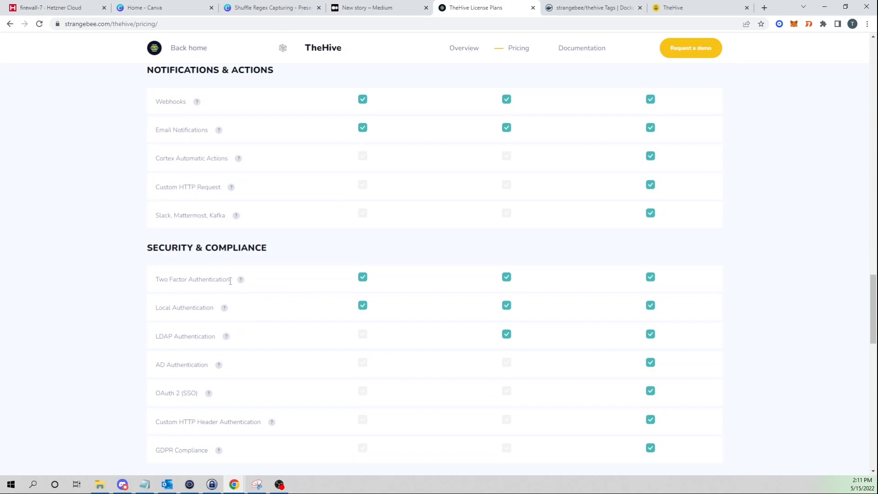
double_click(193, 279)
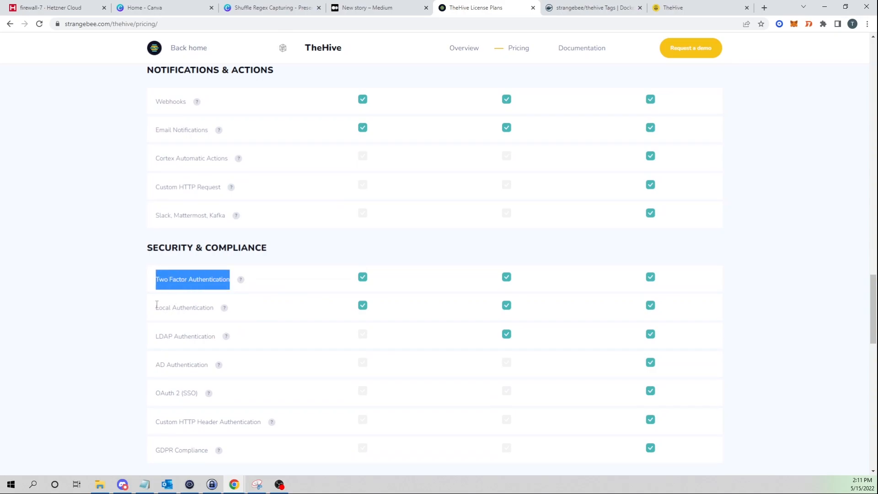
double_click(184, 307)
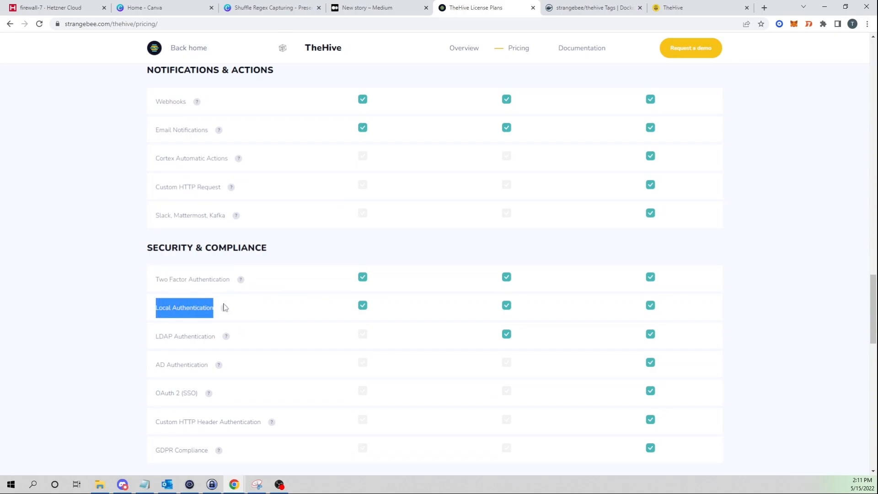
scroll("down", 3)
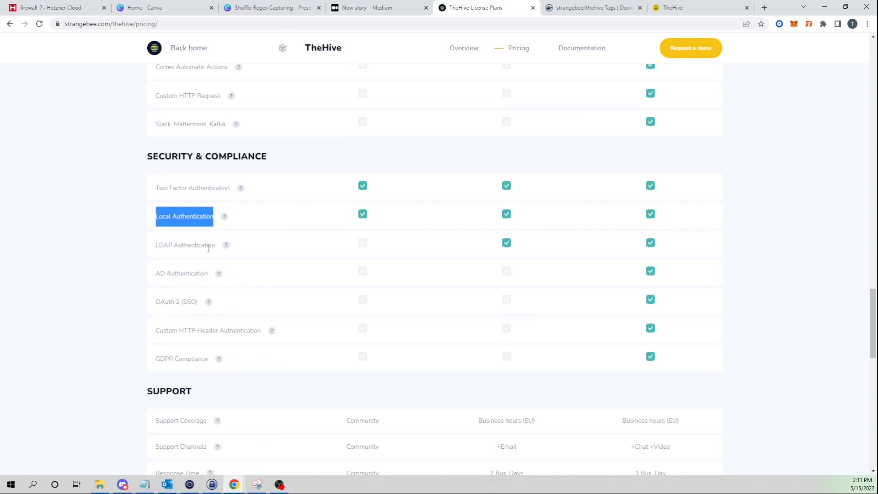
mouse_move(393, 302)
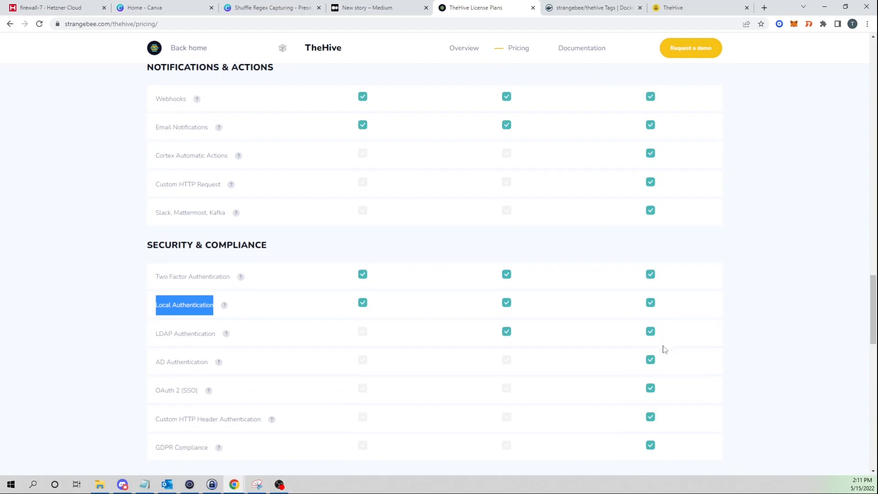
scroll("up", 3)
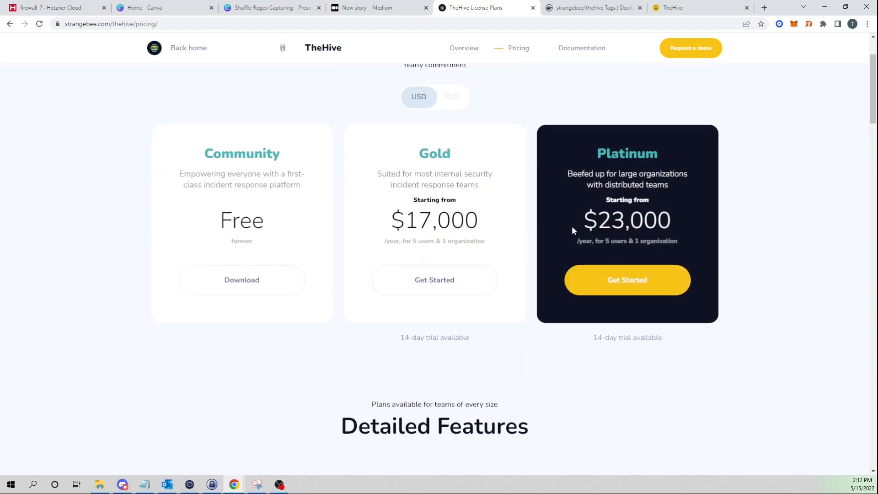
mouse_move(582, 222)
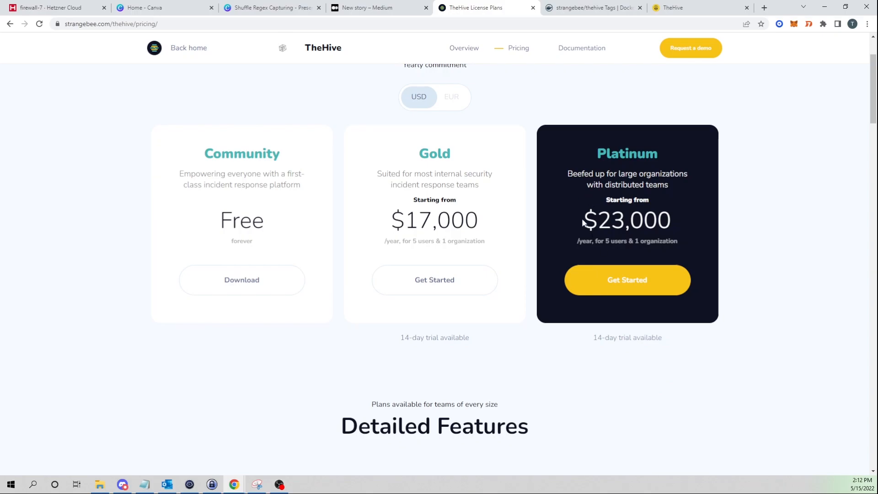
left_click(699, 8)
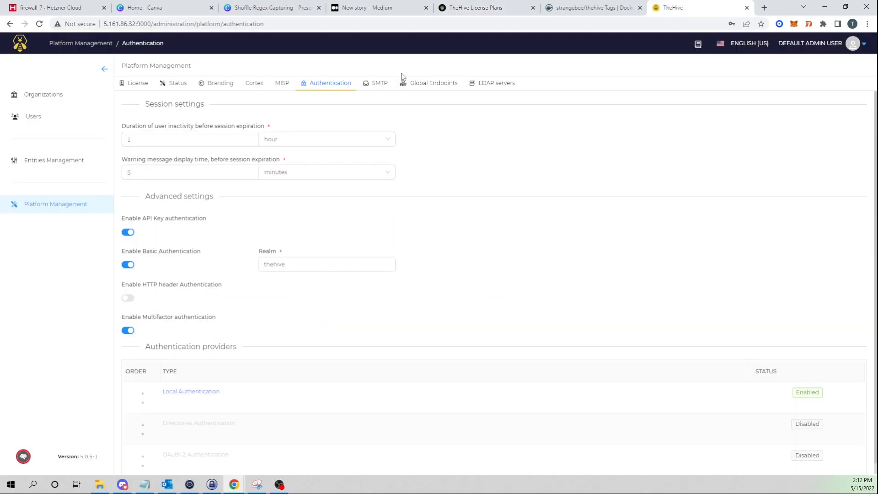
mouse_move(374, 229)
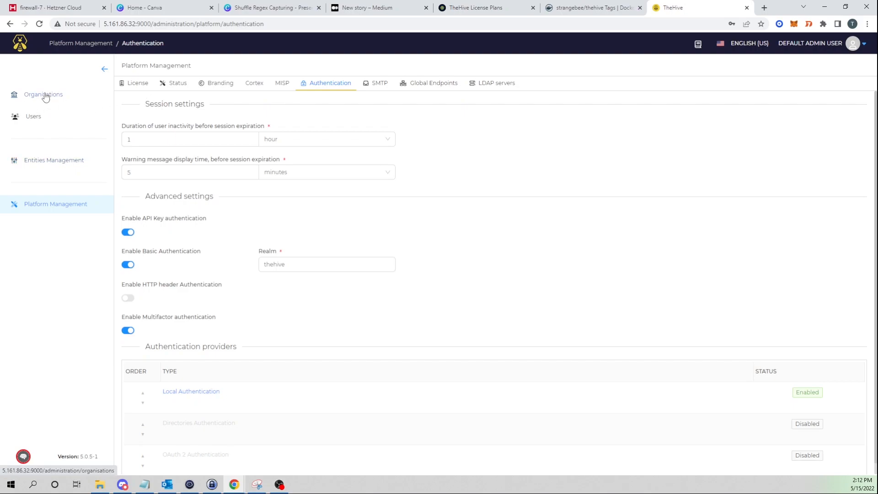
mouse_move(275, 147)
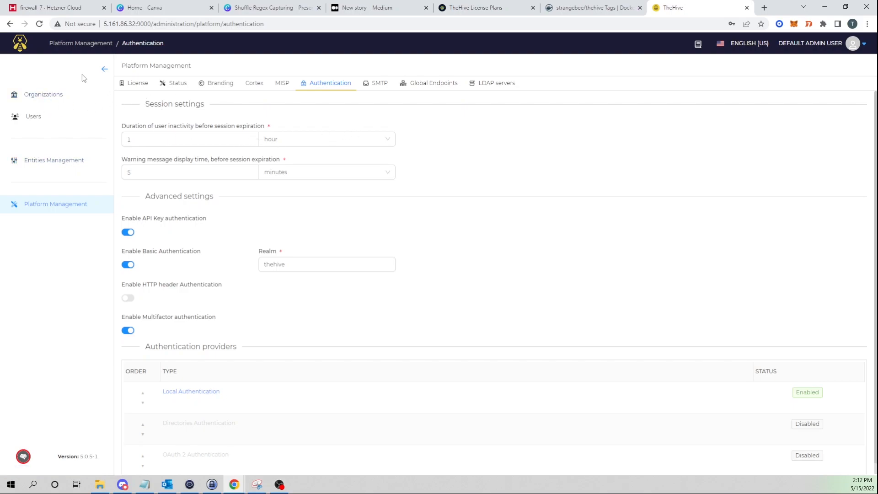
mouse_move(608, 201)
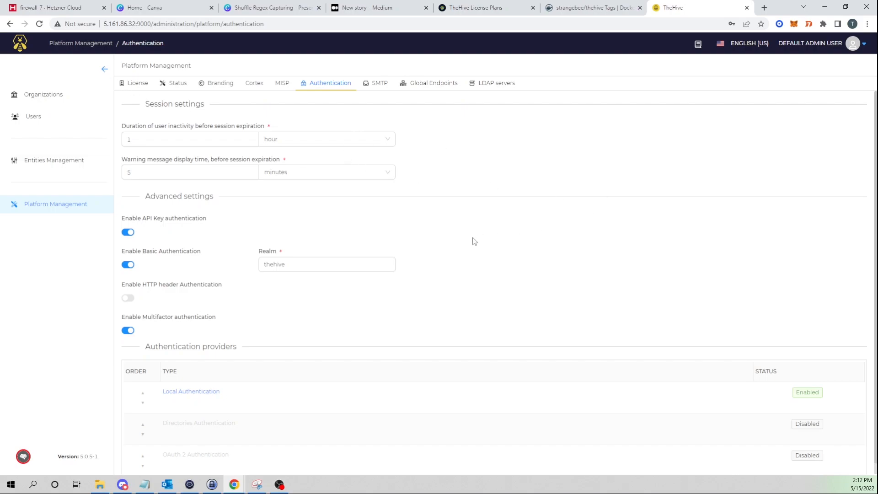
mouse_move(486, 274)
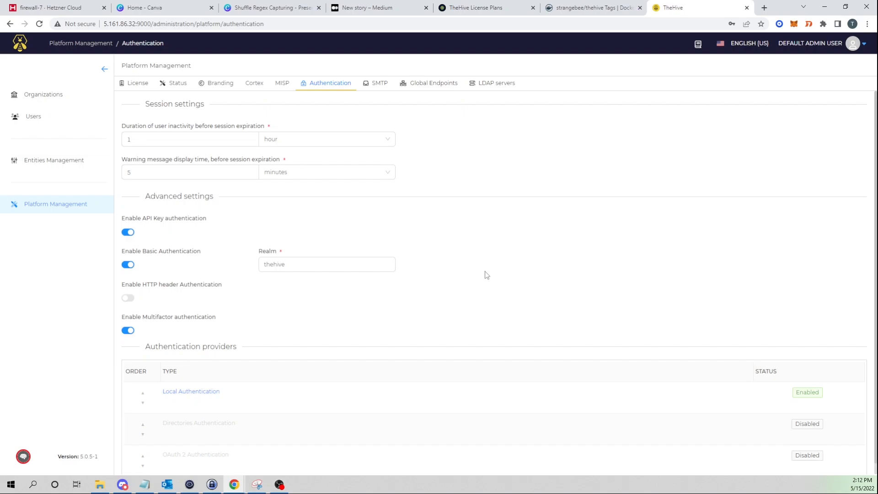
mouse_move(516, 303)
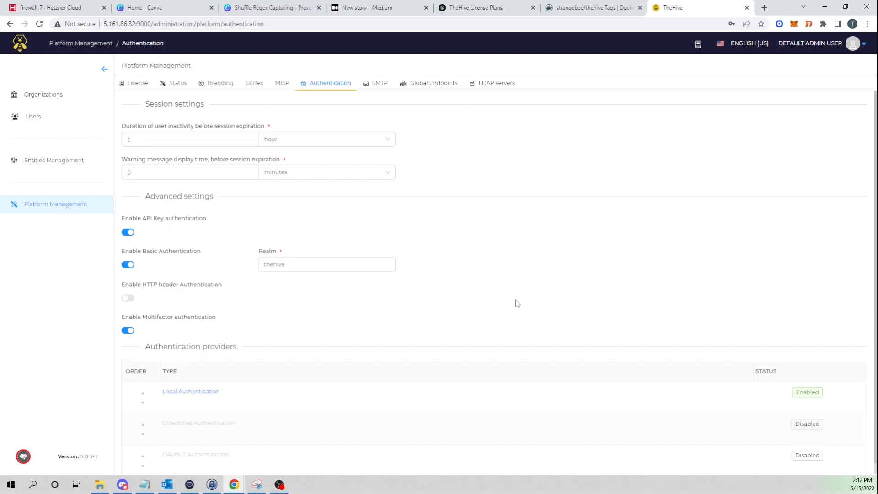
mouse_move(400, 258)
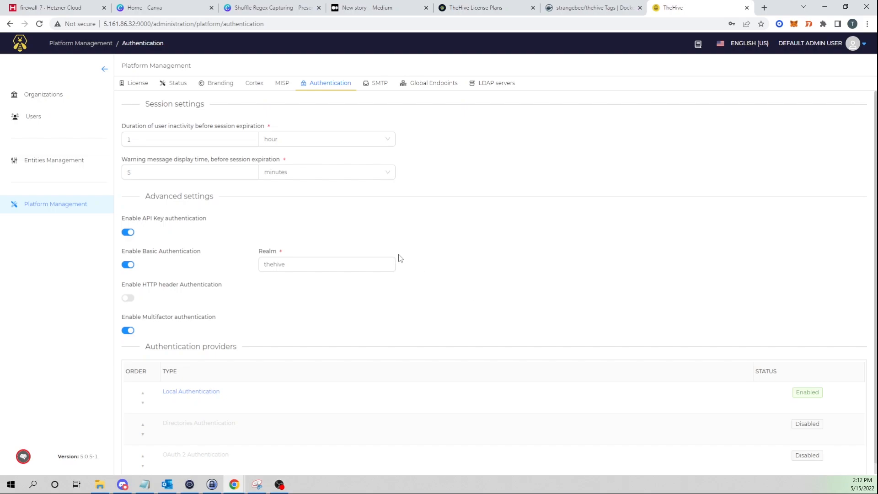
mouse_move(531, 68)
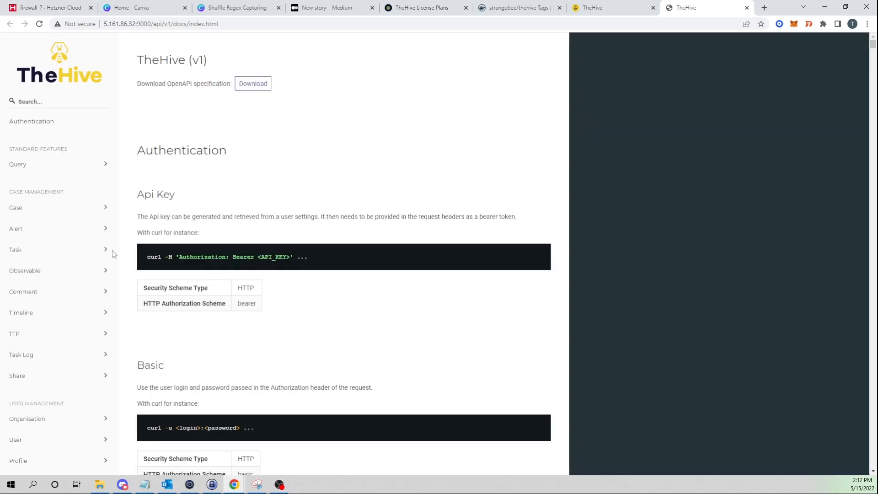
Scroll the API docs sidebar to reveal Organisation, User, Profile, CustomField and CaseTemplate sections.
scroll("down", 3)
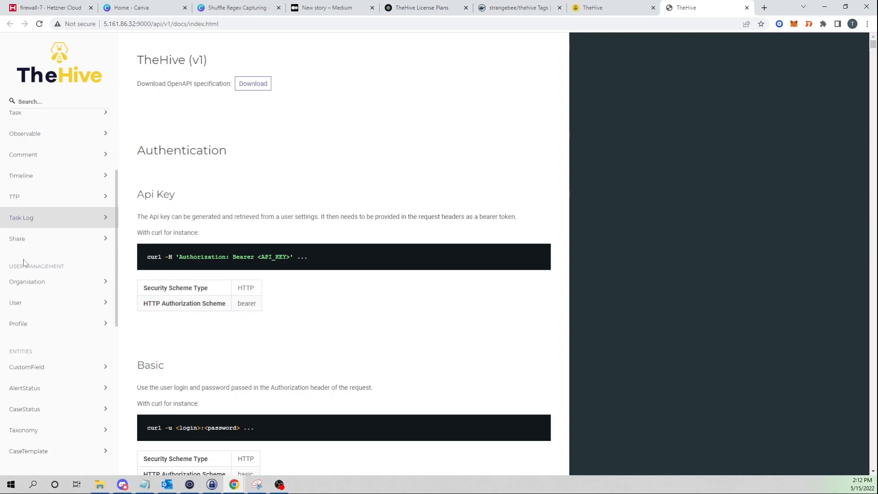